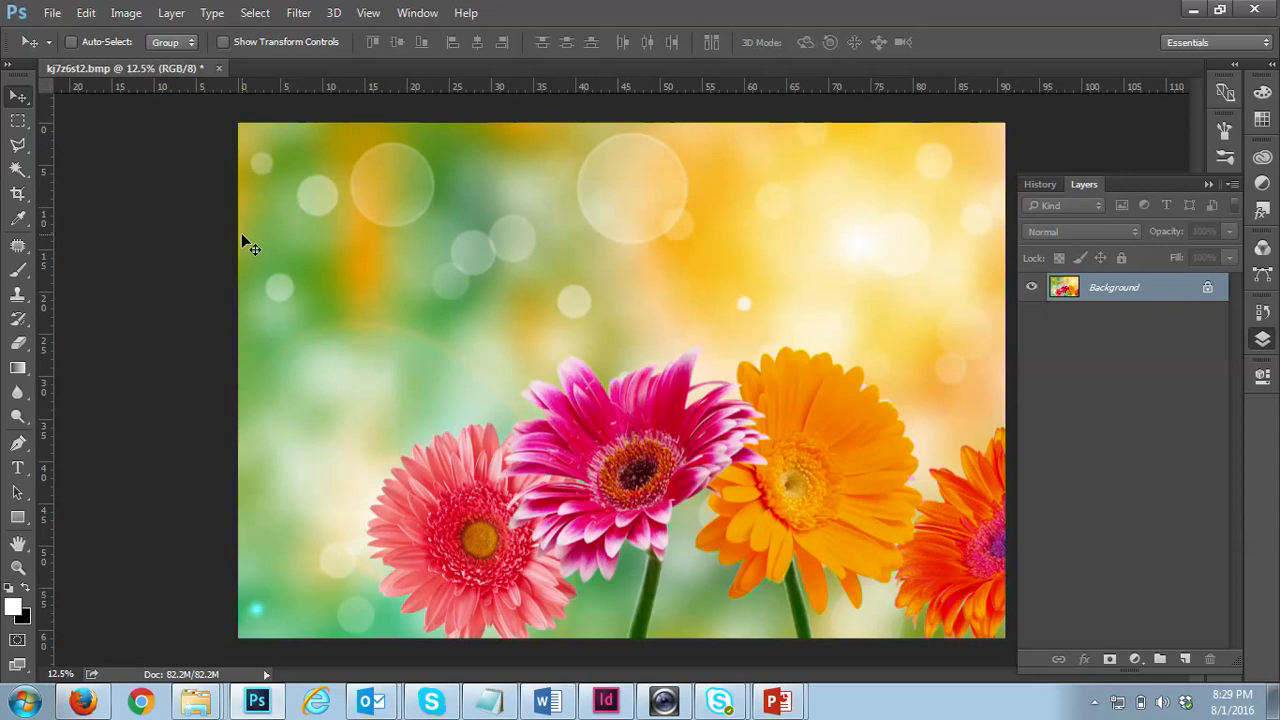
mouse_move(435, 210)
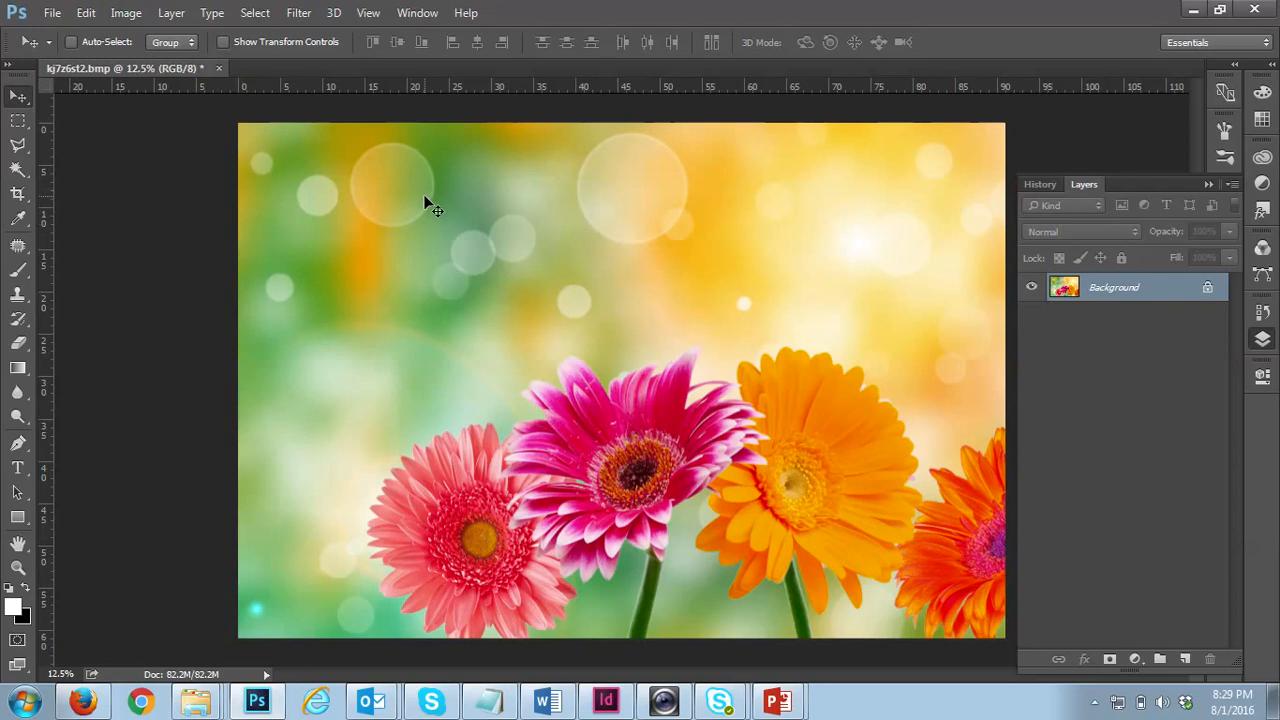
mouse_move(430, 193)
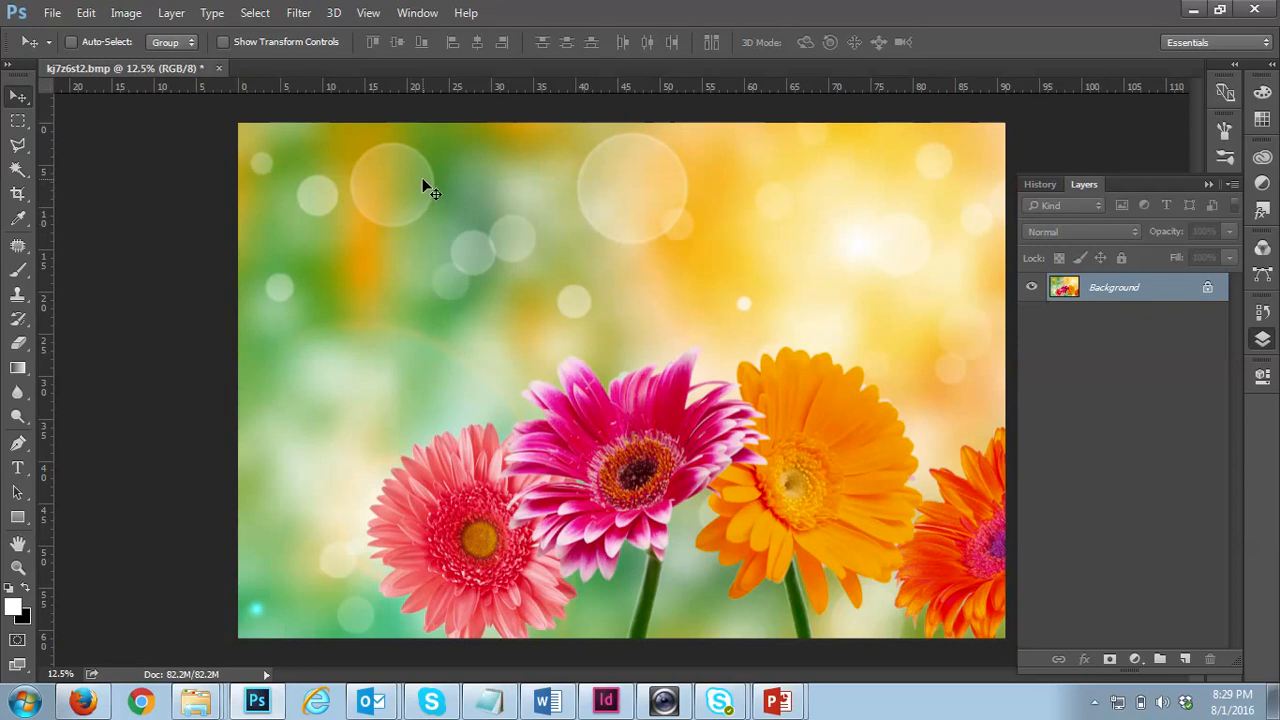
mouse_move(852, 215)
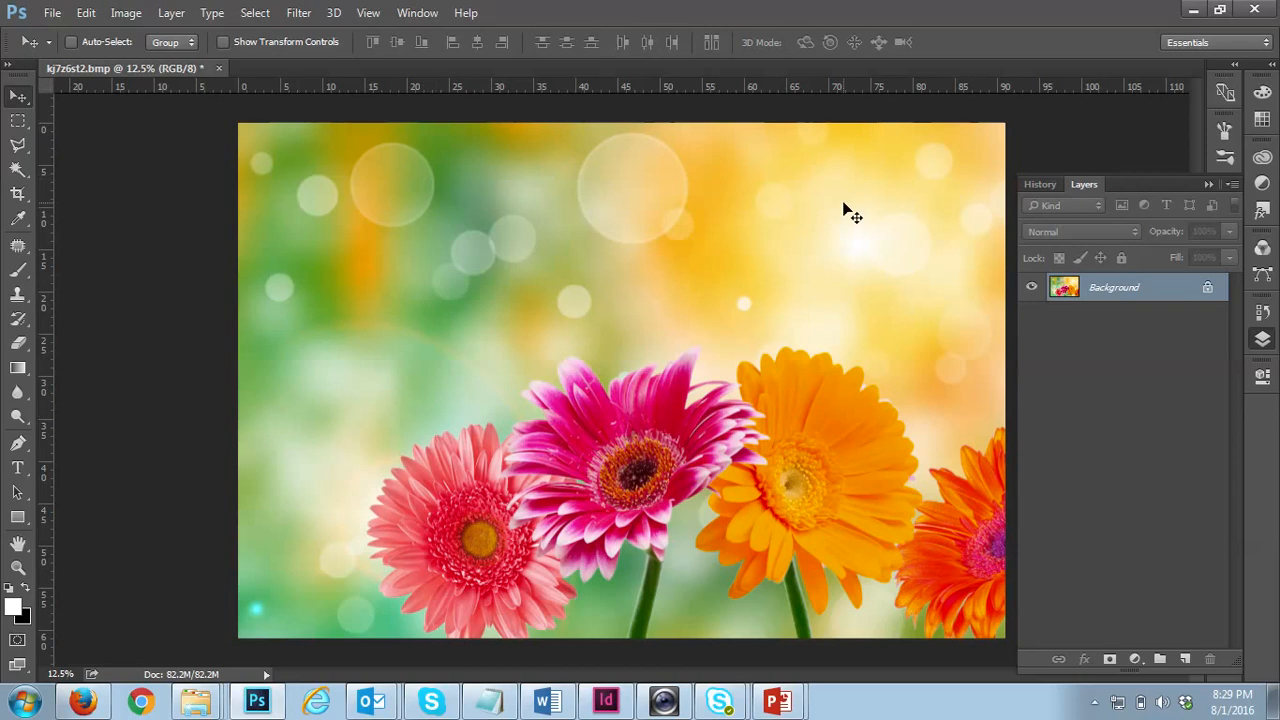
mouse_move(1145, 298)
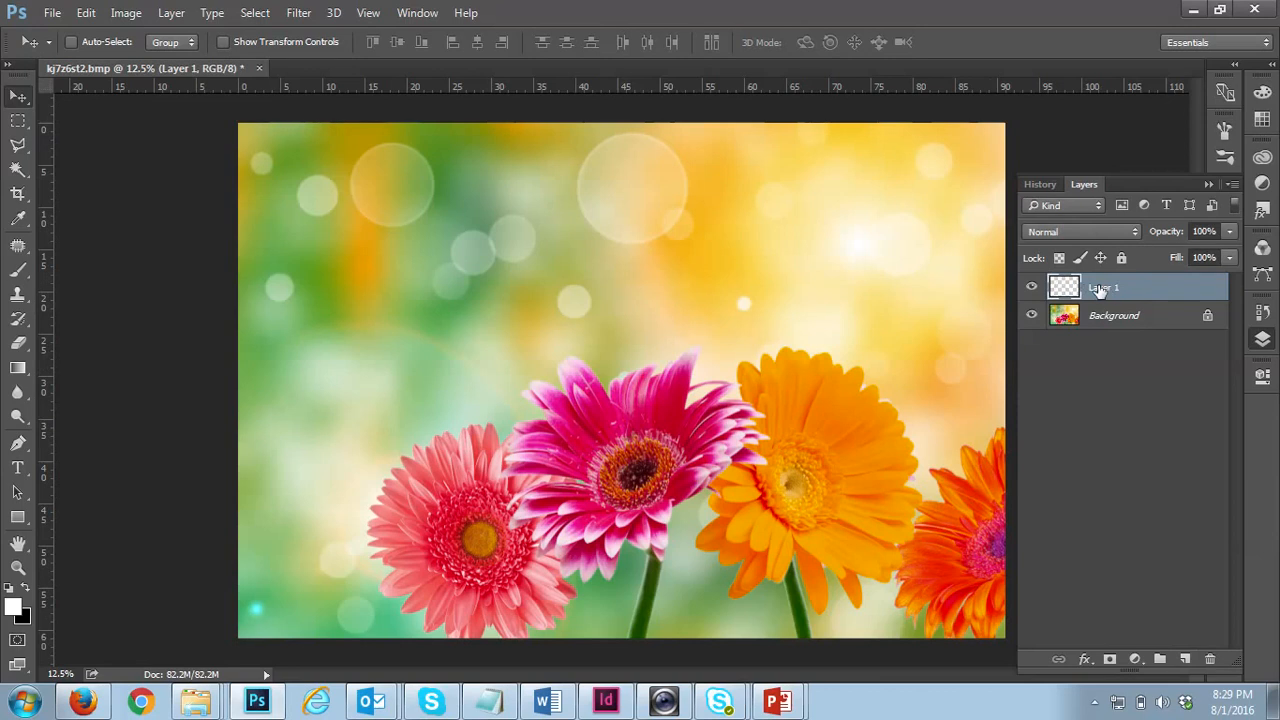
mouse_move(828, 268)
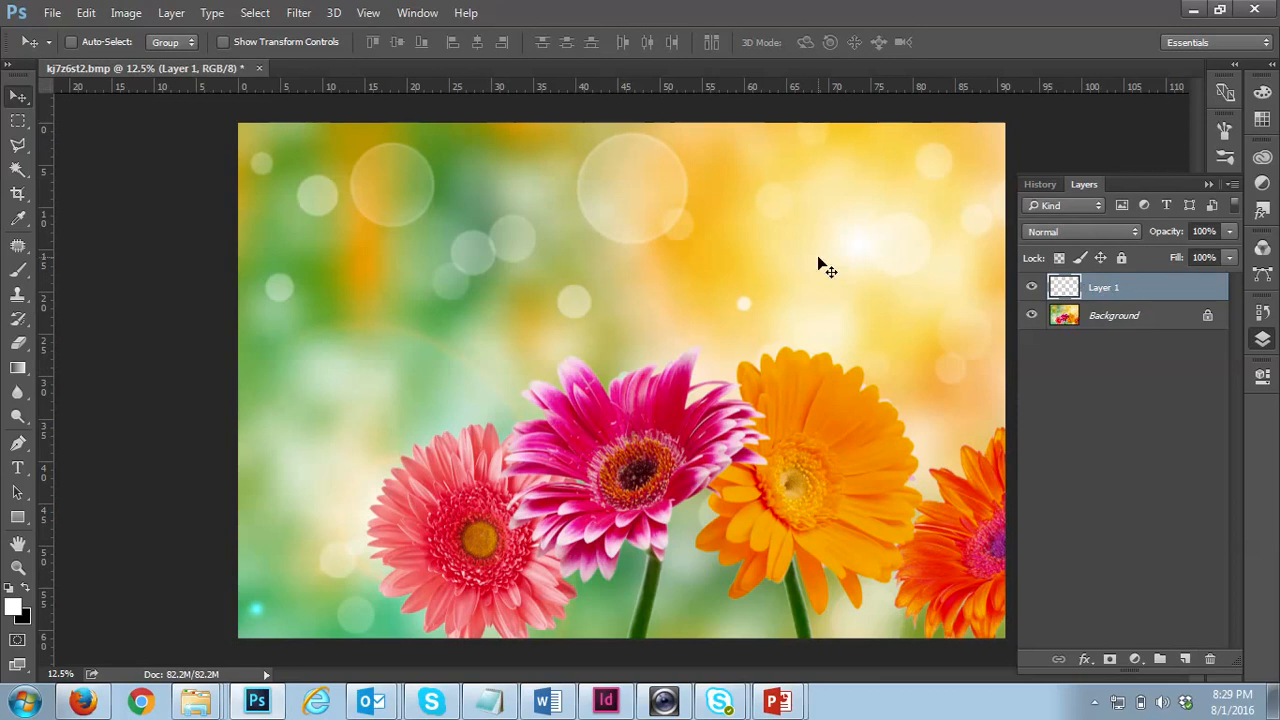
mouse_move(78, 222)
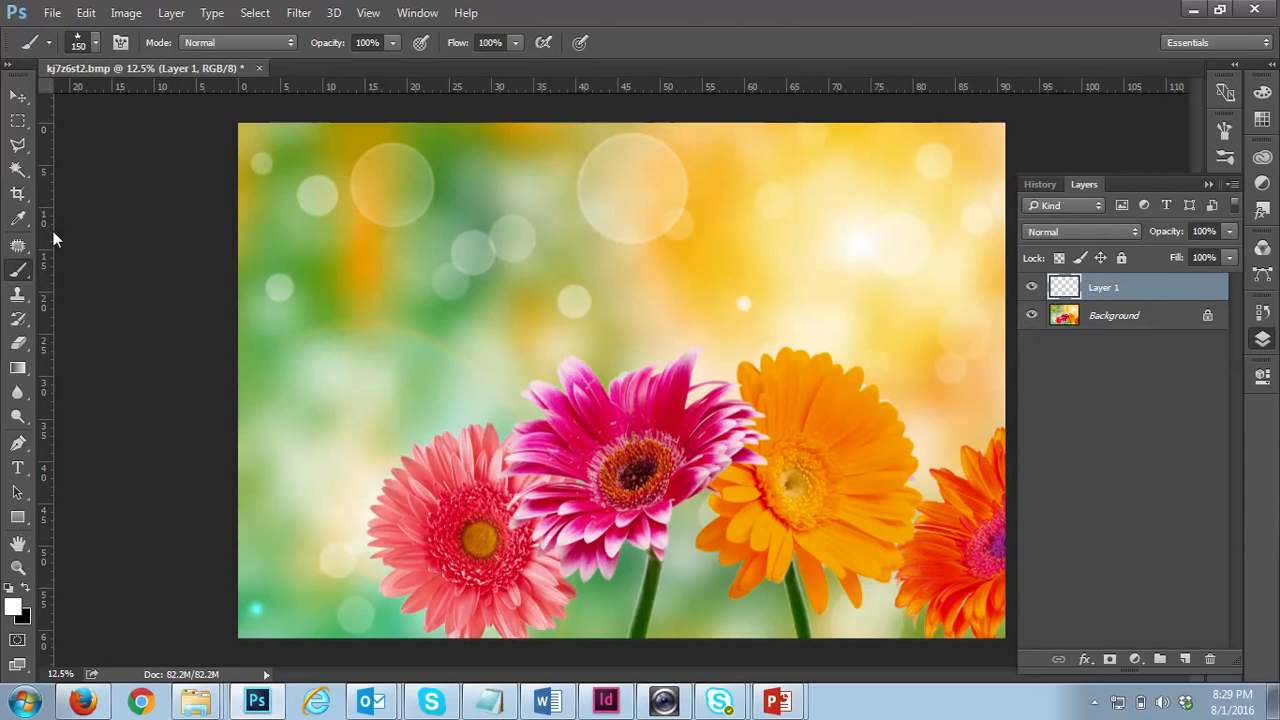
mouse_move(148, 293)
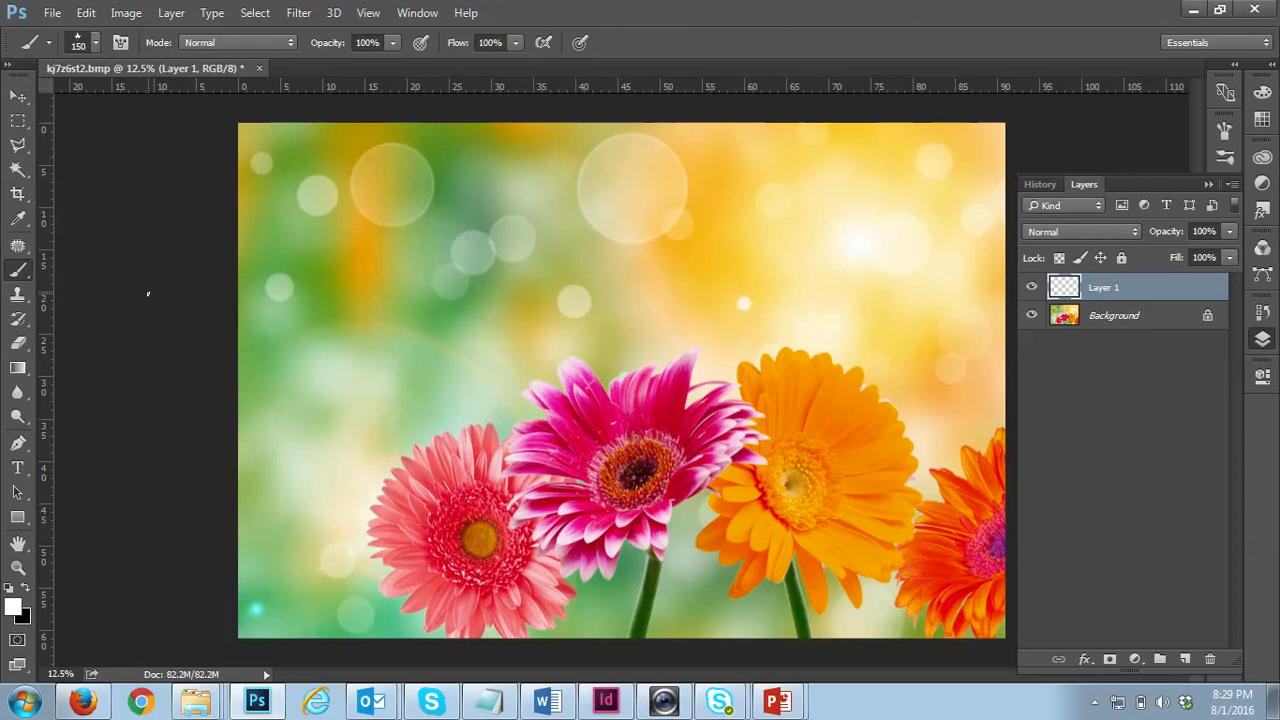
mouse_move(166, 266)
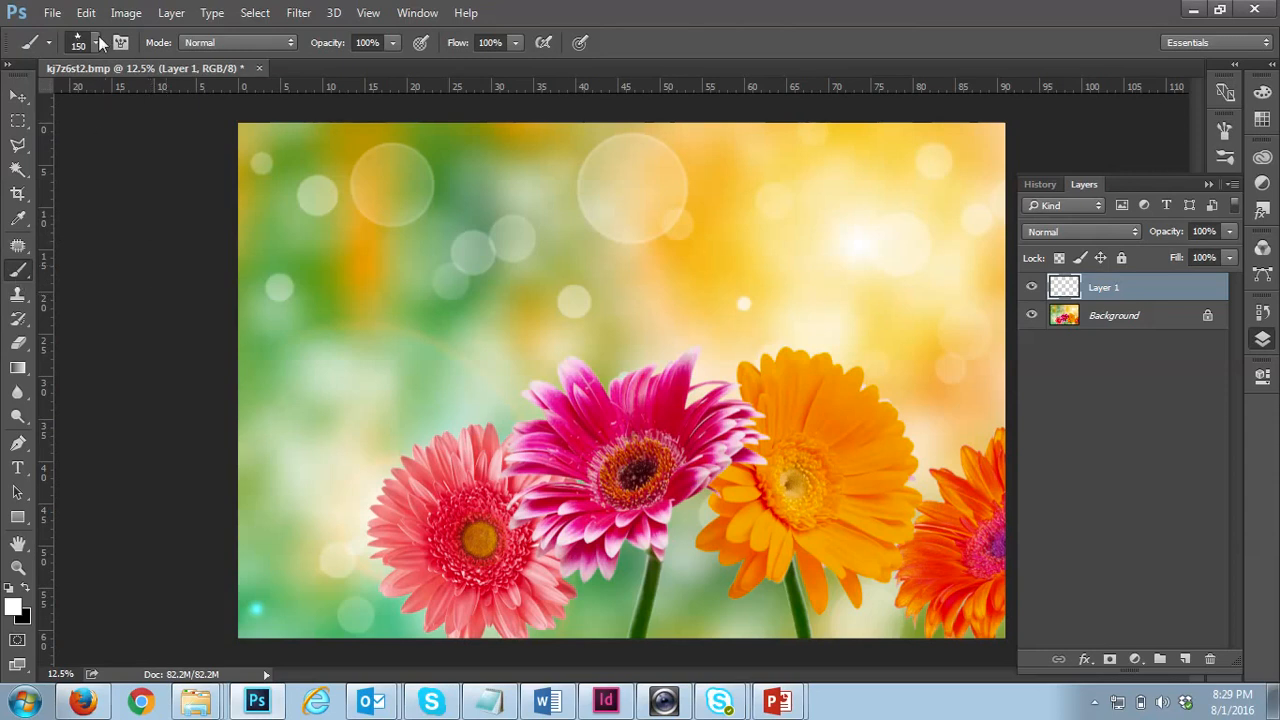
- Choose the 74 px scattered brush preset from Brush Presets, then collapse the panel
click(105, 42)
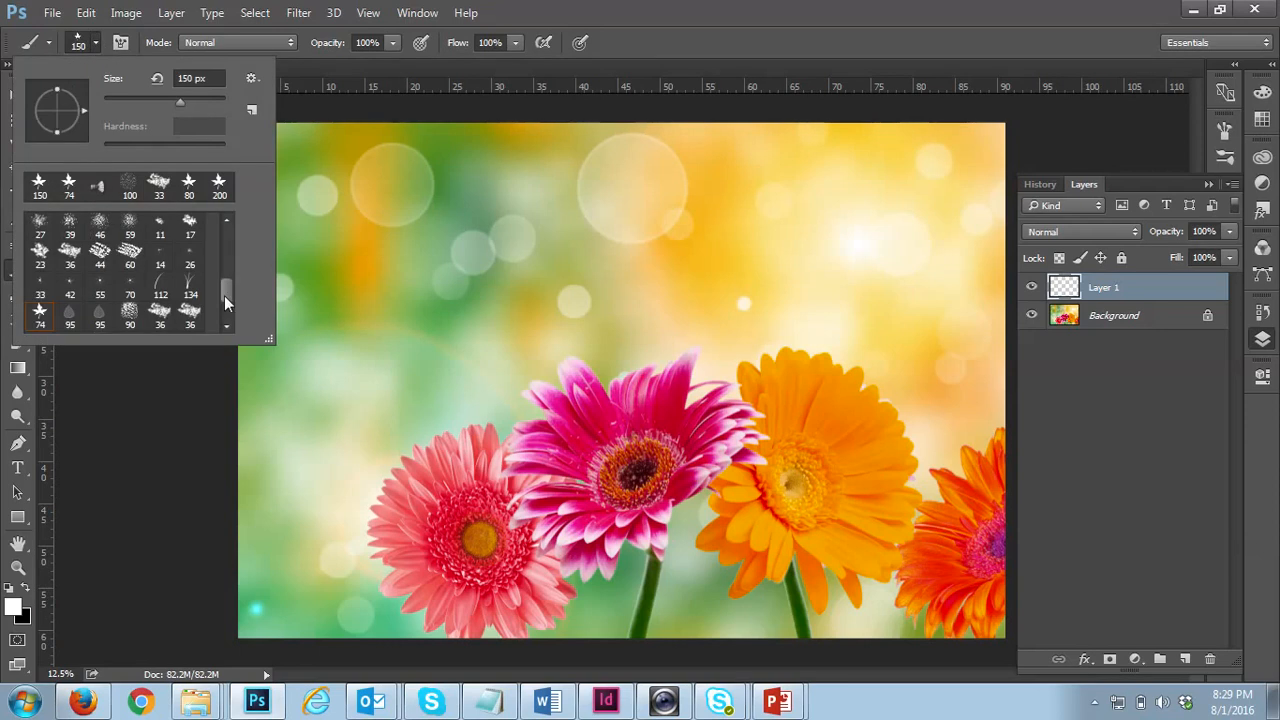
scroll(up, 3)
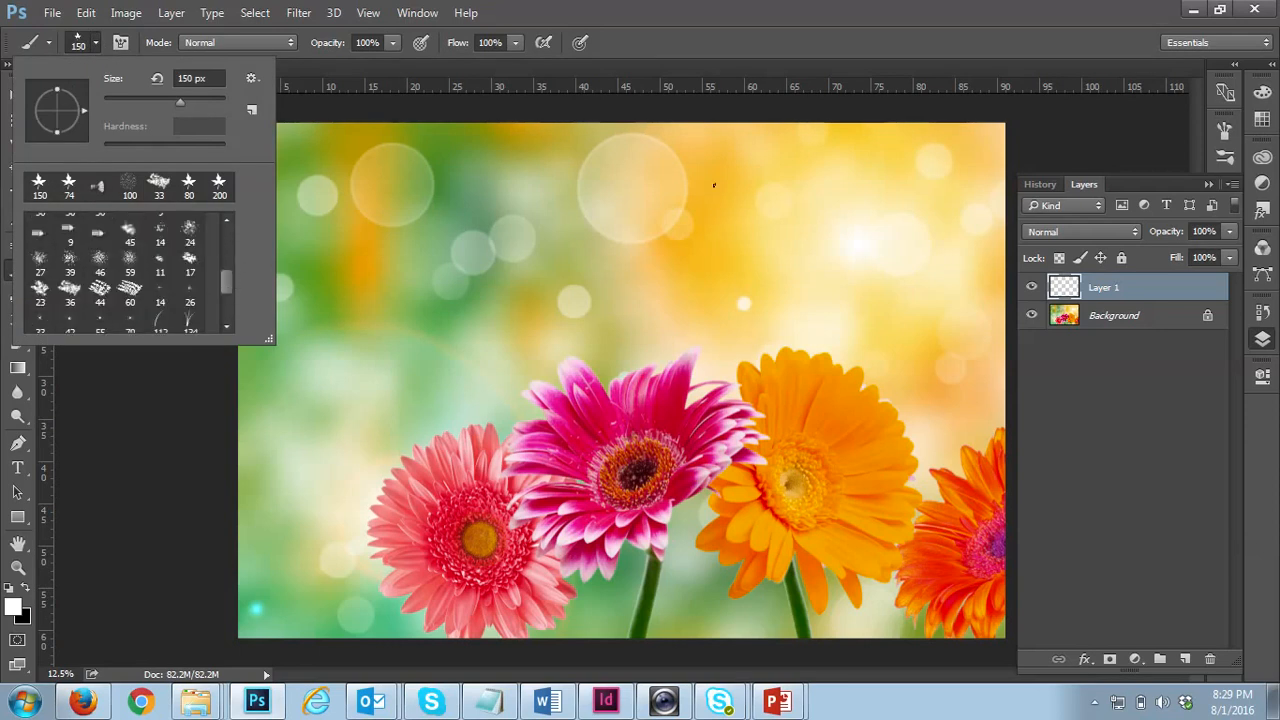
mouse_move(1125, 248)
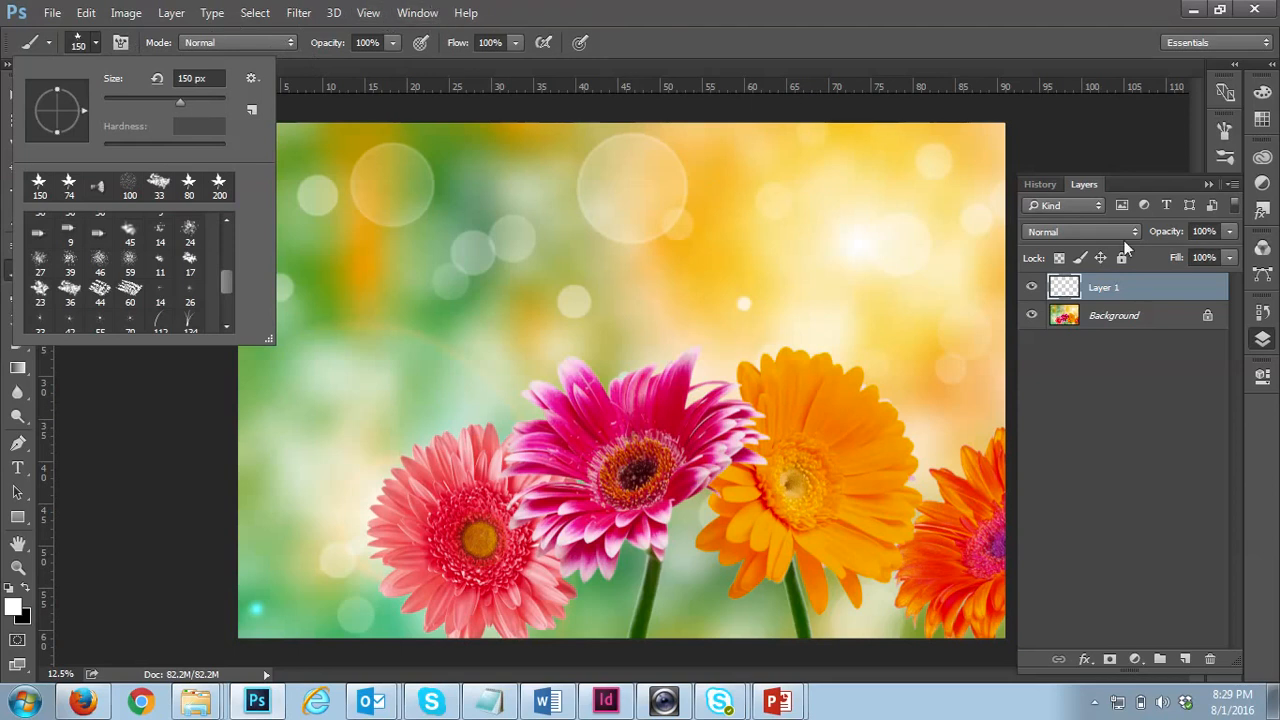
click(417, 13)
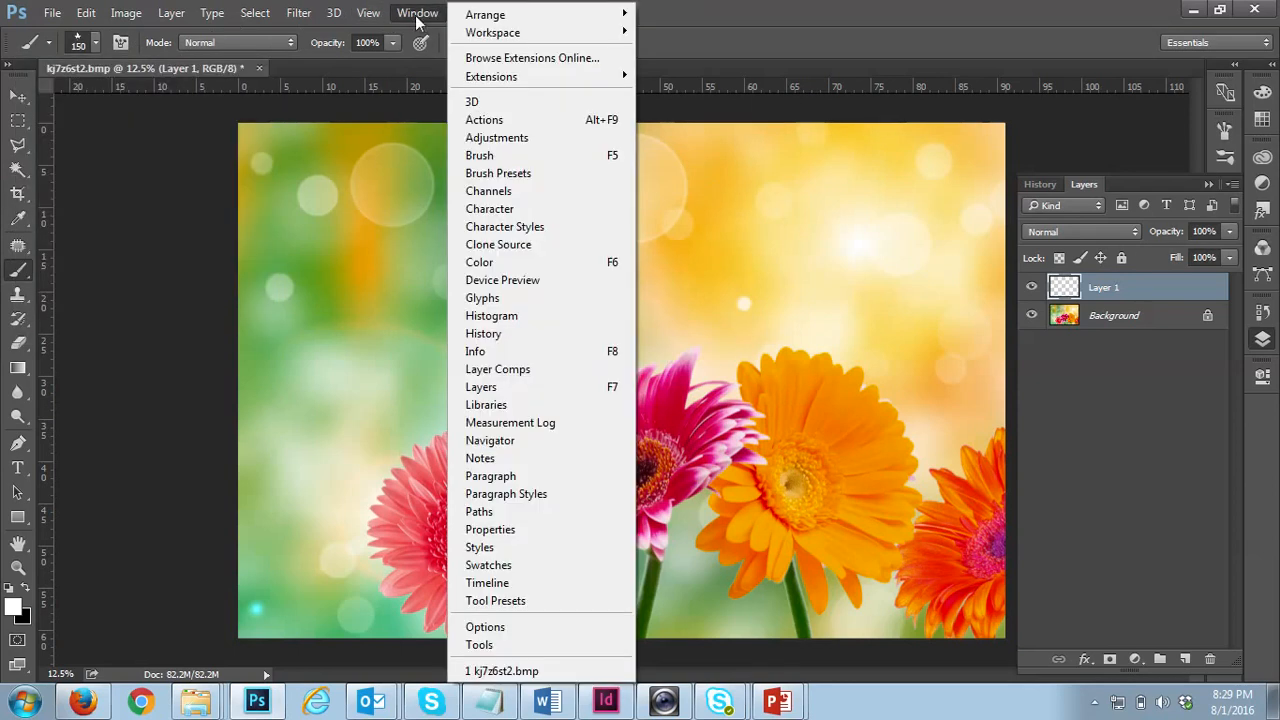
mouse_move(498, 173)
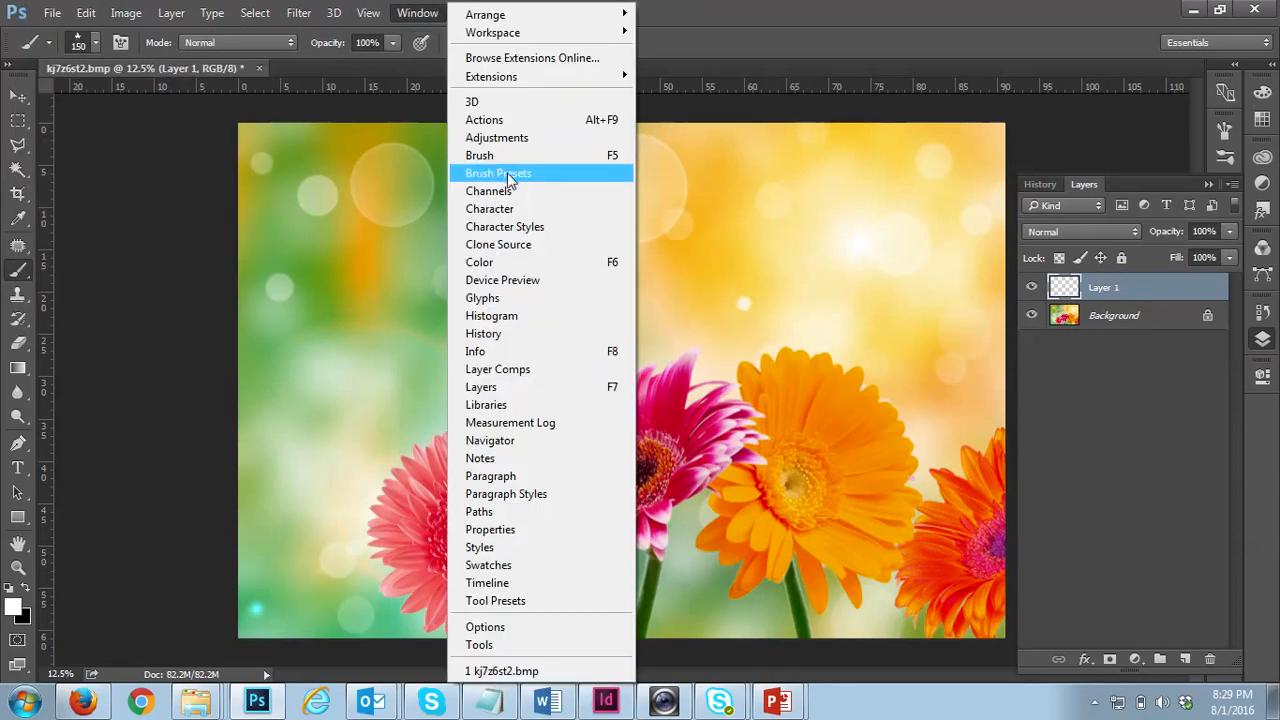
click(498, 173)
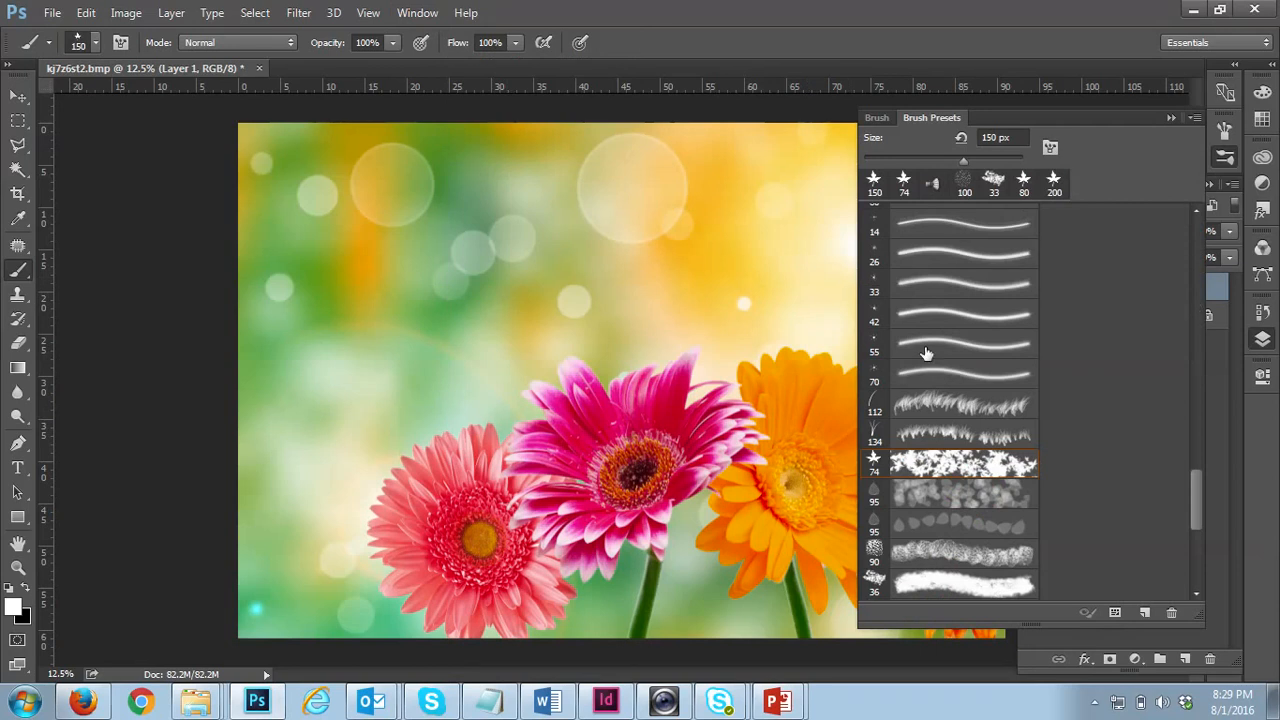
mouse_move(964, 470)
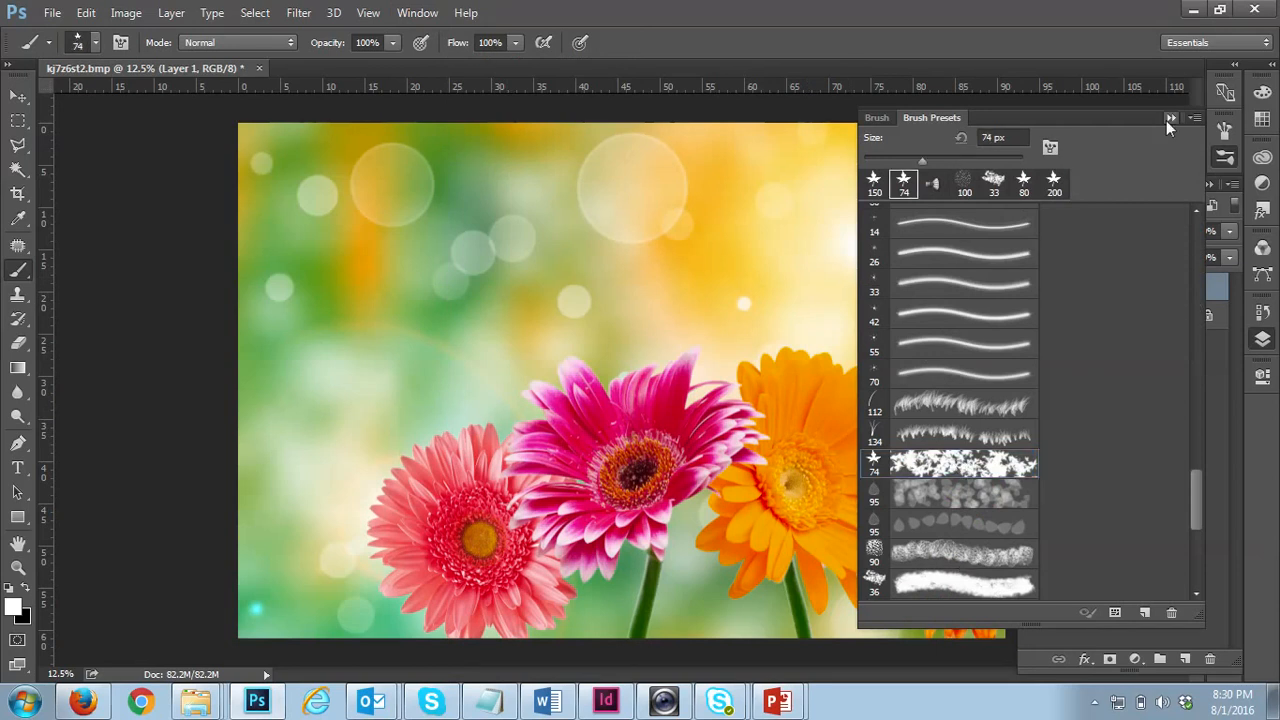
click(1170, 118)
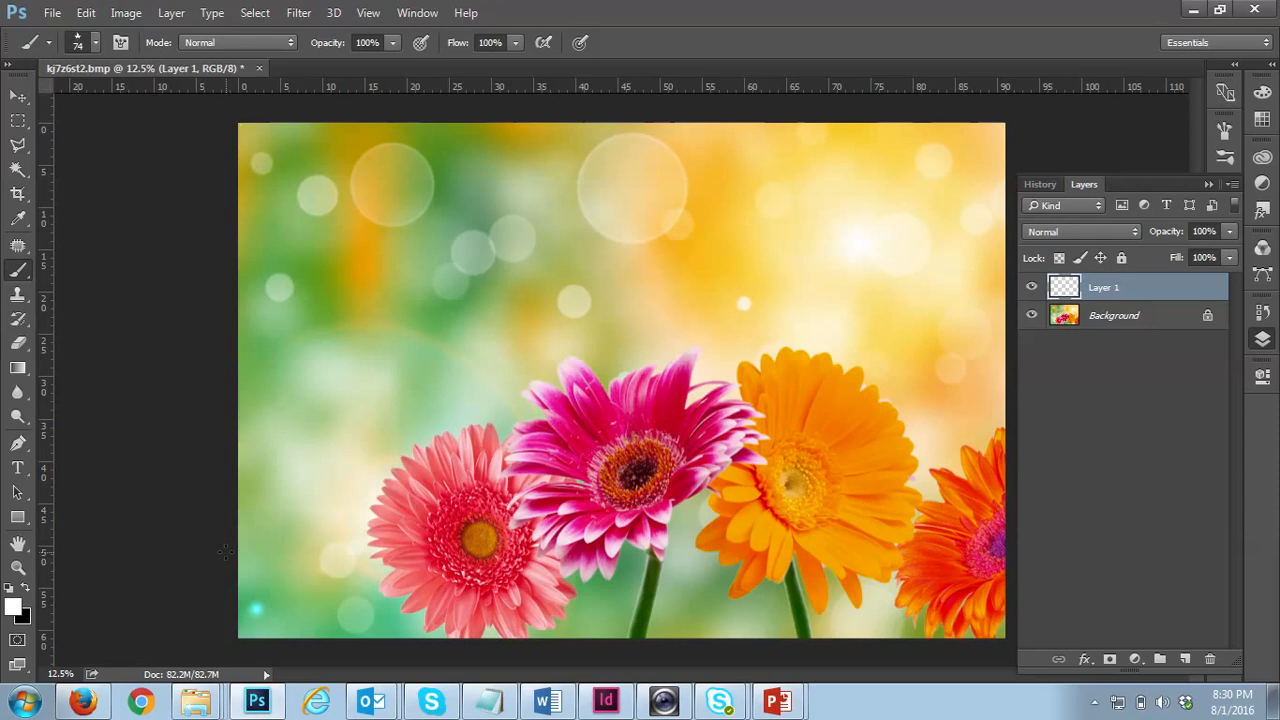
- Paint a white splatter border along the edges of the flower photo on Layer 1
drag(248, 135, 248, 635)
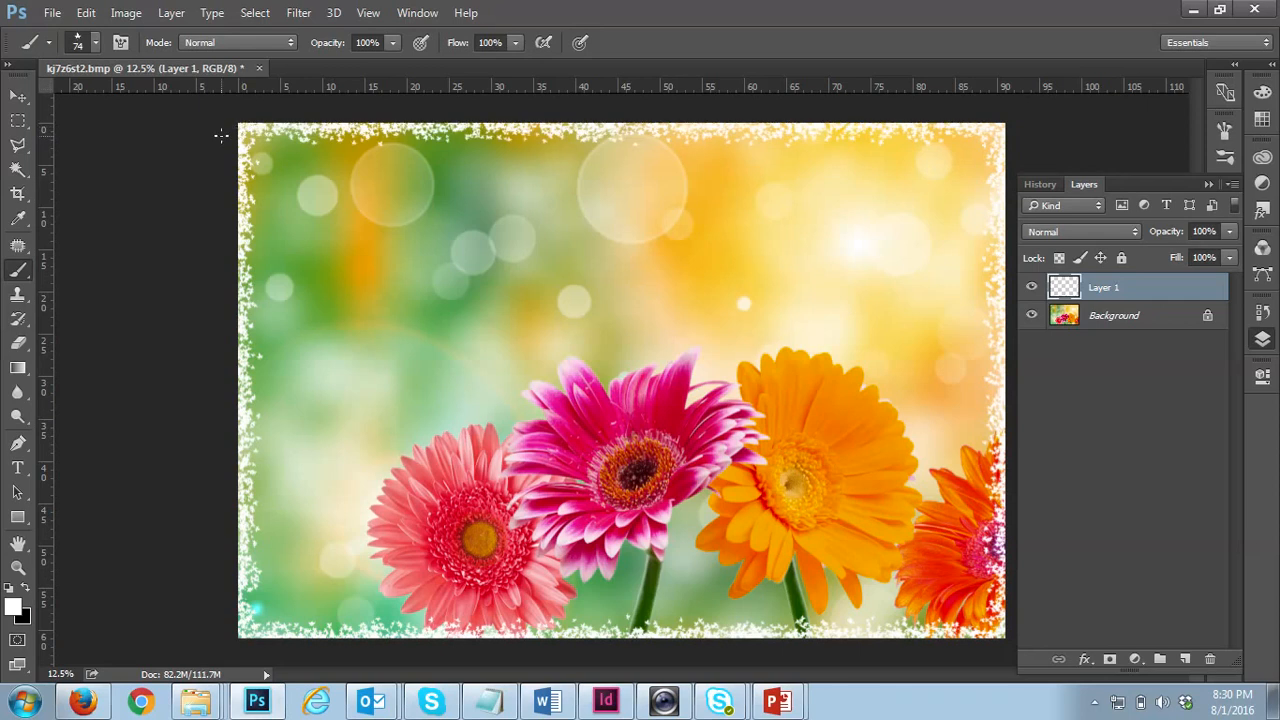
mouse_move(112, 190)
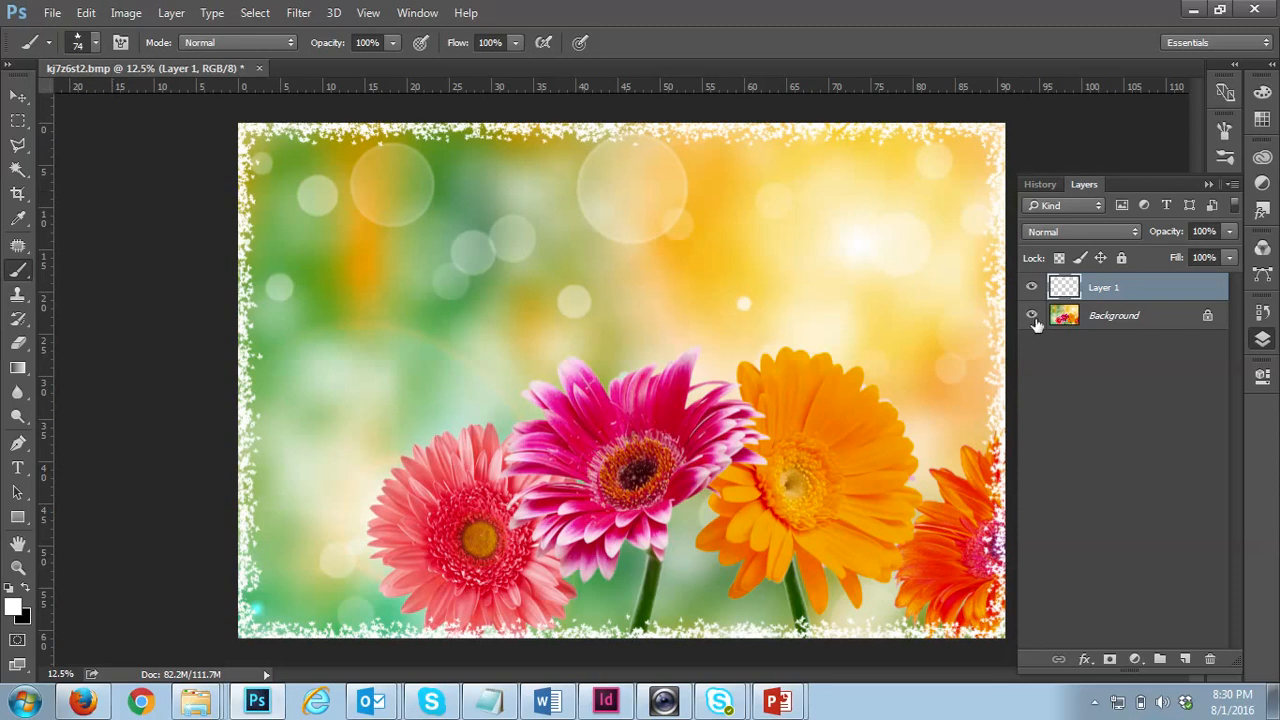
- Add a new Layer 2, hide Layer 1's splatter border, and open the brush options
click(1185, 658)
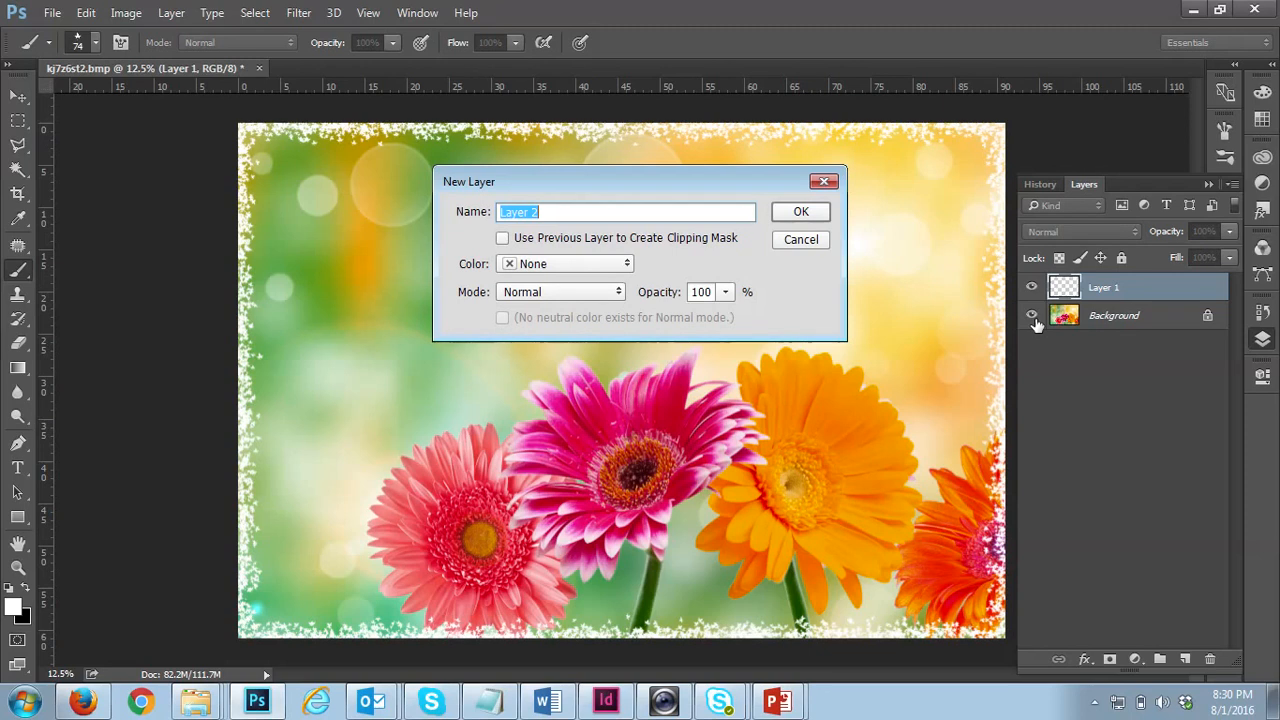
click(800, 211)
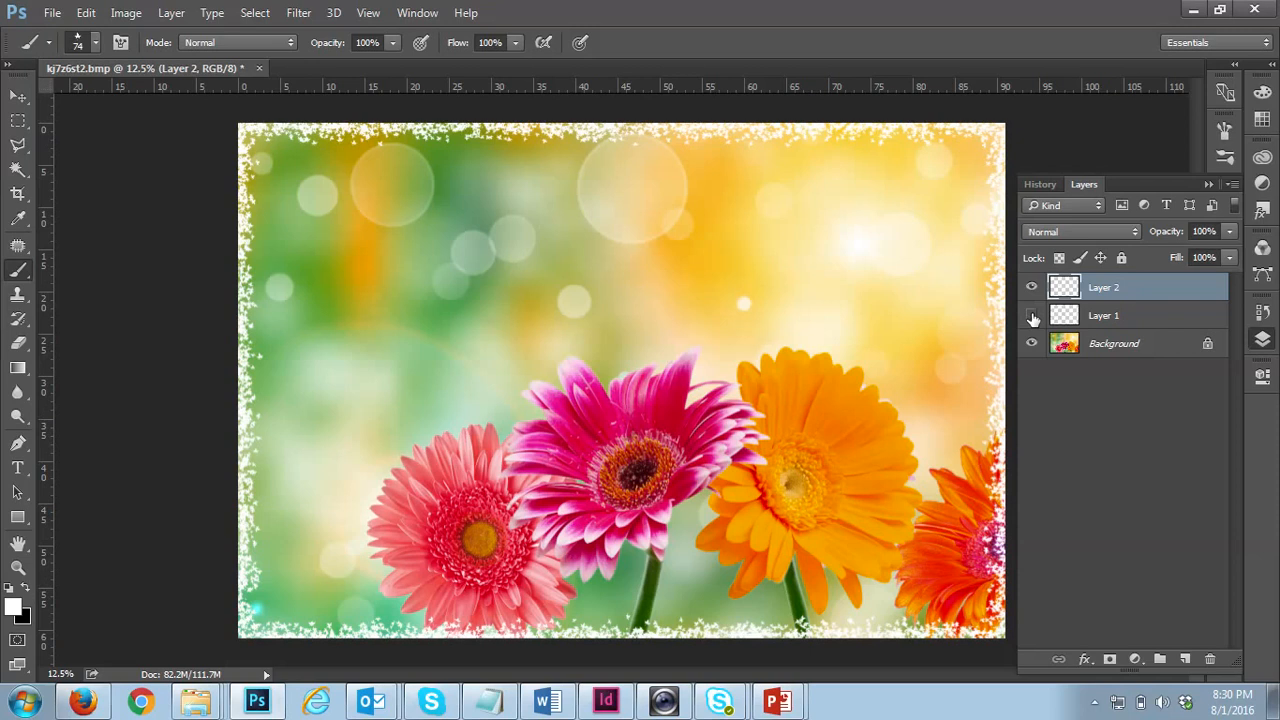
click(1031, 315)
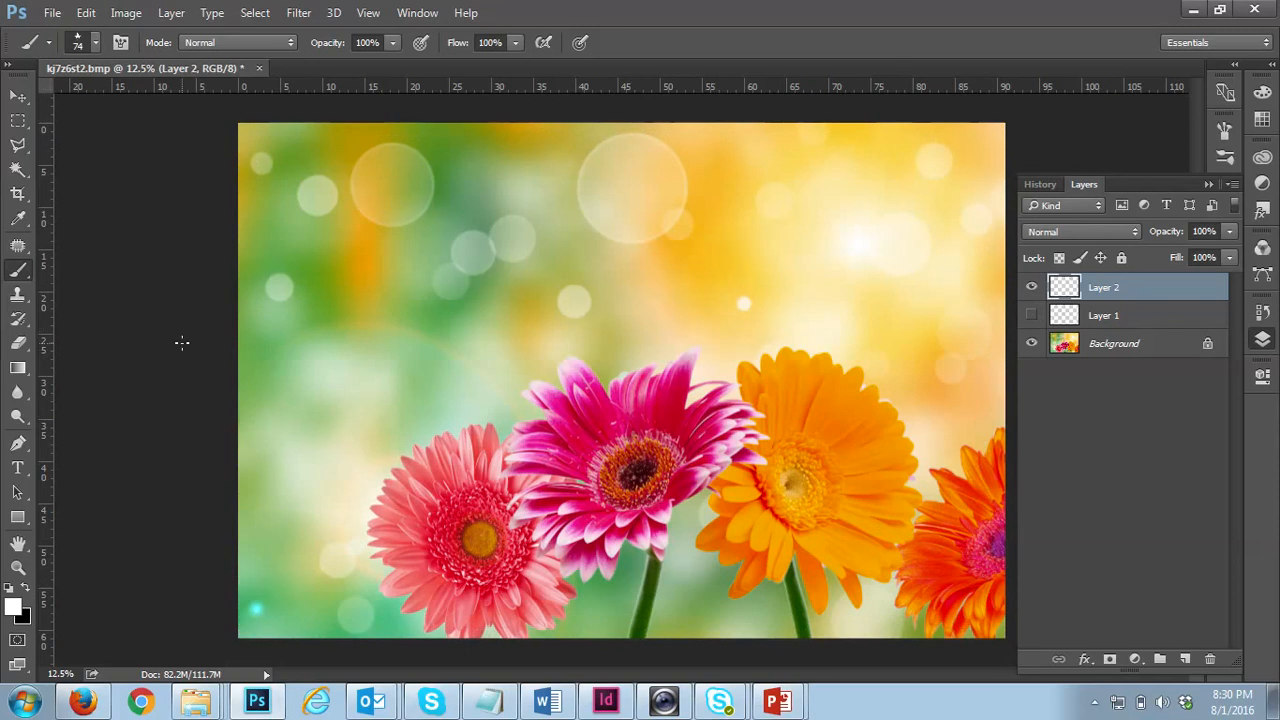
mouse_move(289, 292)
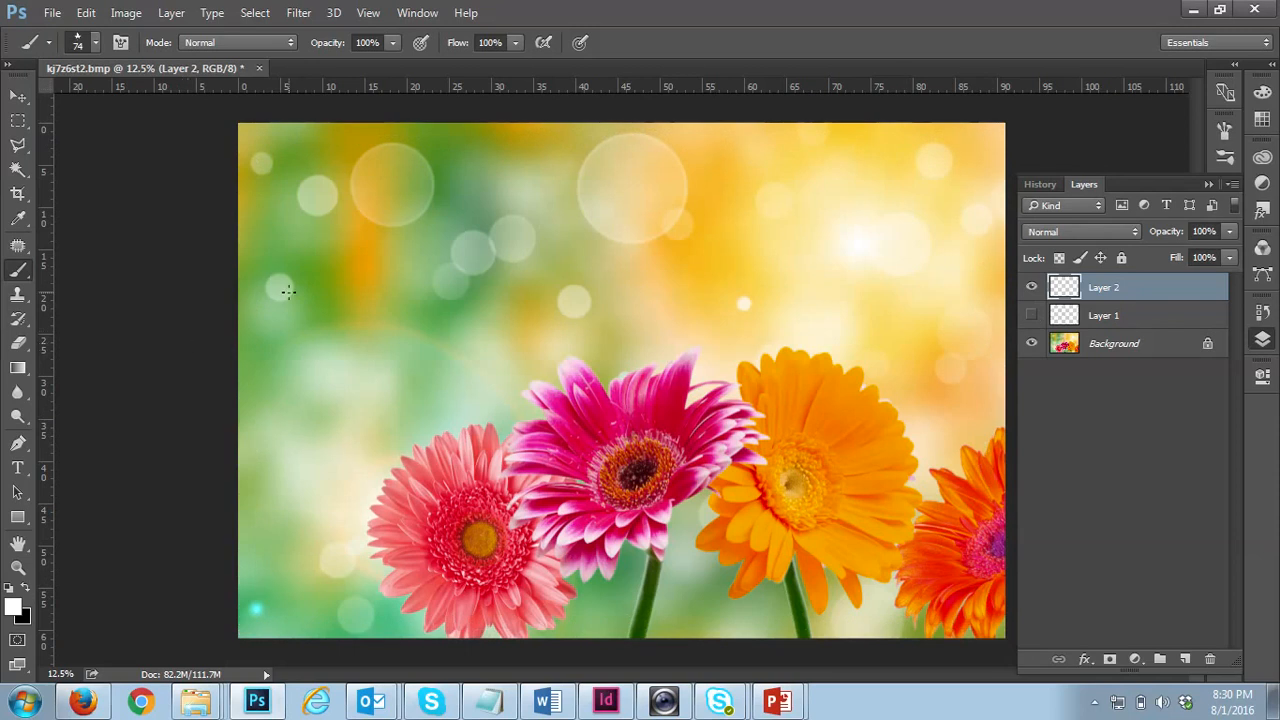
mouse_move(137, 98)
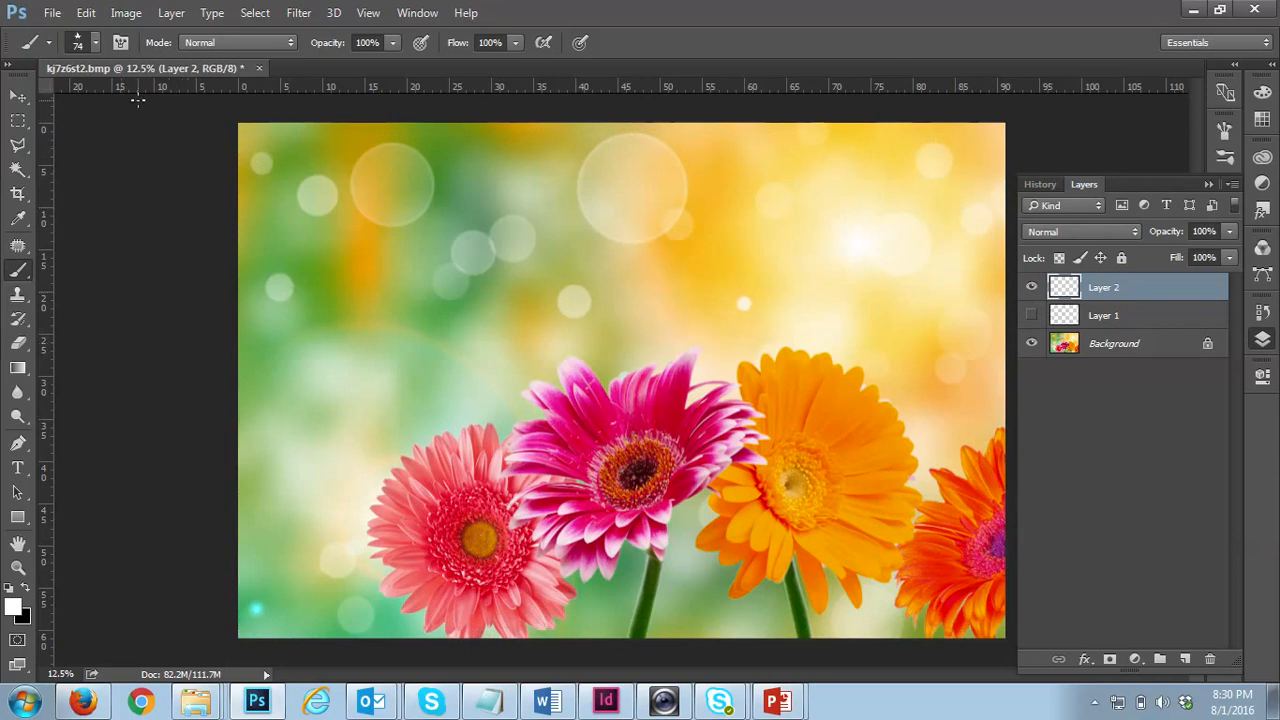
click(96, 42)
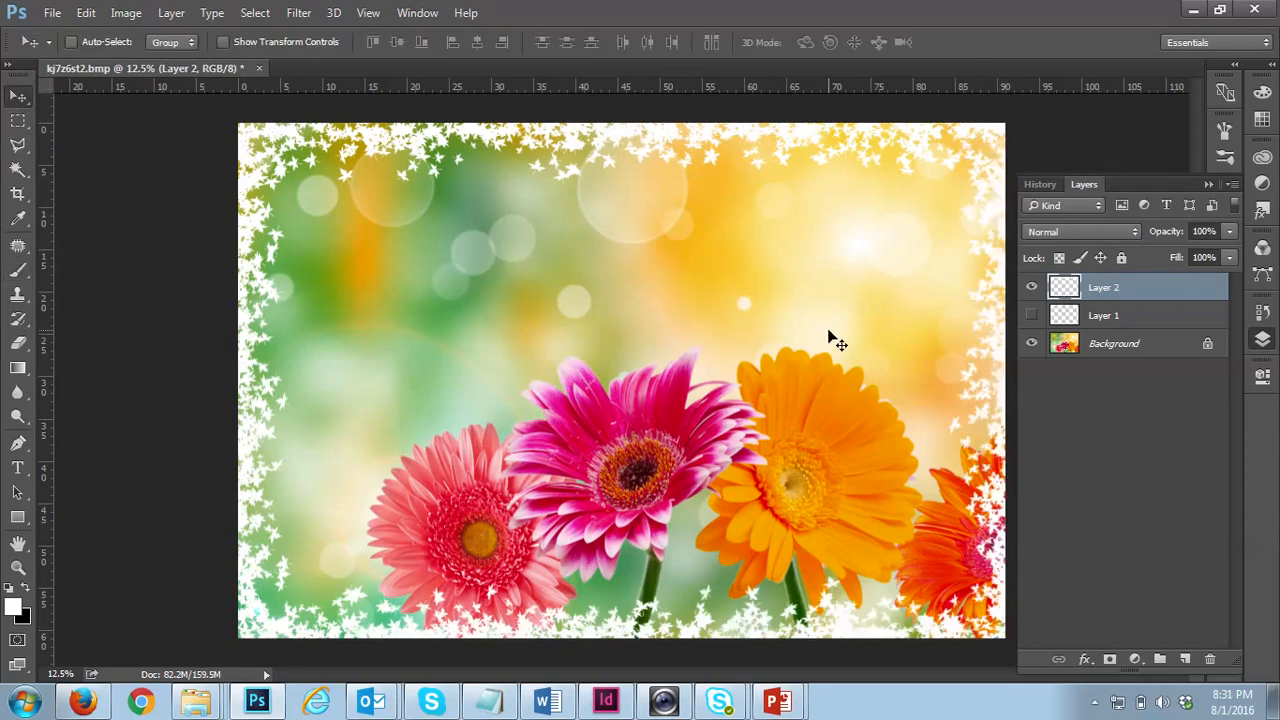
mouse_move(800, 178)
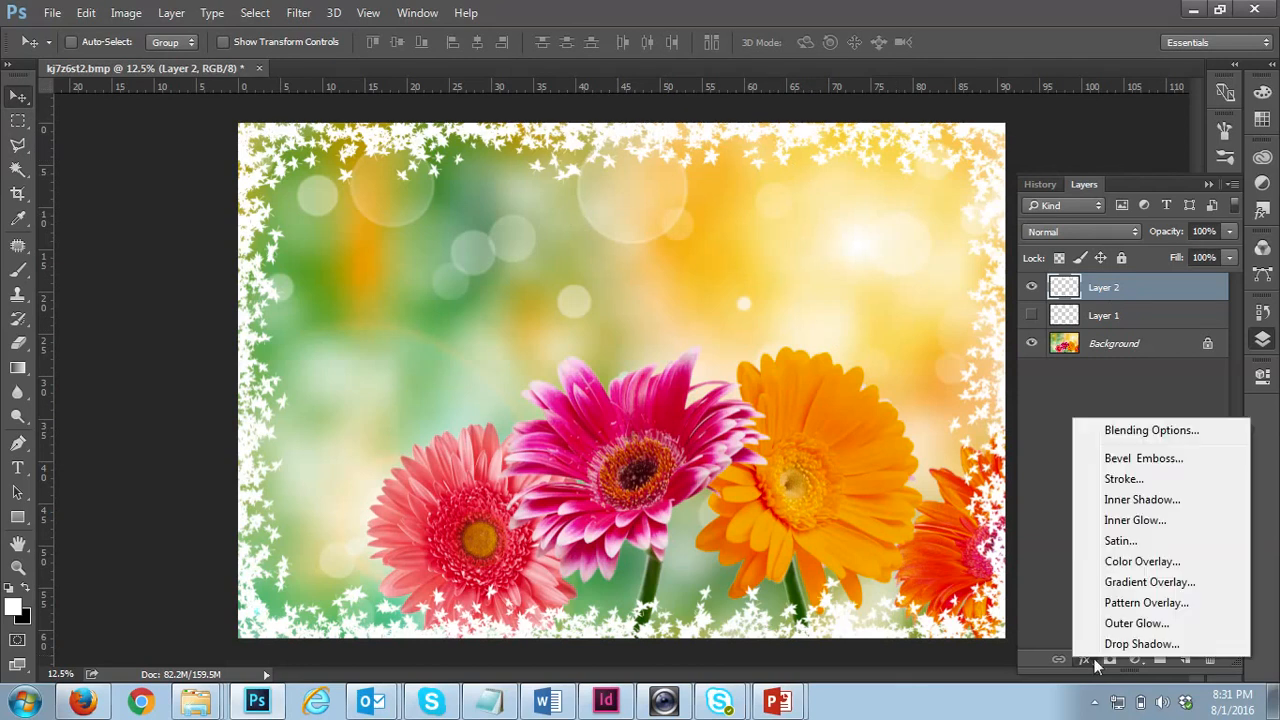
mouse_move(1118, 567)
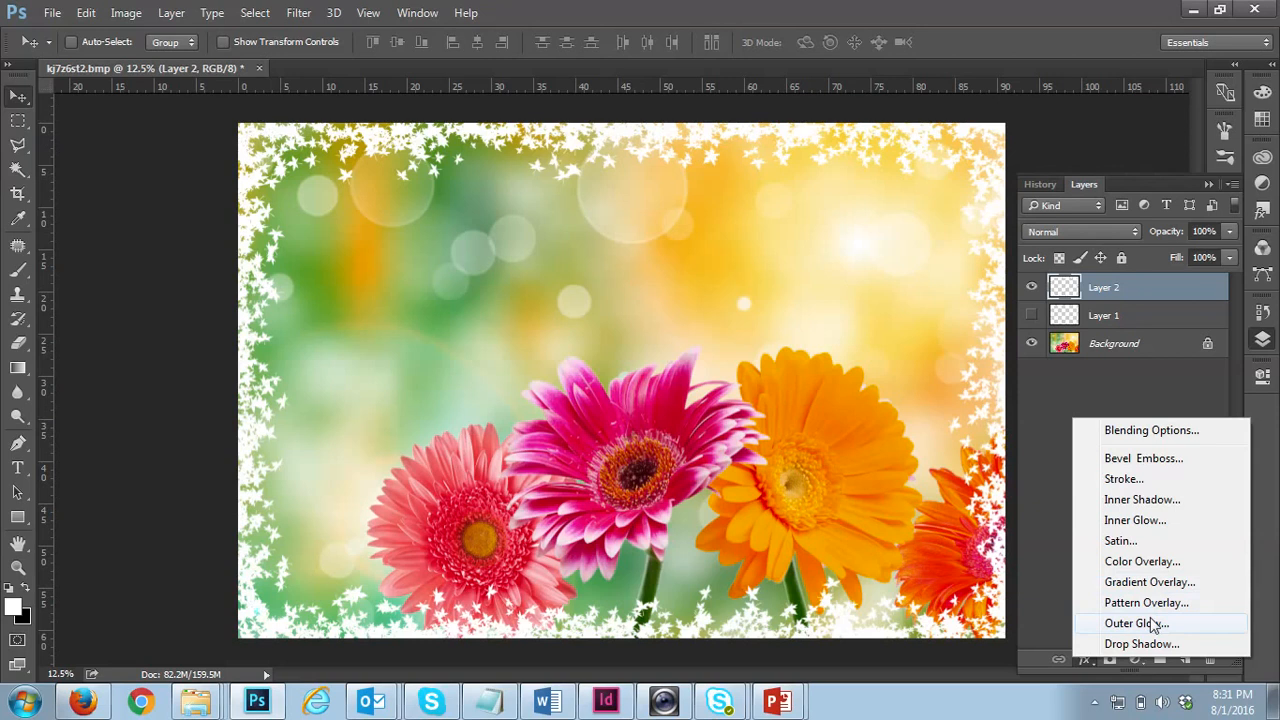
mouse_move(1114, 447)
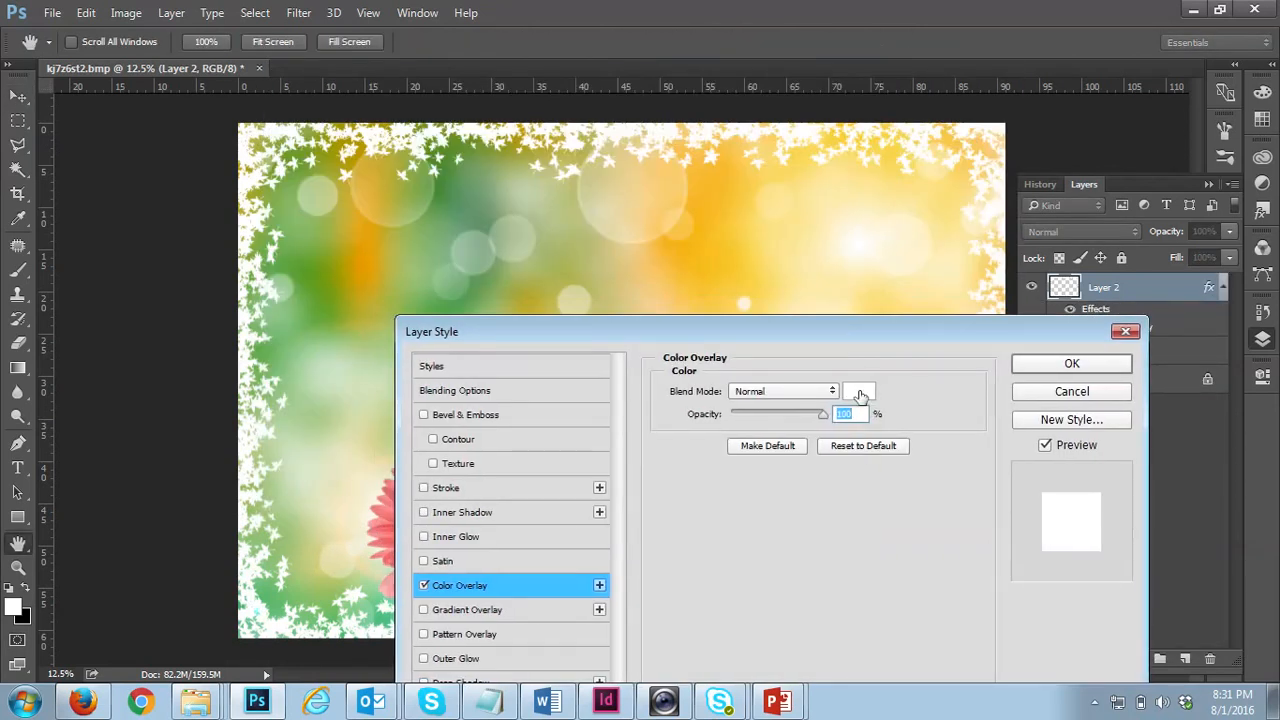
- Give Layer 2's leaf border a black Color Overlay and hide Layer 1
click(858, 390)
text(663030)
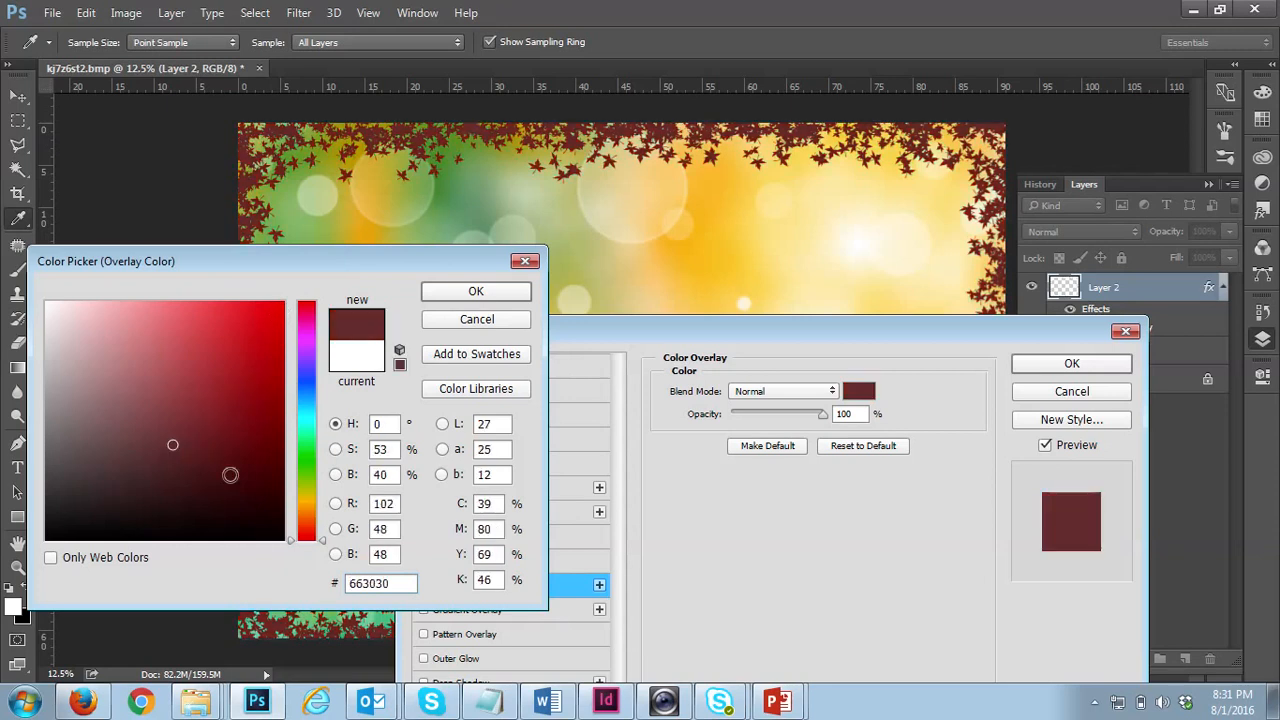
click(129, 337)
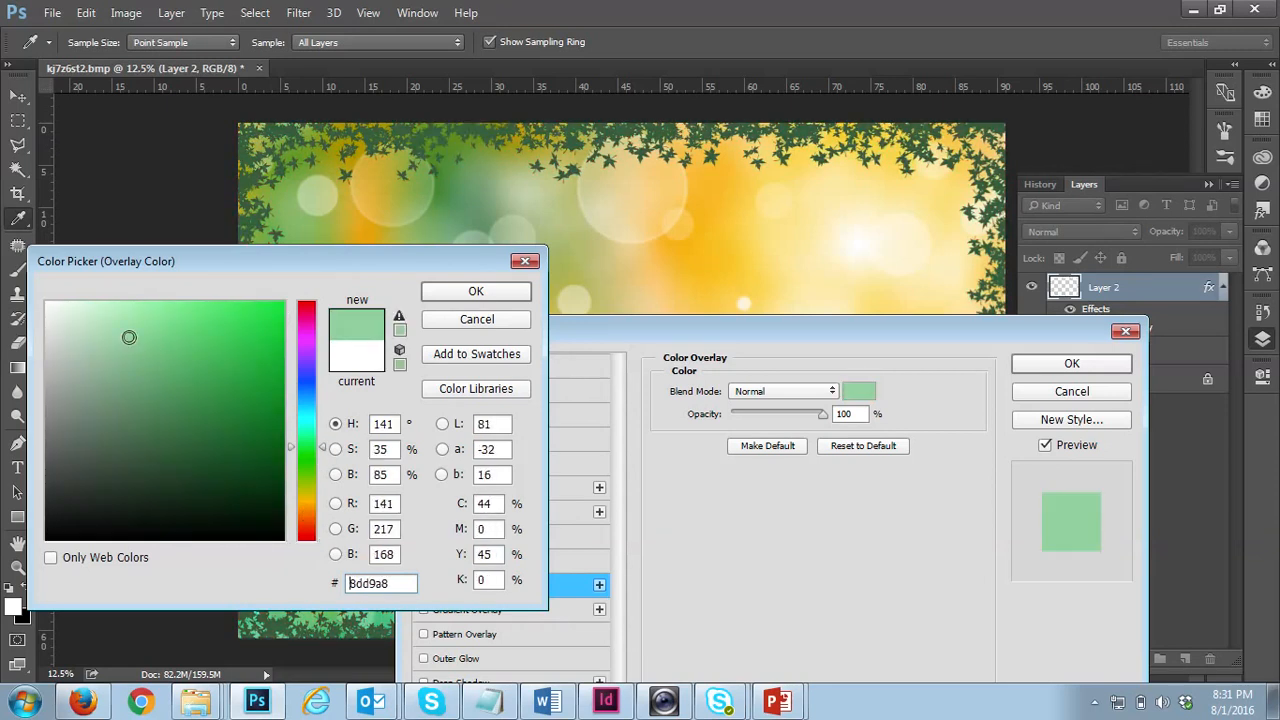
drag(129, 337, 129, 425)
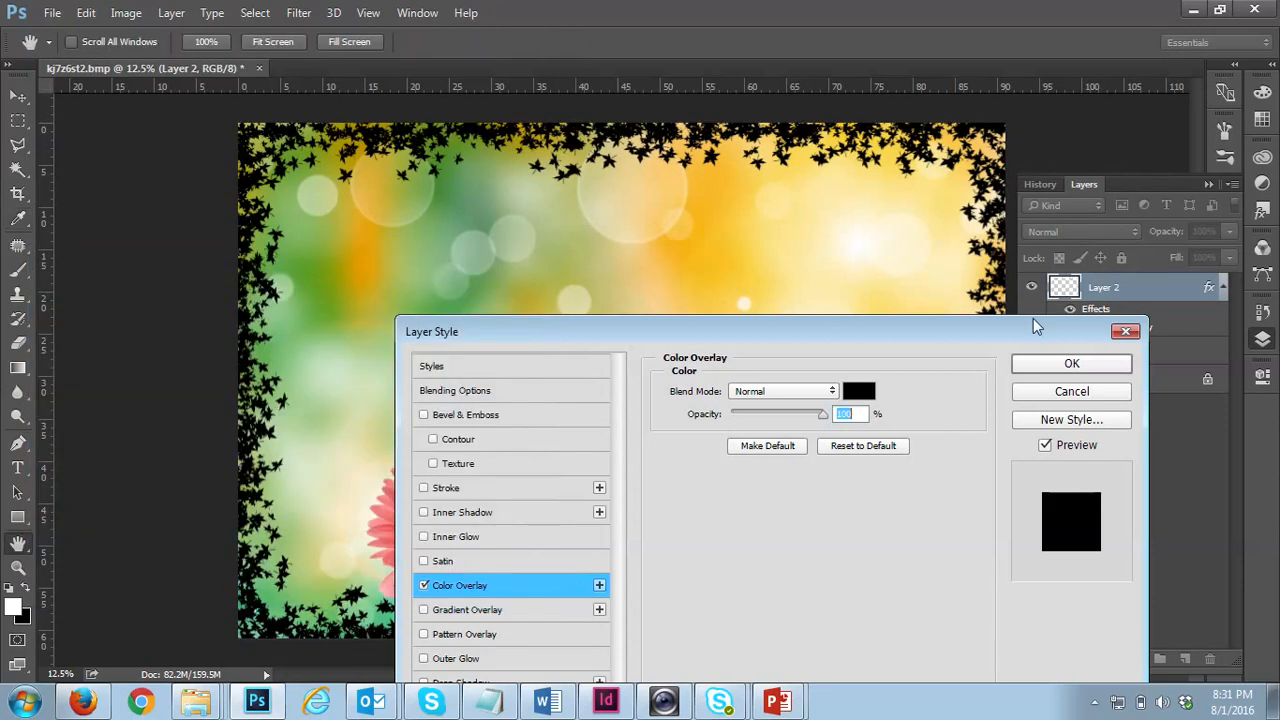
click(1071, 363)
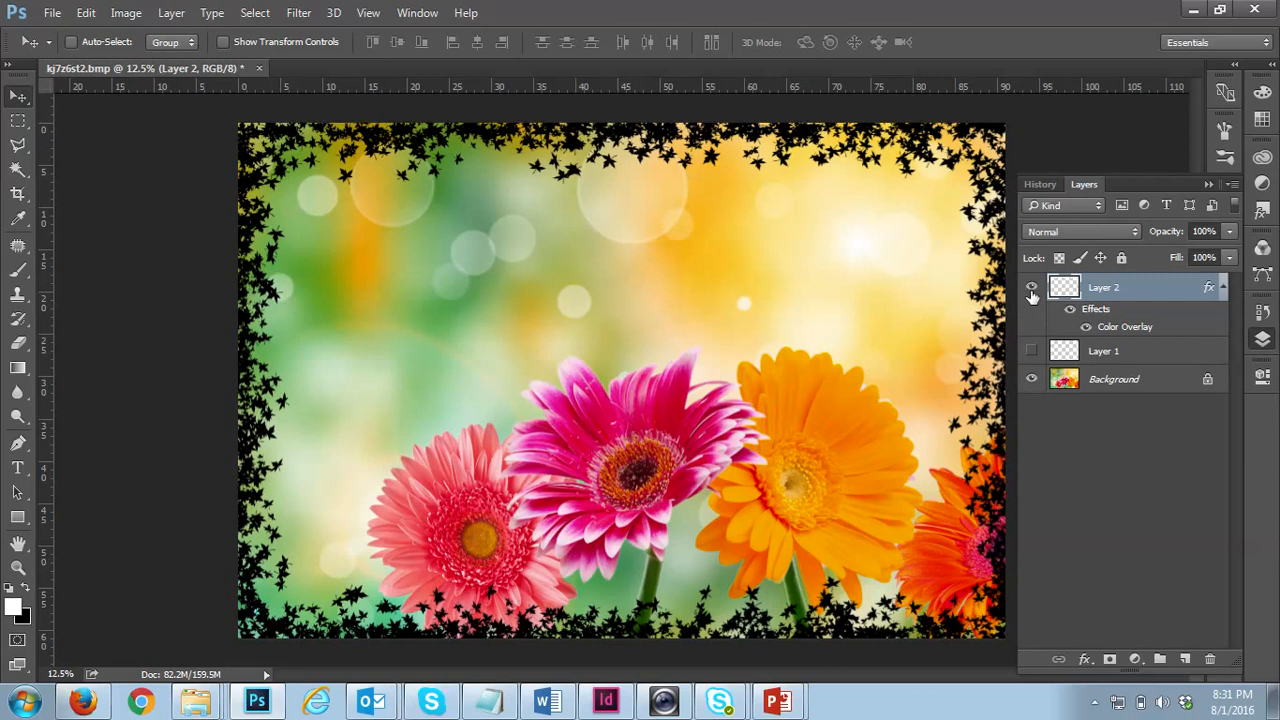
- Hide Layer 2's leaf border and pick a scattered brush preset for the Brush tool
click(1032, 287)
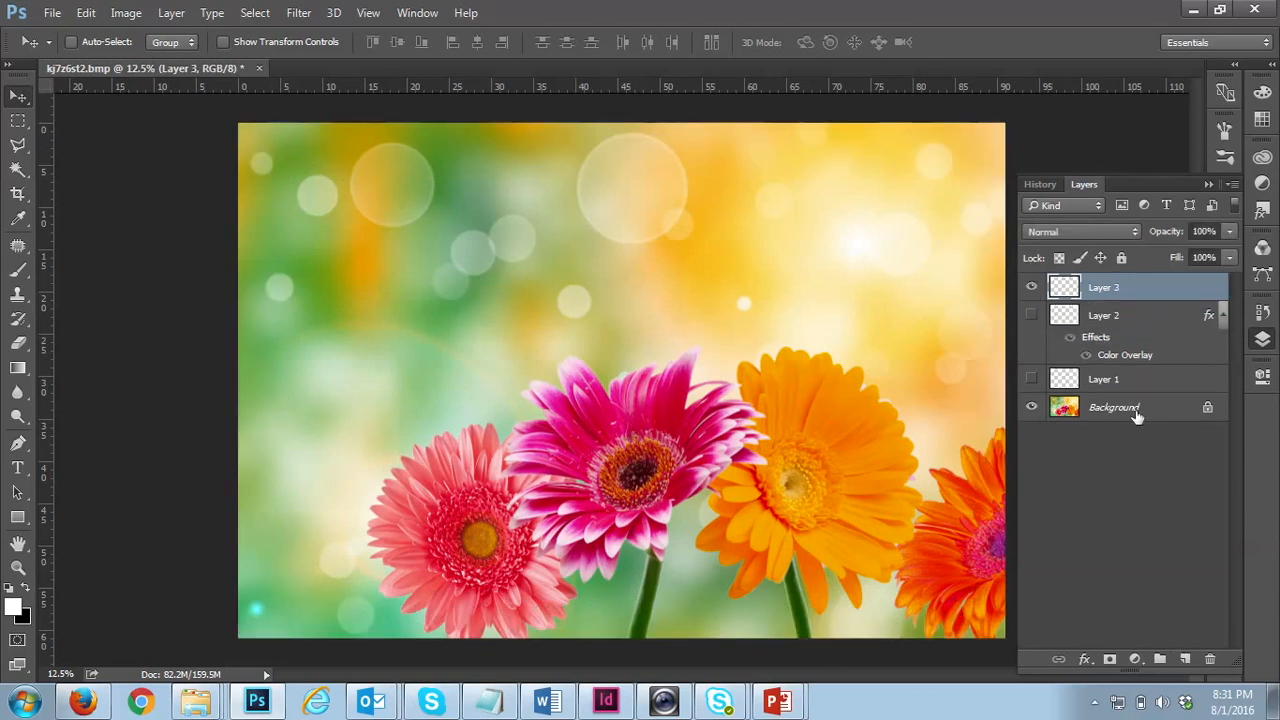
mouse_move(248, 160)
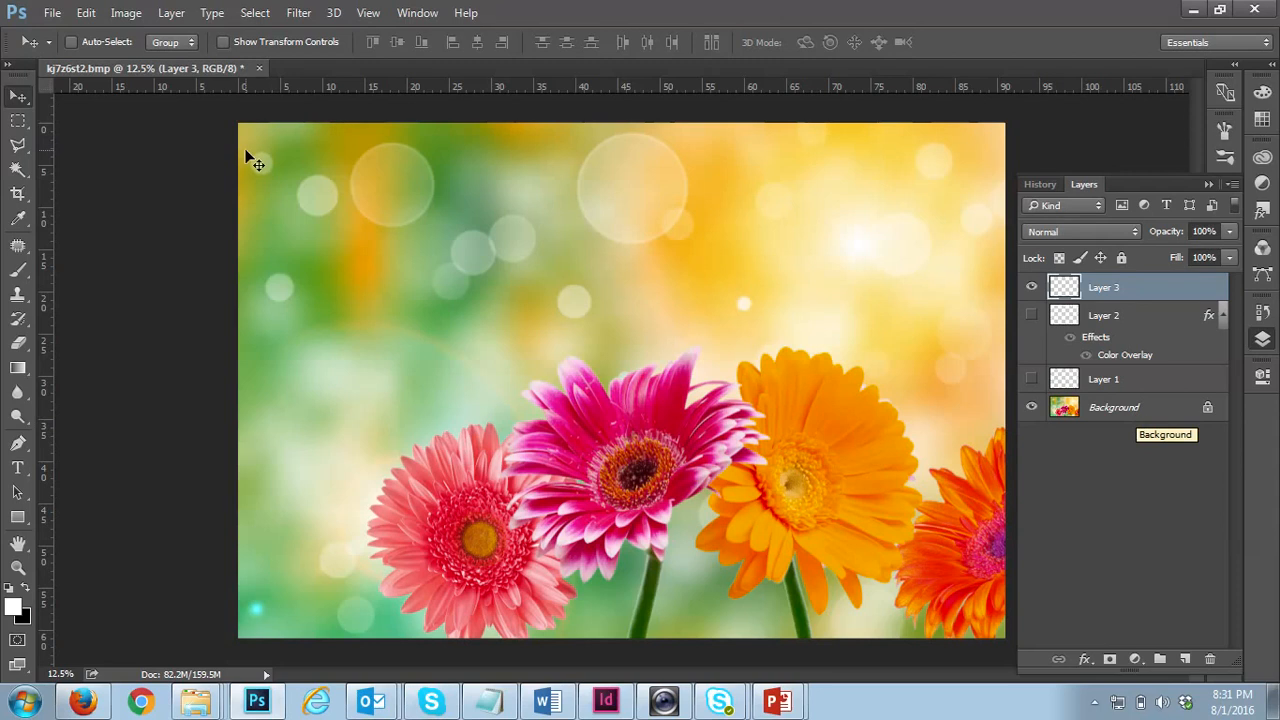
mouse_move(18, 217)
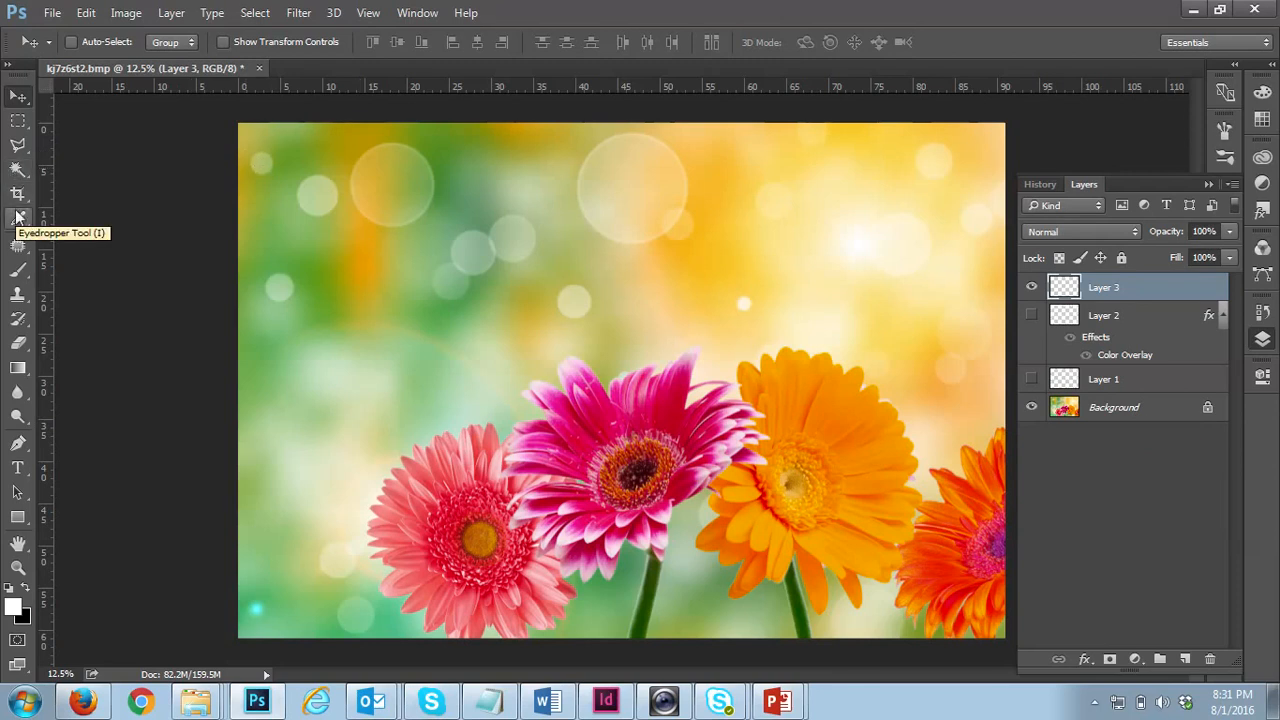
click(18, 270)
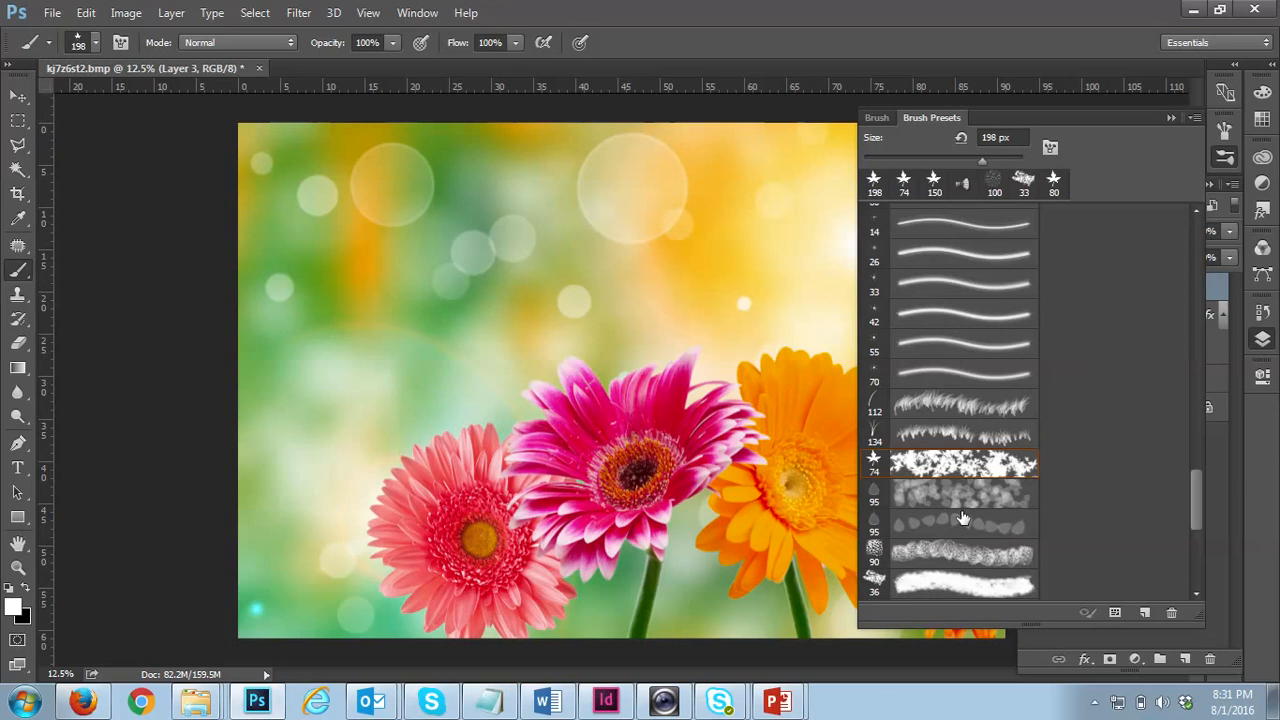
scroll(down, 3)
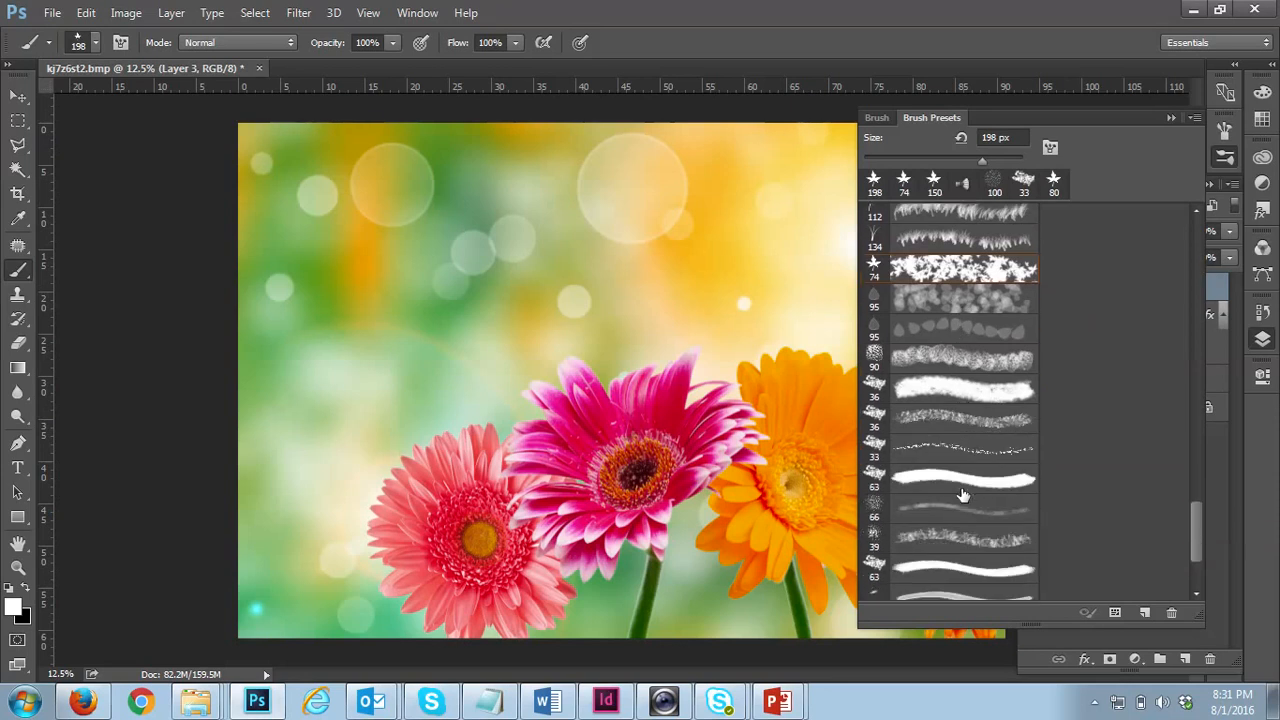
scroll(down, 3)
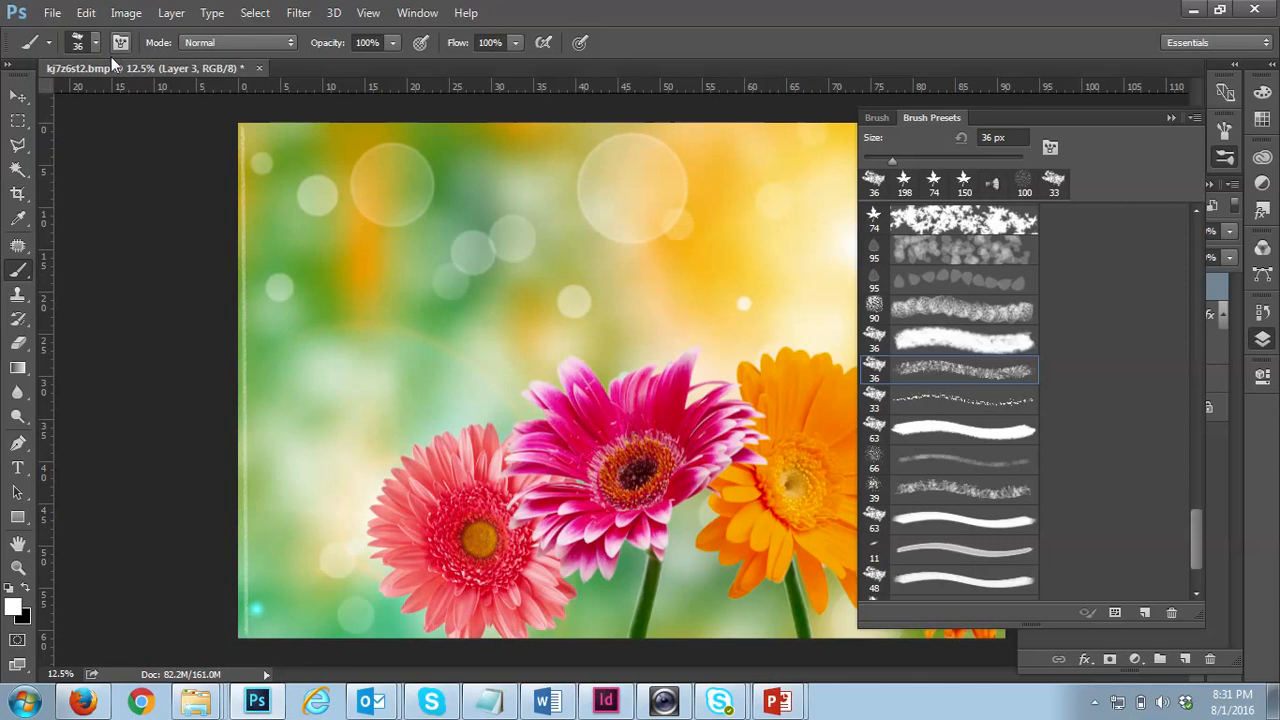
click(95, 42)
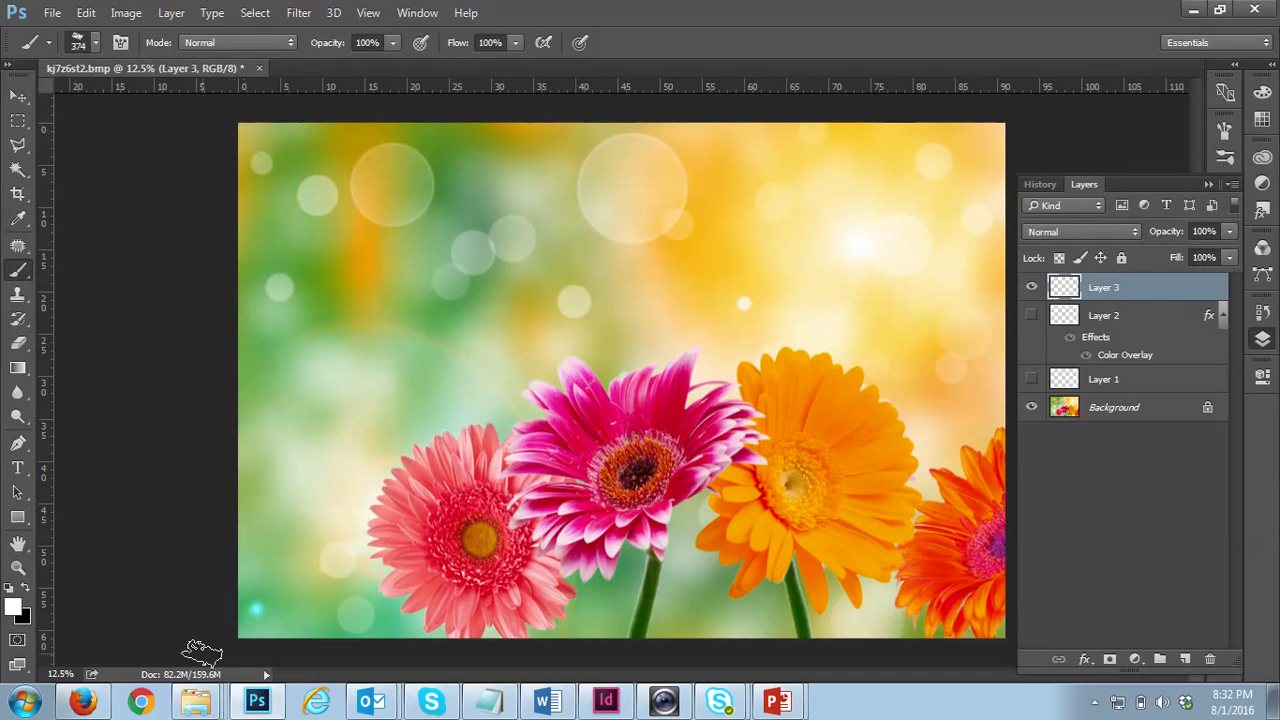
- Paint speckled white strips down the left edge and along the remaining edges on Layer 3
drag(255, 135, 270, 630)
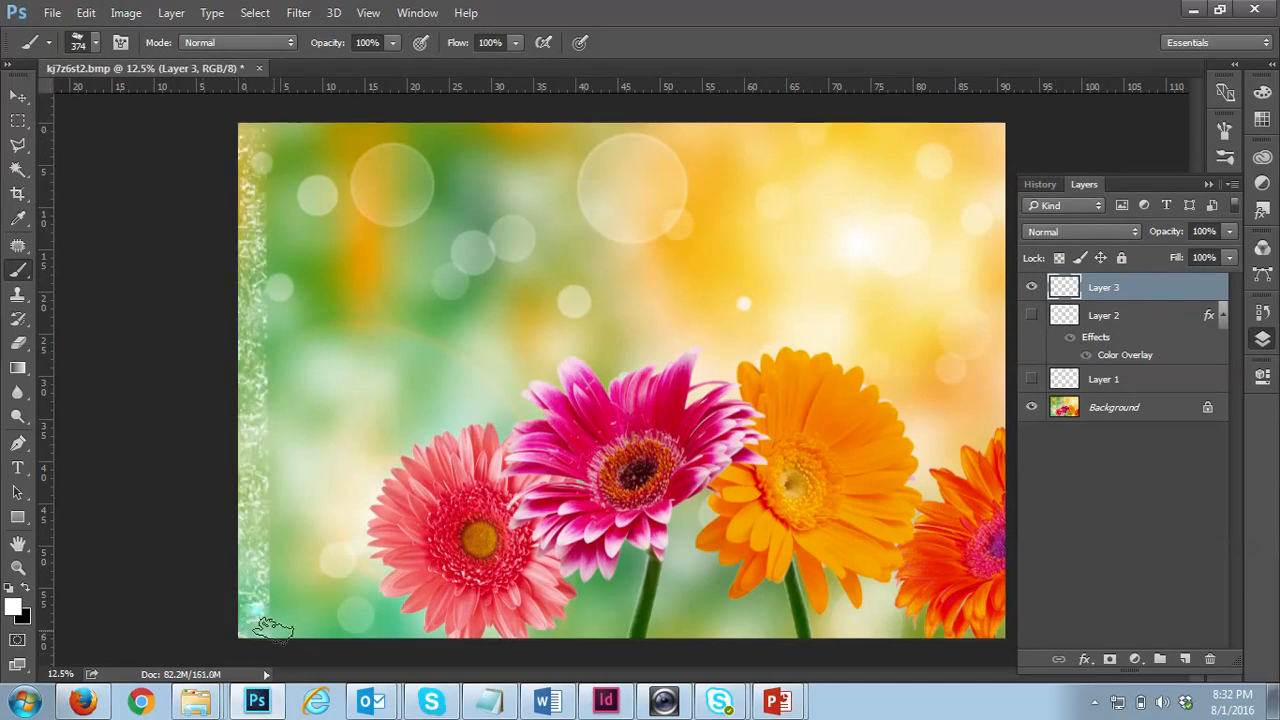
drag(275, 630, 1010, 630)
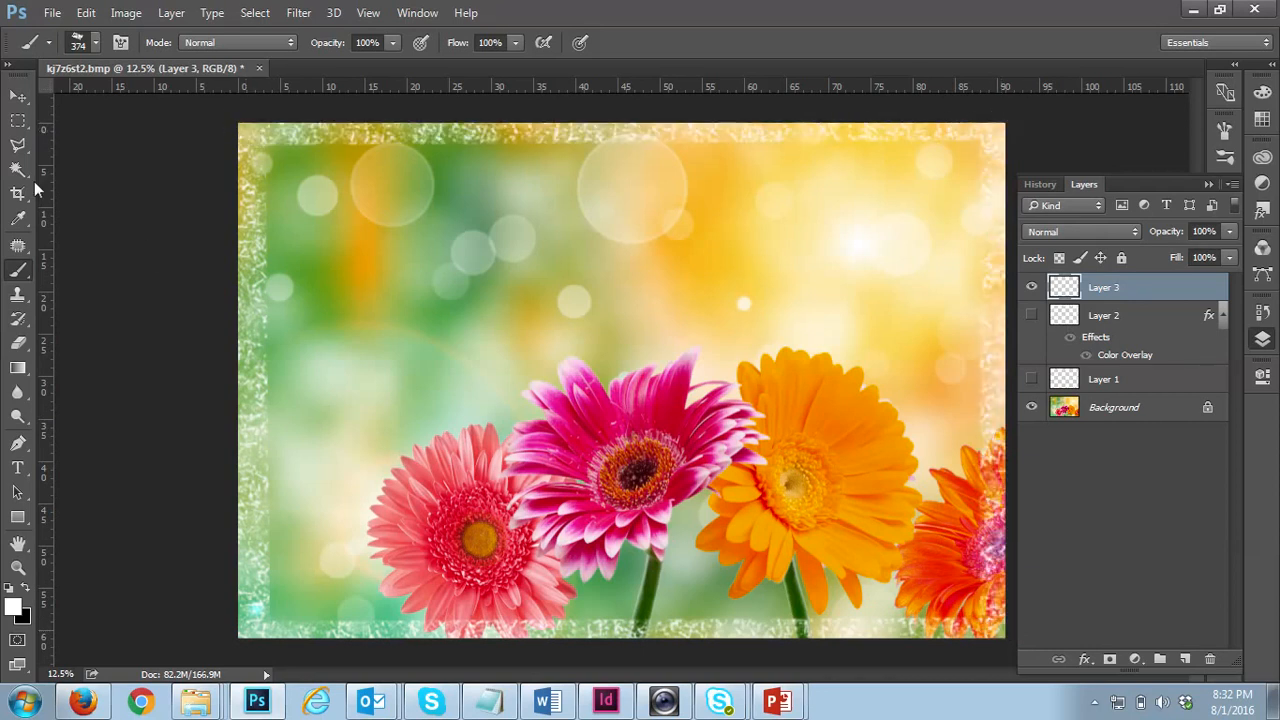
click(17, 97)
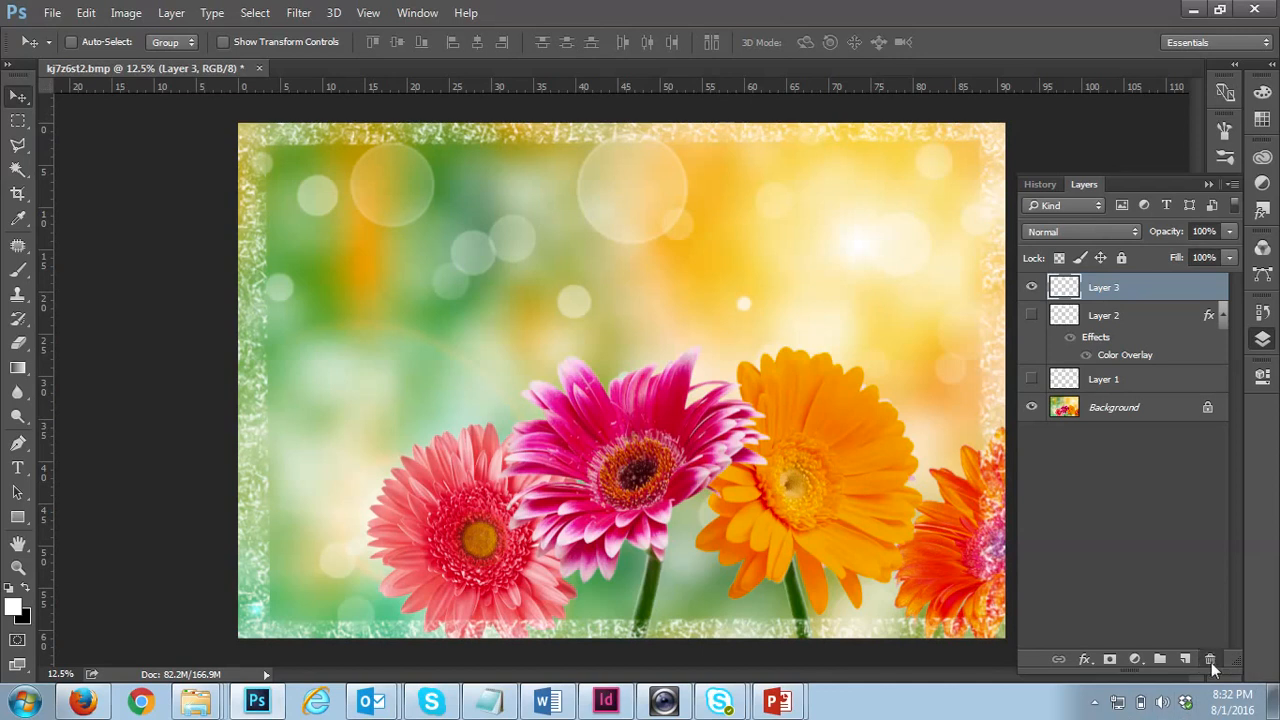
- Undo the speckled border and choose a 300 px bristle-tip brush preset
click(1210, 658)
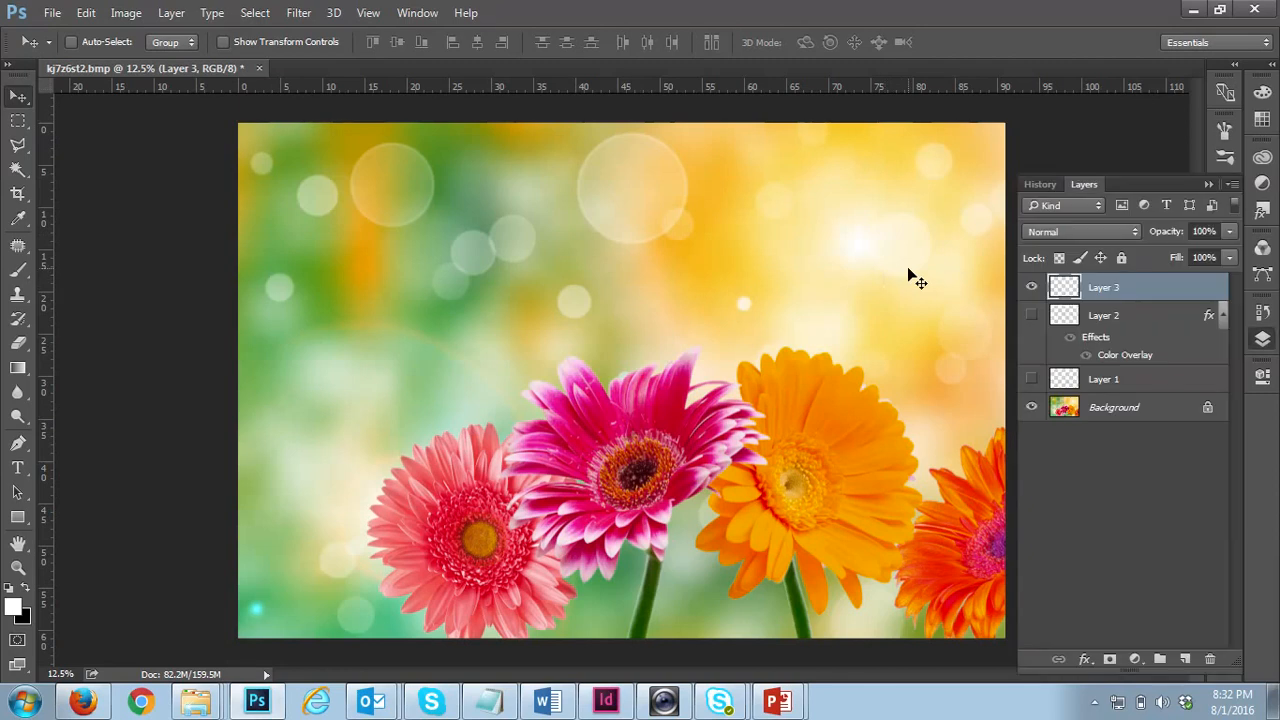
click(18, 269)
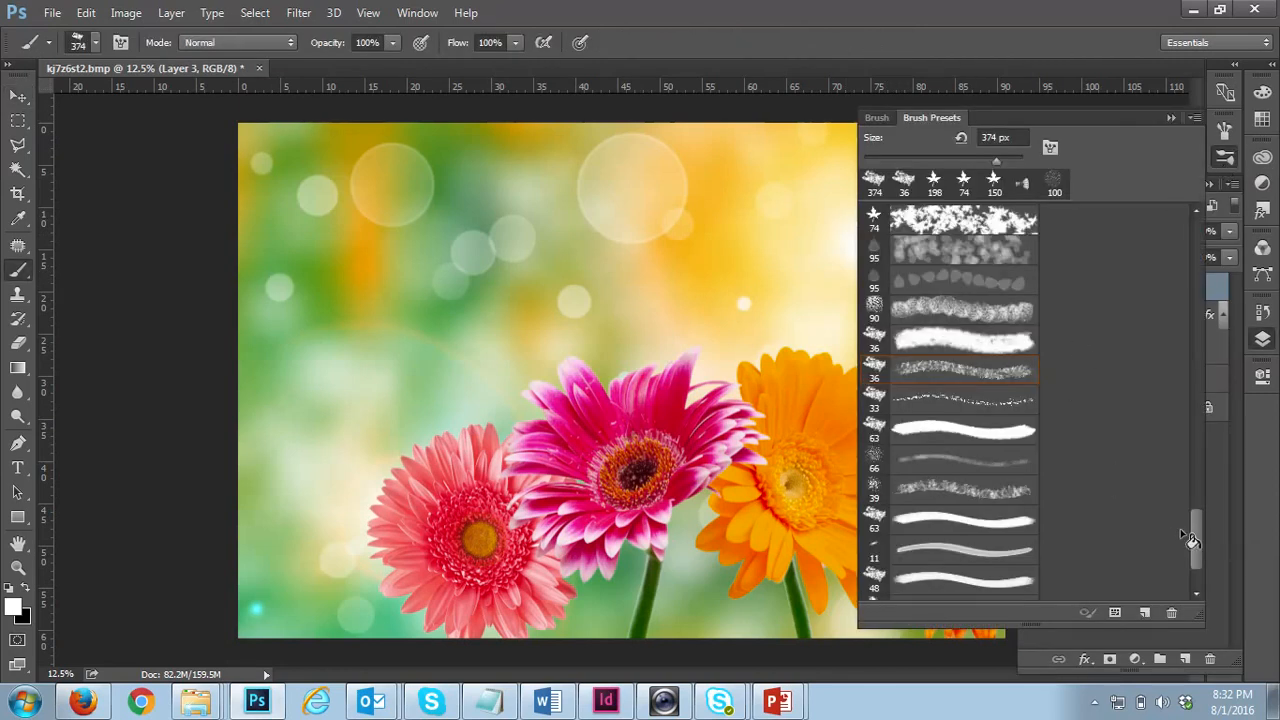
scroll(down, 3)
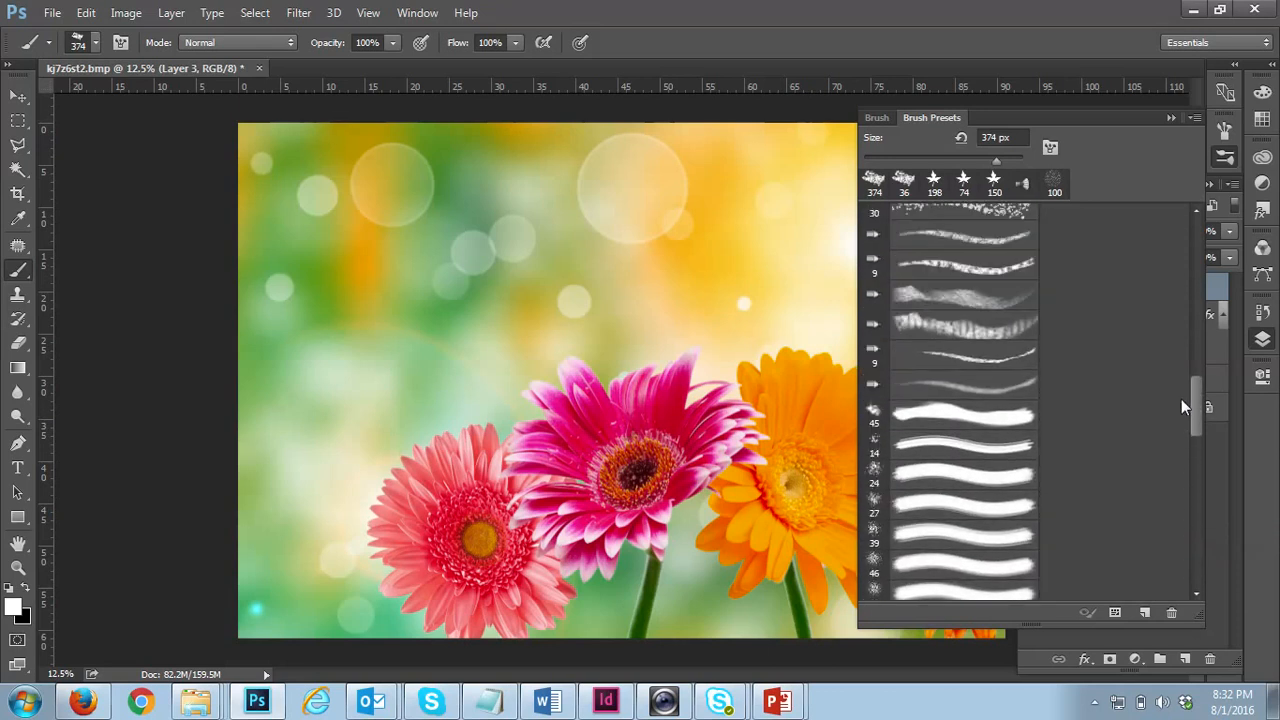
scroll(up, 3)
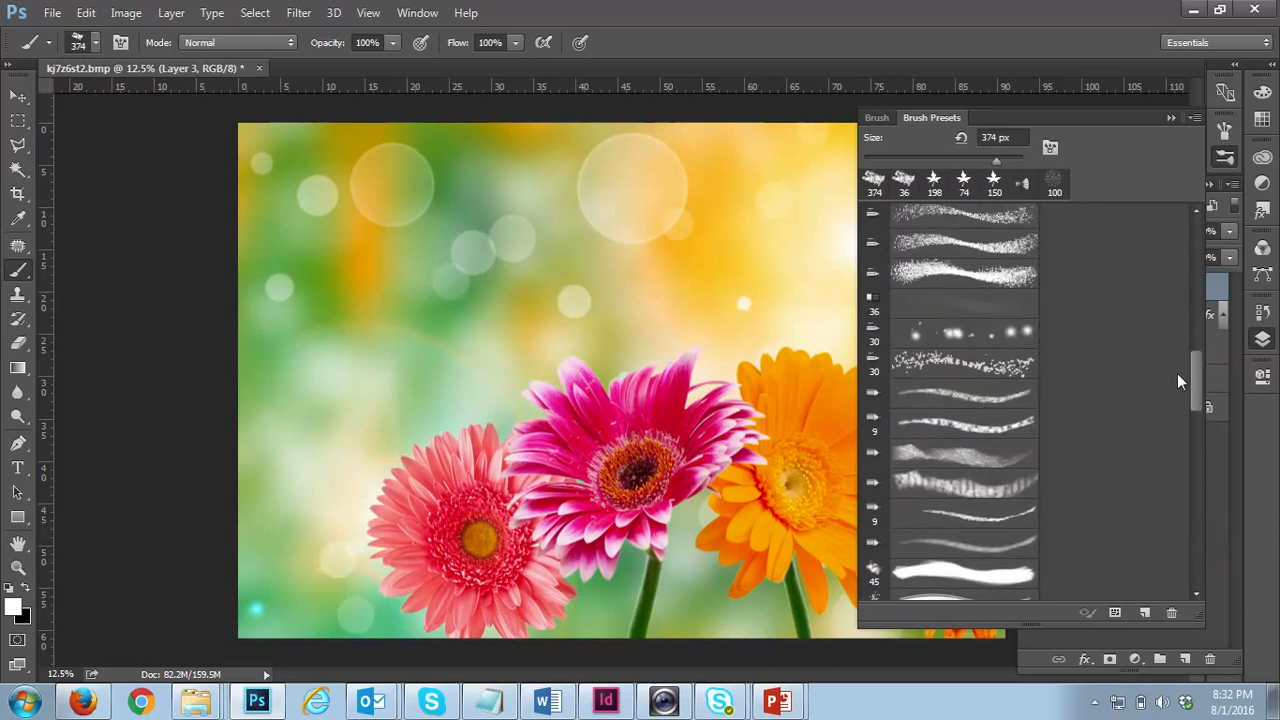
scroll(up, 3)
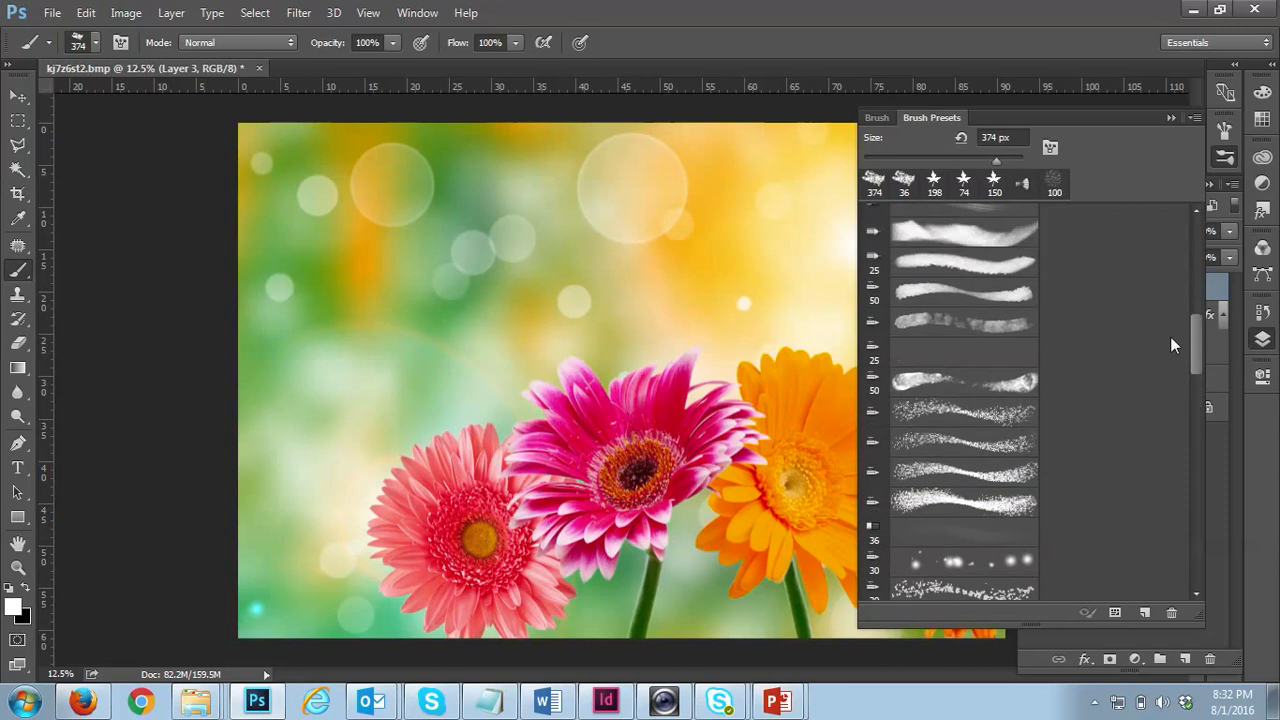
scroll(up, 3)
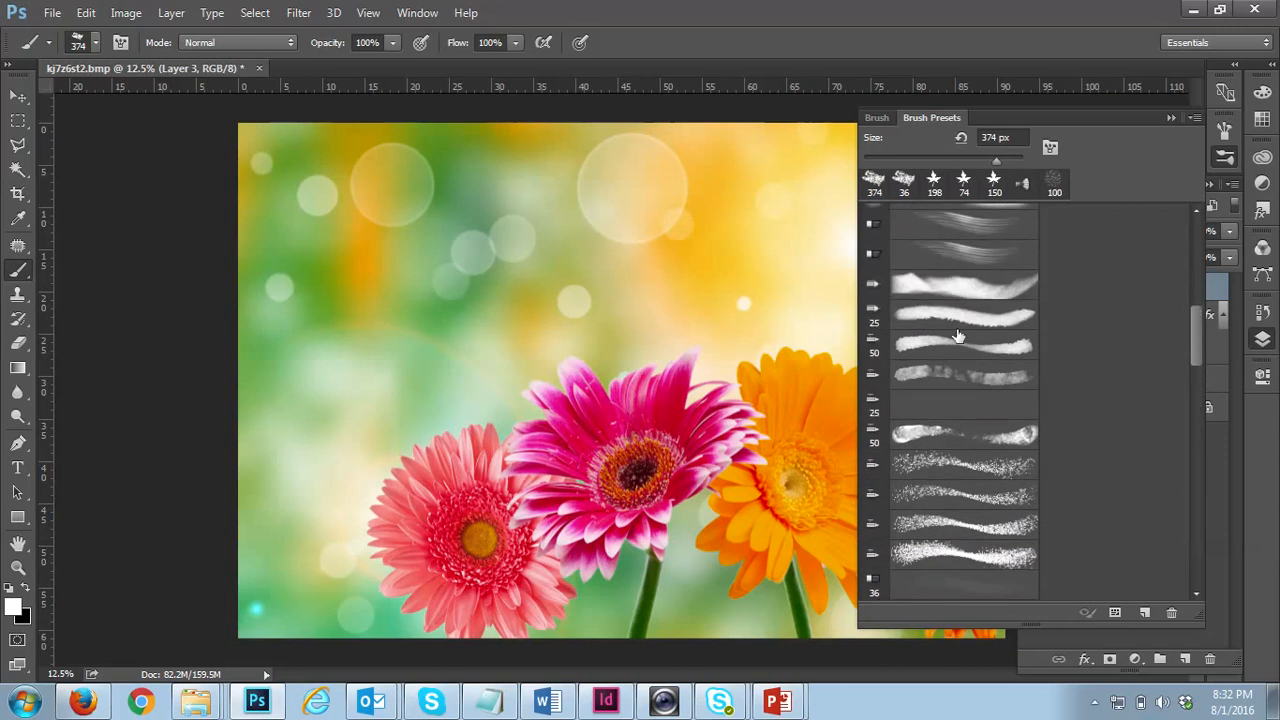
scroll(up, 3)
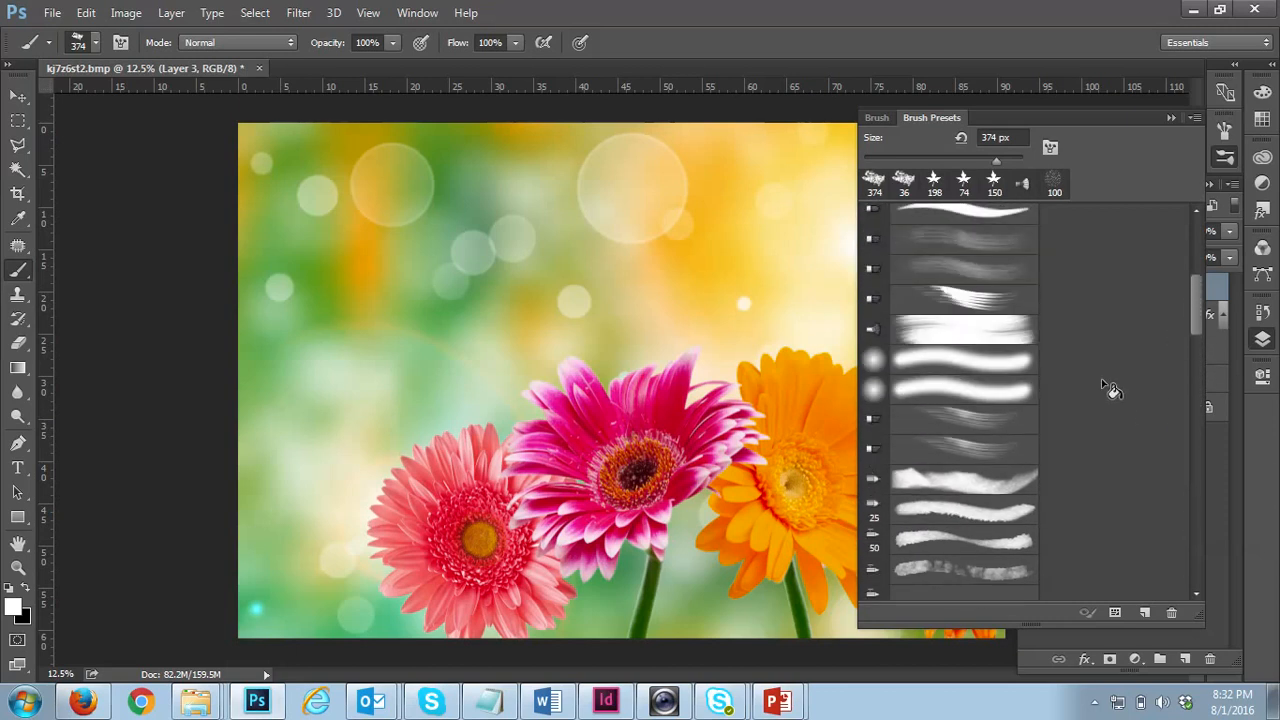
click(963, 329)
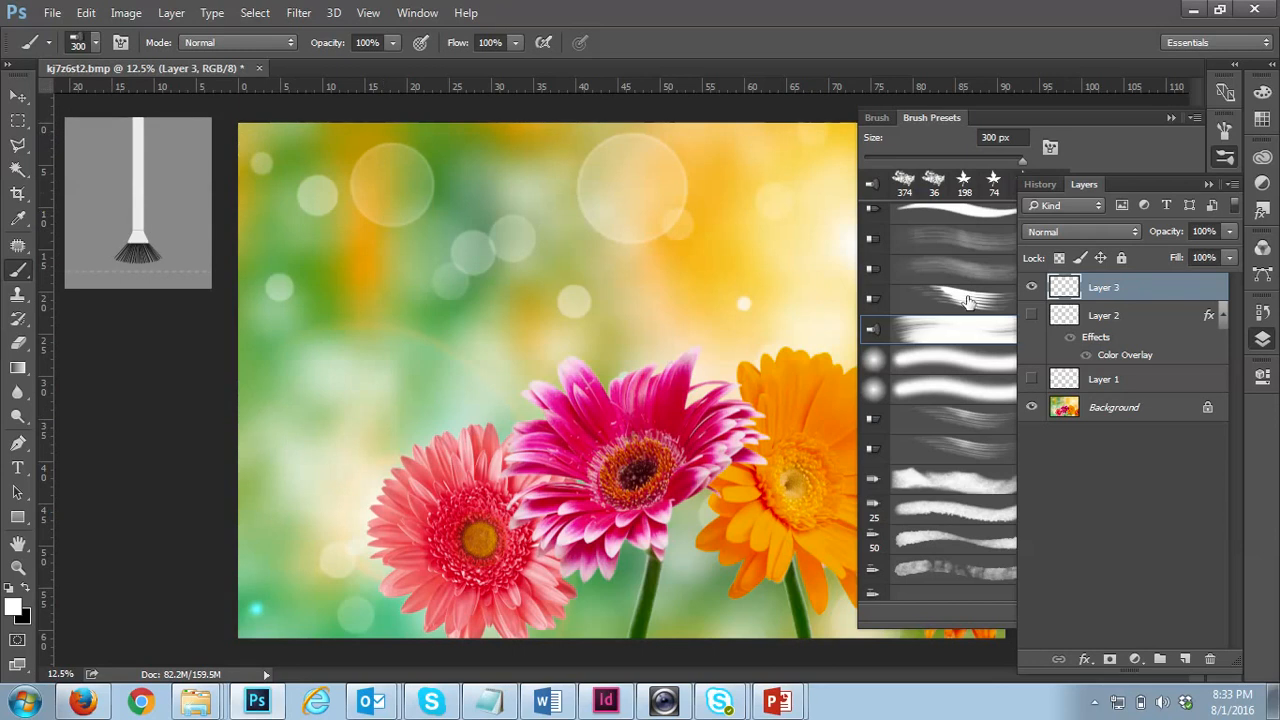
- Try the speckled and 74/150 px star presets, then settle on the grass-blade brush
click(1024, 182)
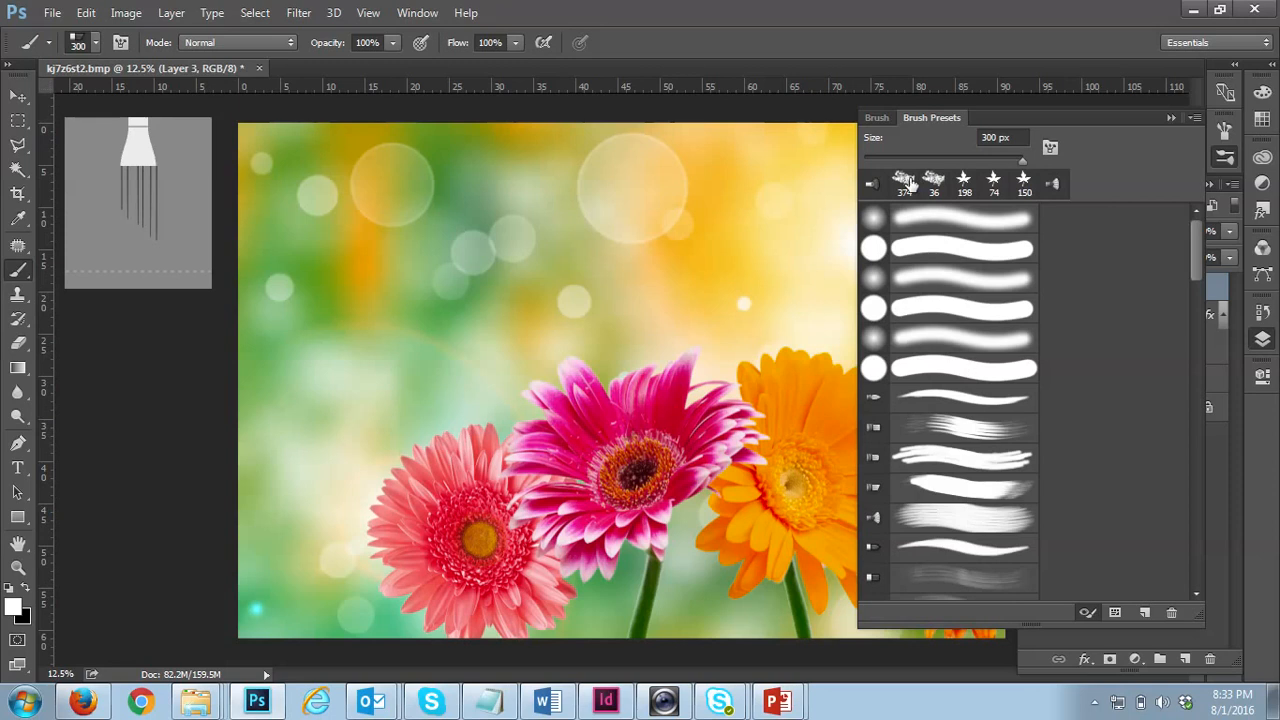
click(903, 183)
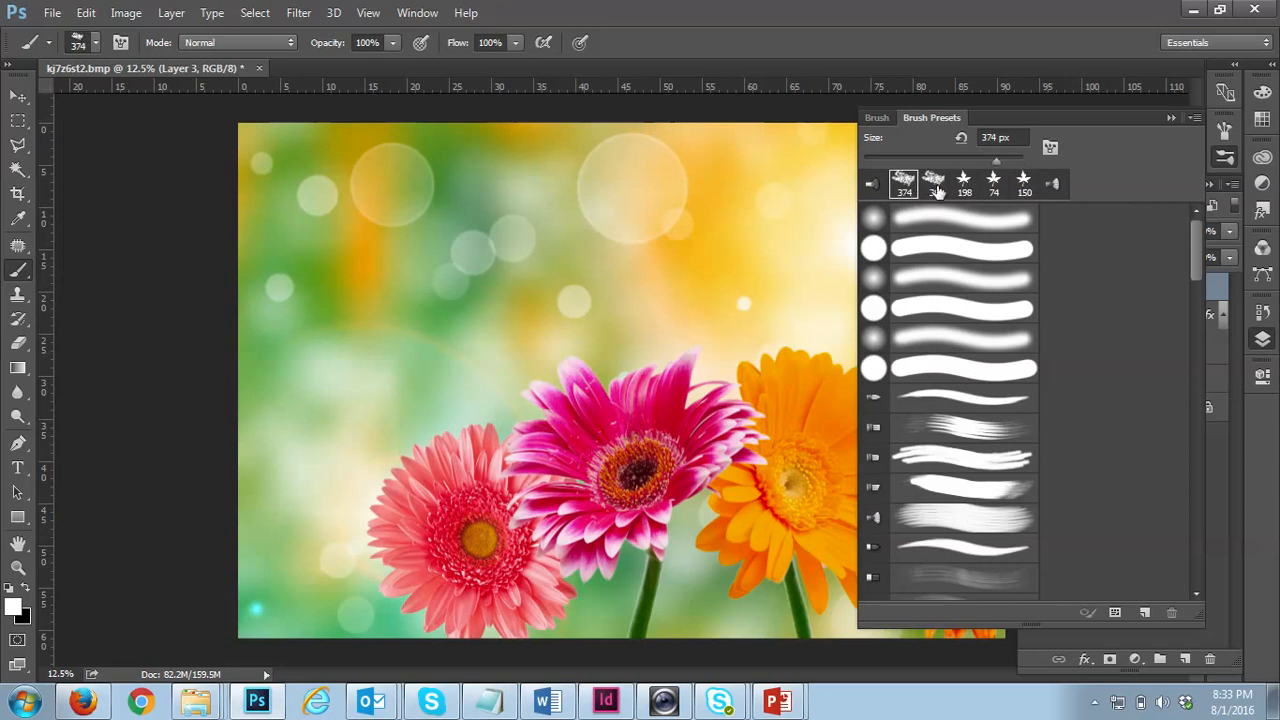
click(933, 183)
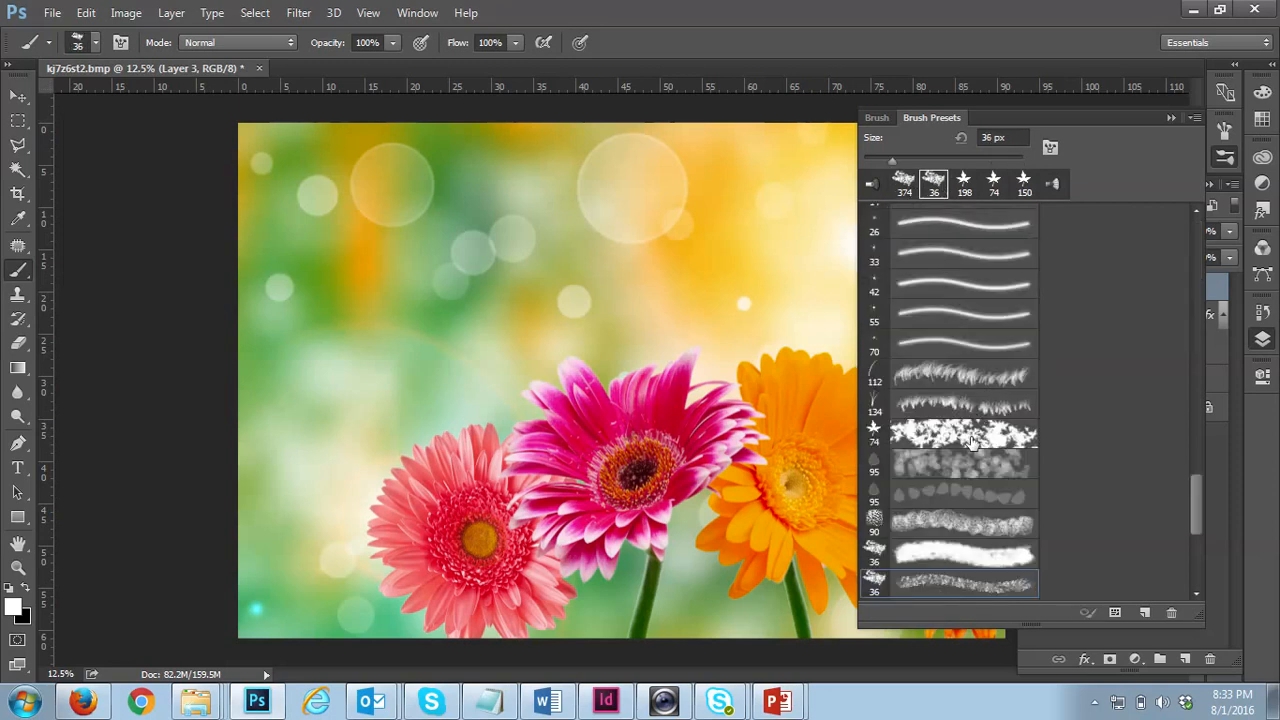
click(994, 182)
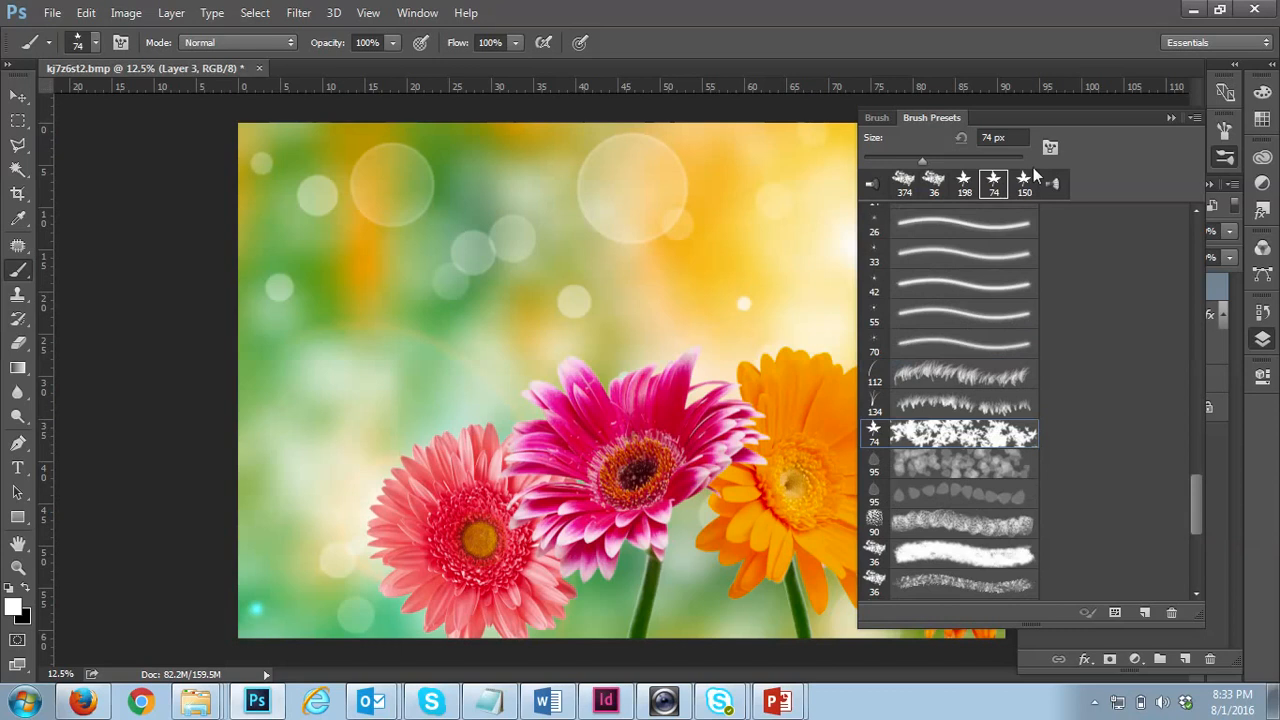
click(1023, 183)
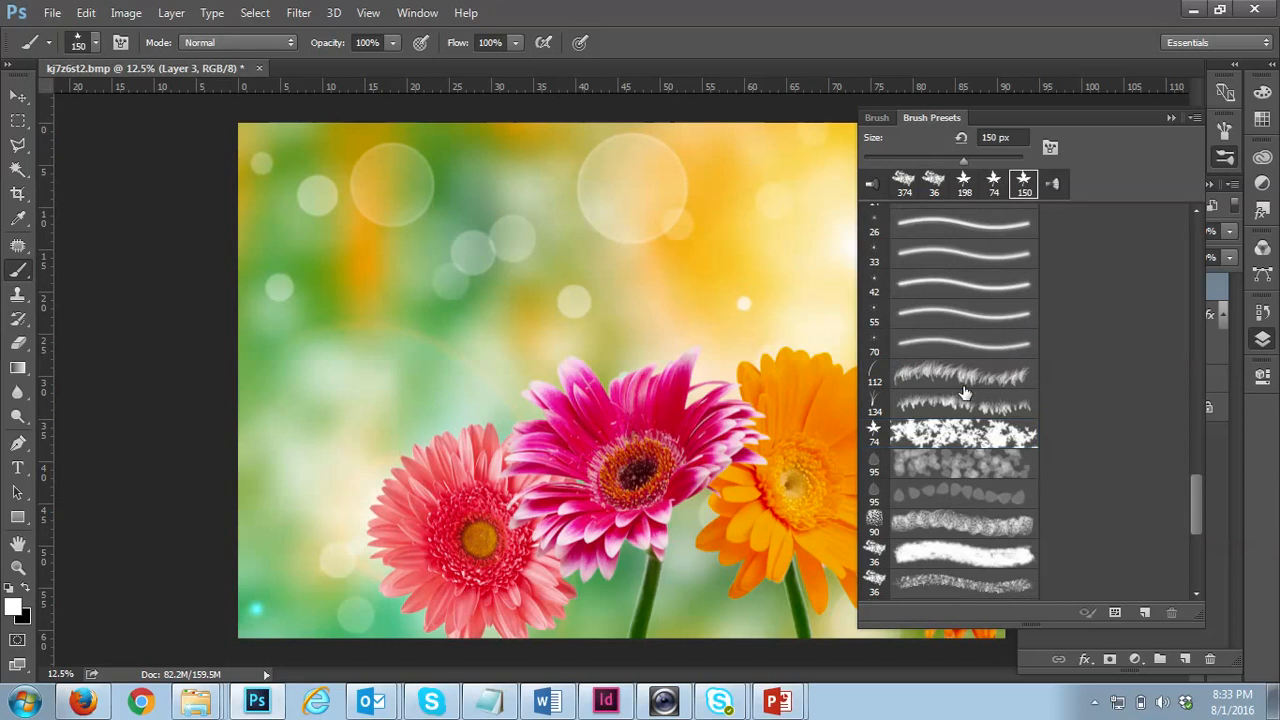
click(963, 404)
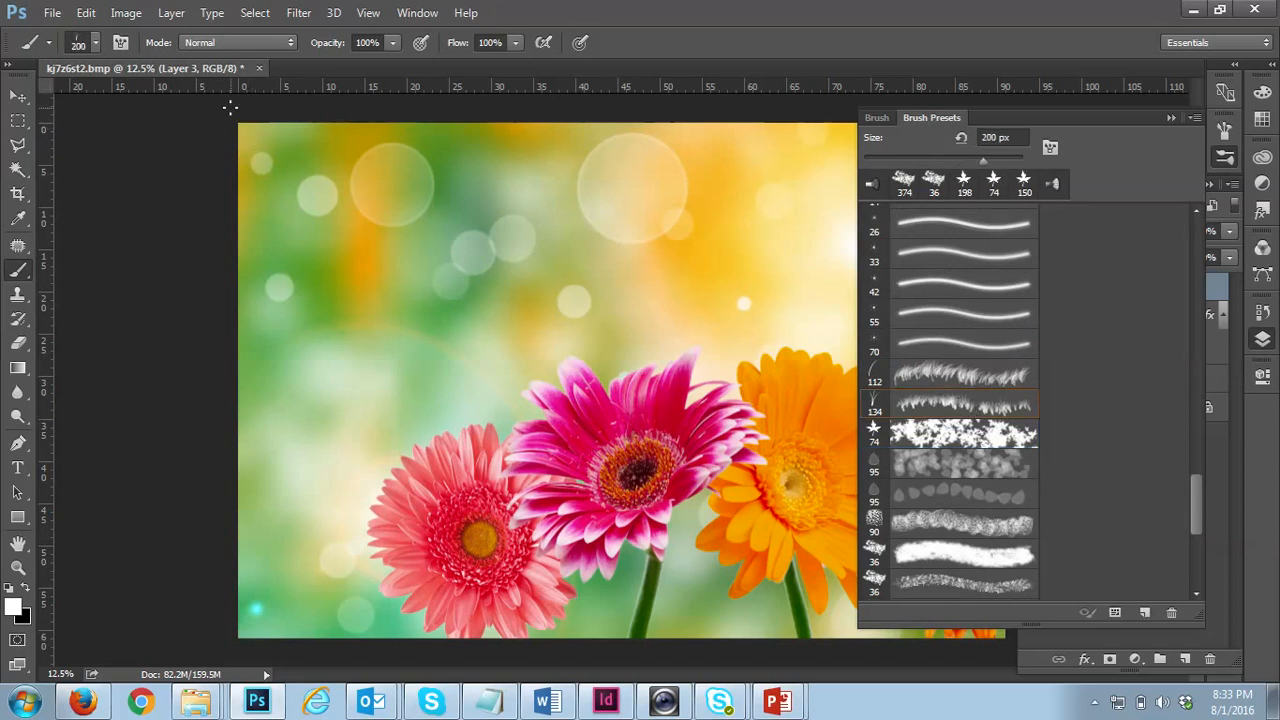
mouse_move(245, 130)
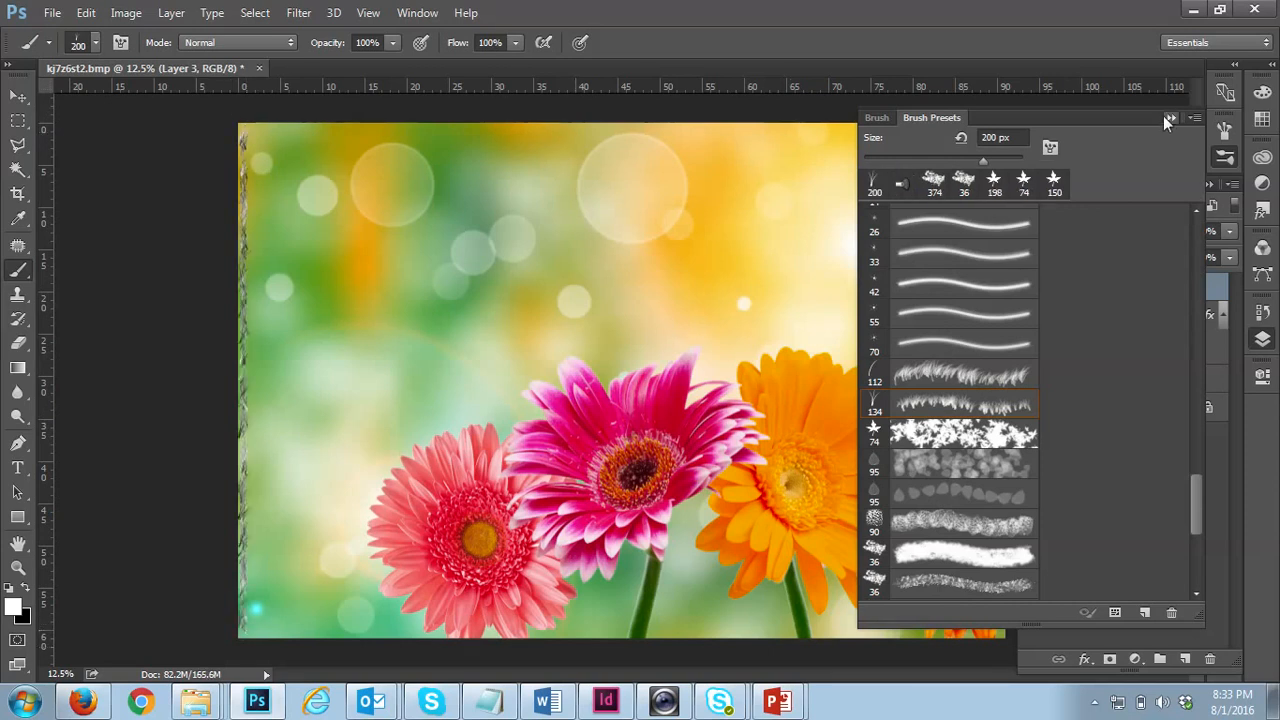
click(1168, 120)
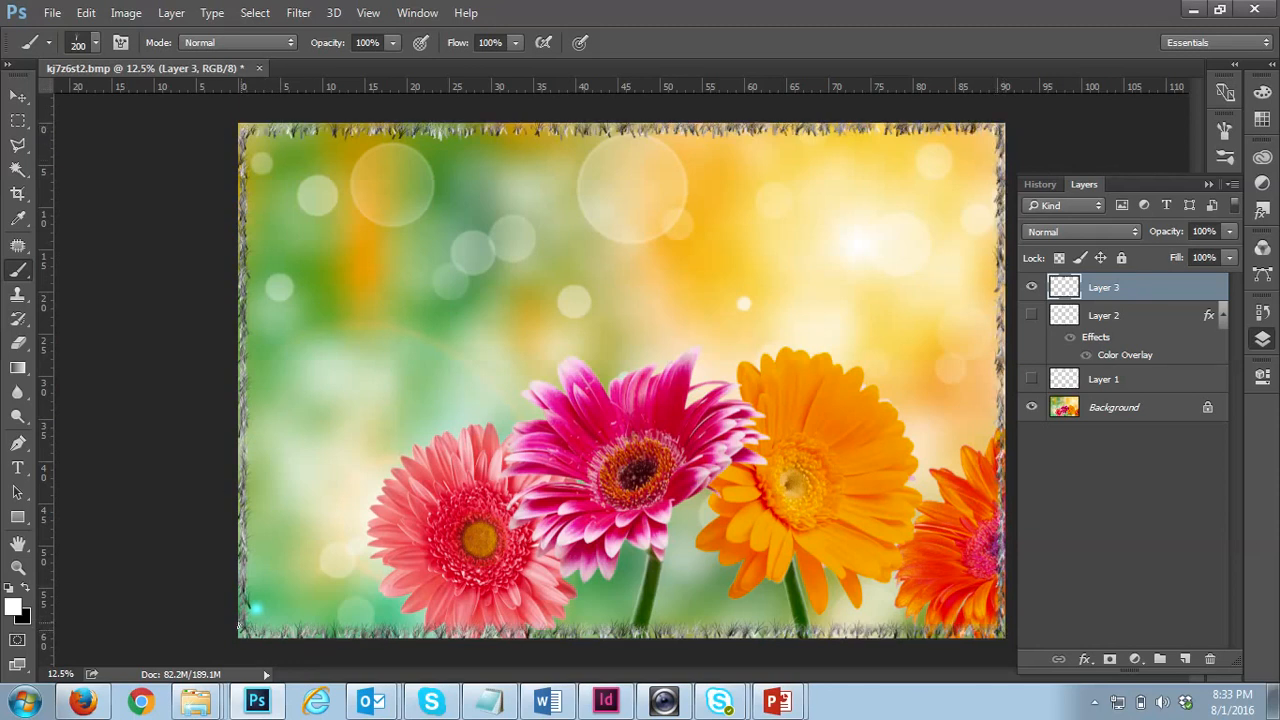
mouse_move(898, 337)
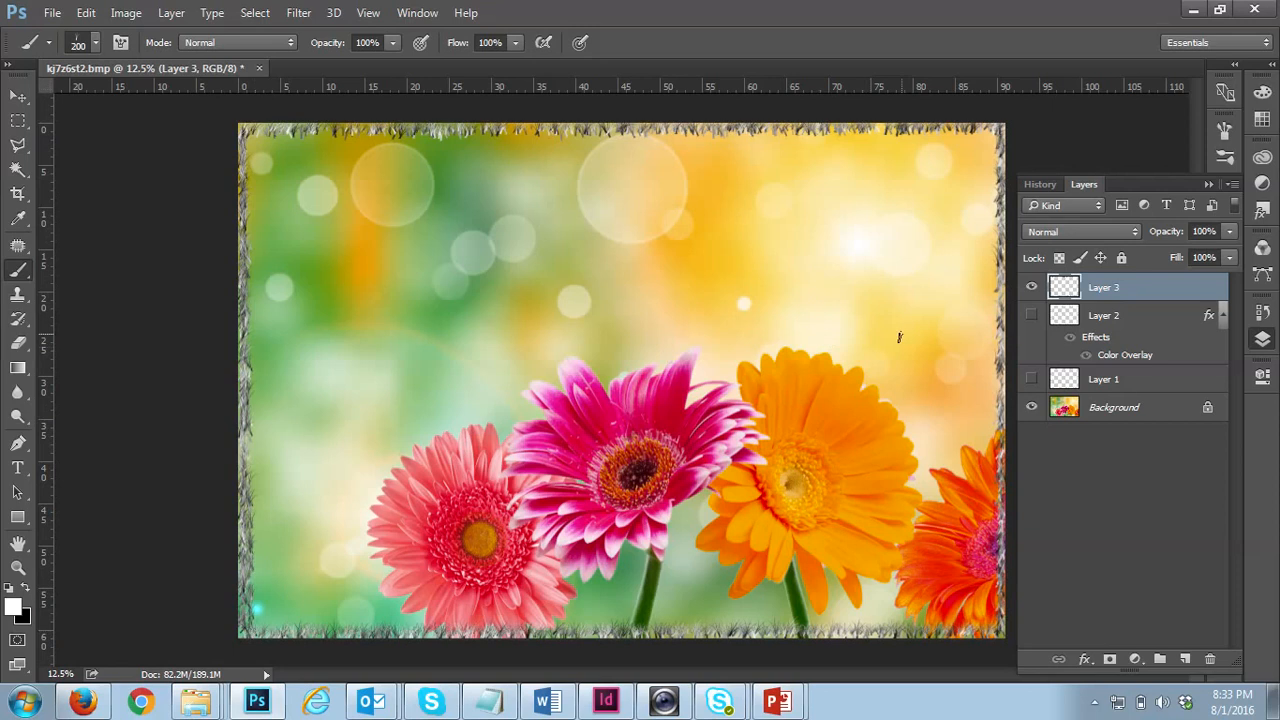
- Hide Layer 3's grass border and add a new empty Layer 4
click(1031, 287)
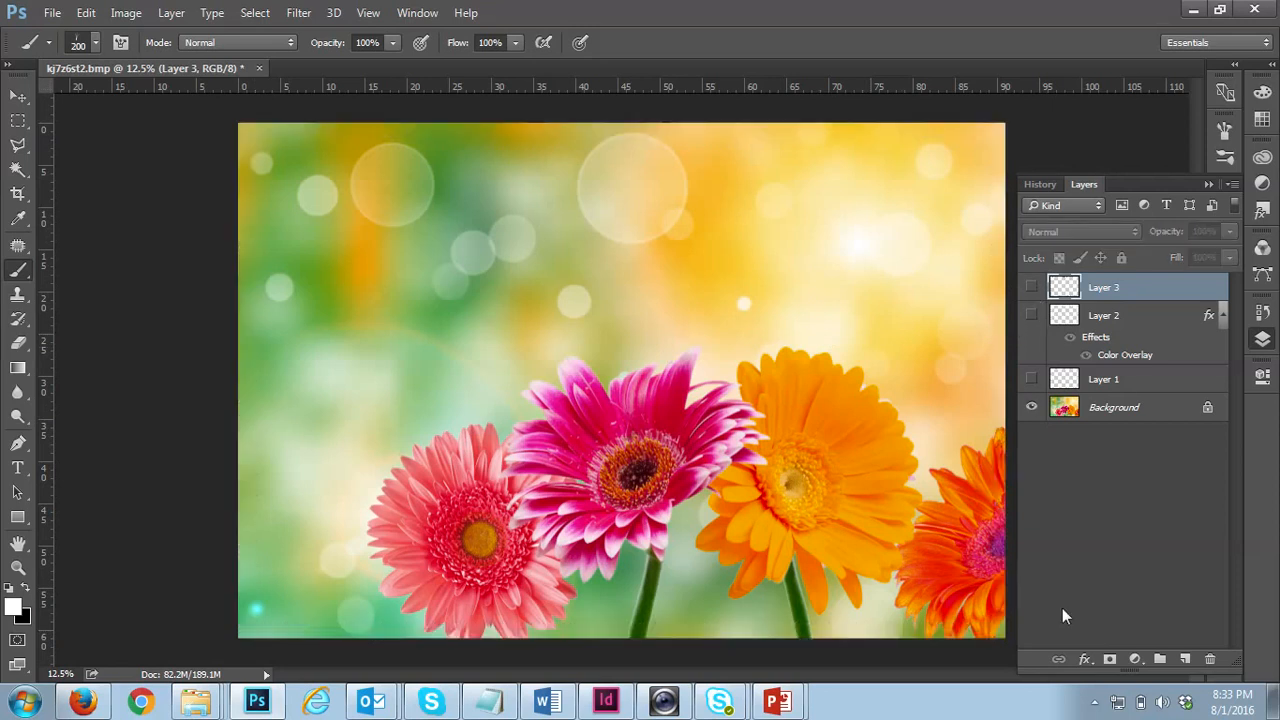
click(1160, 658)
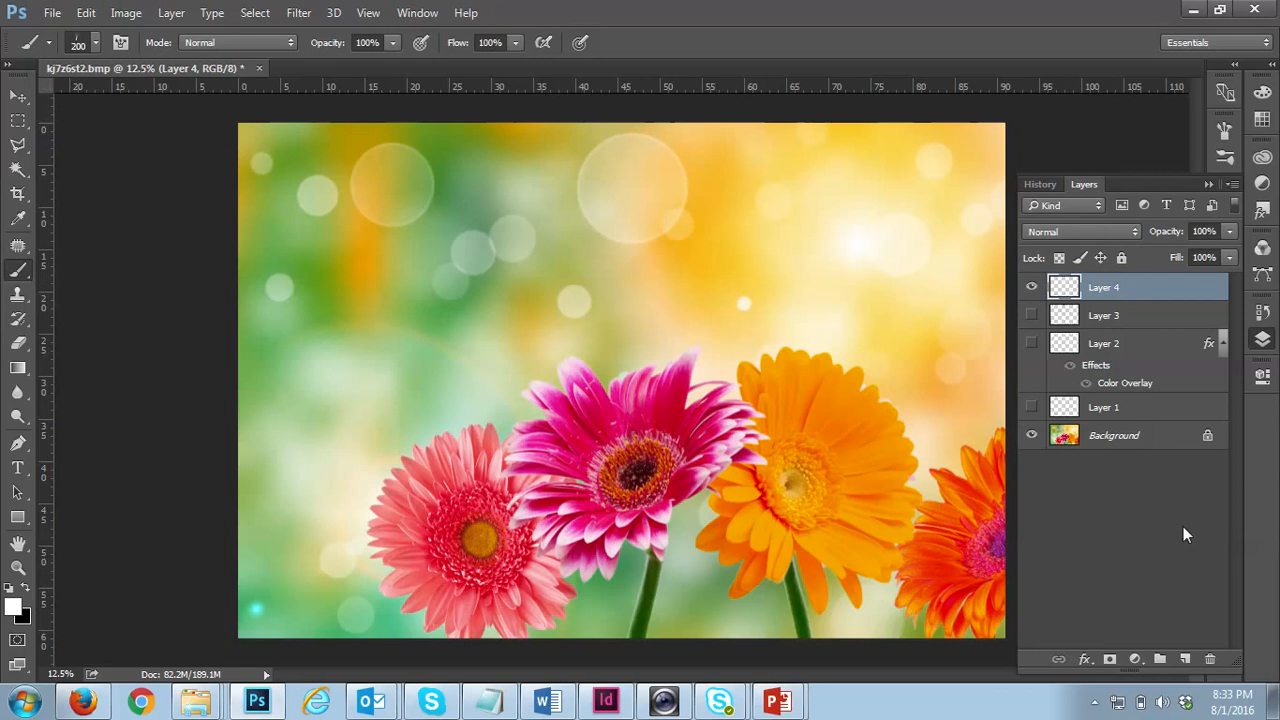
mouse_move(1145, 222)
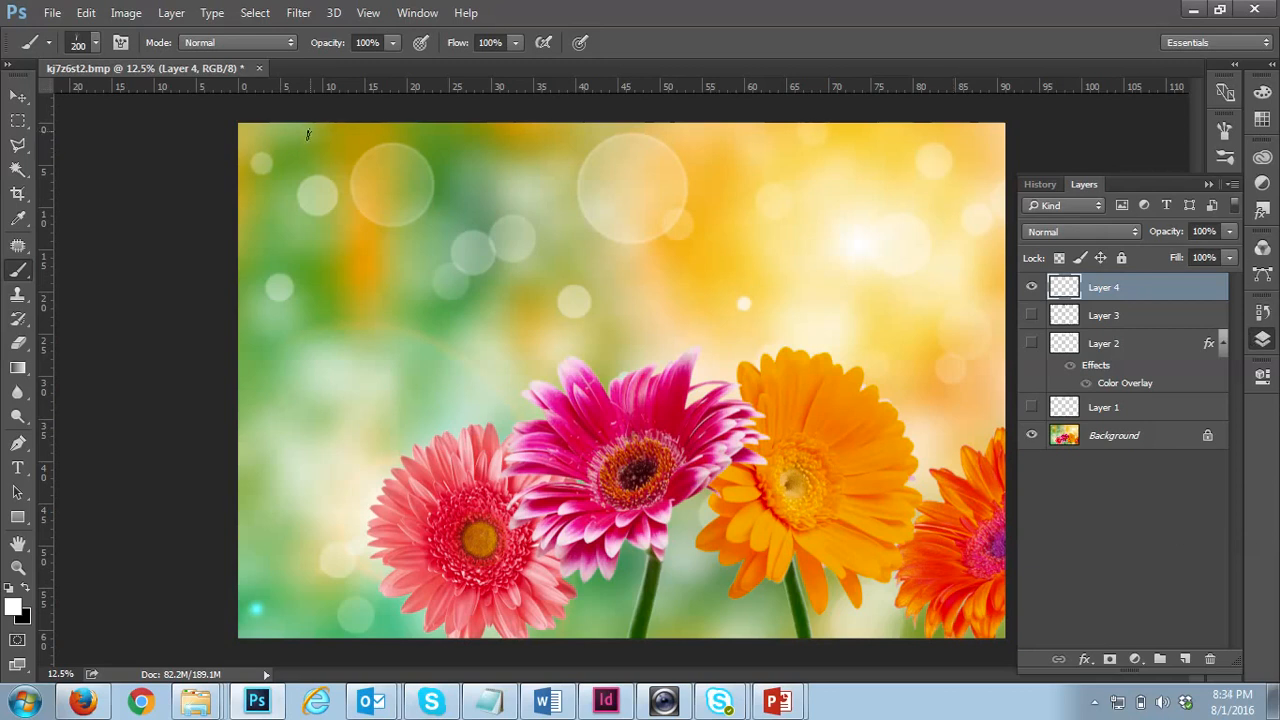
mouse_move(1015, 137)
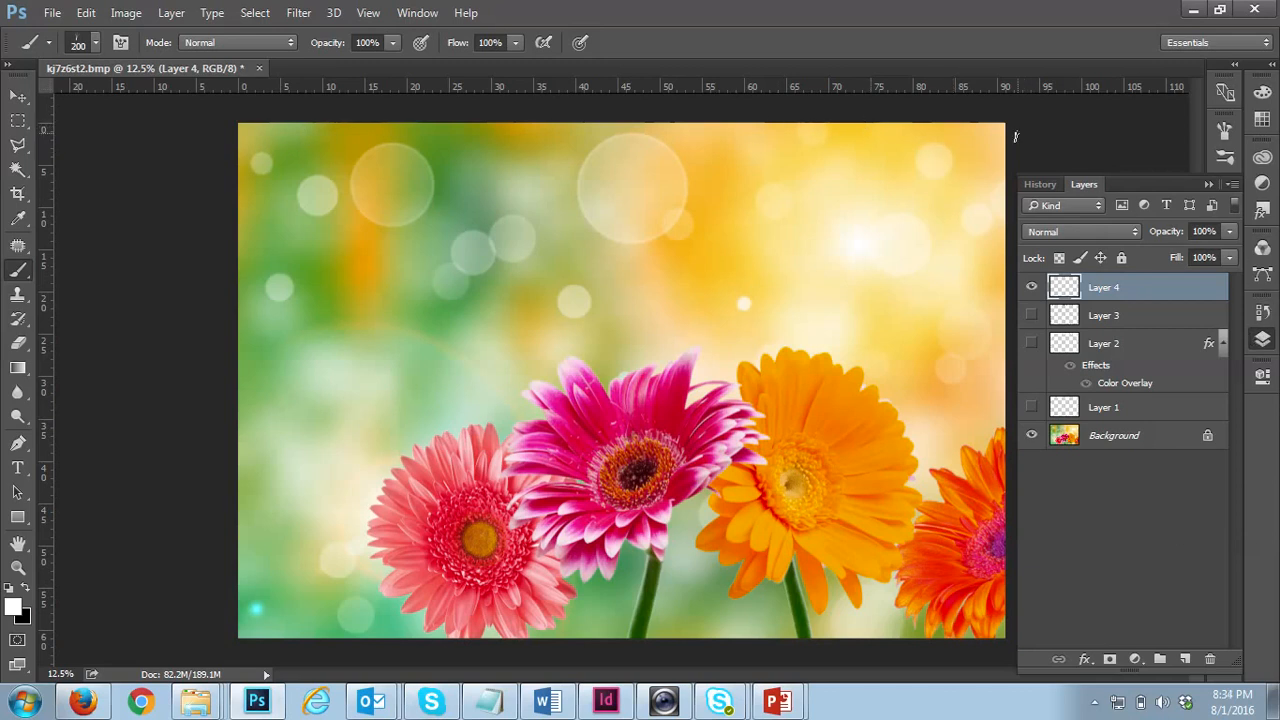
mouse_move(1022, 140)
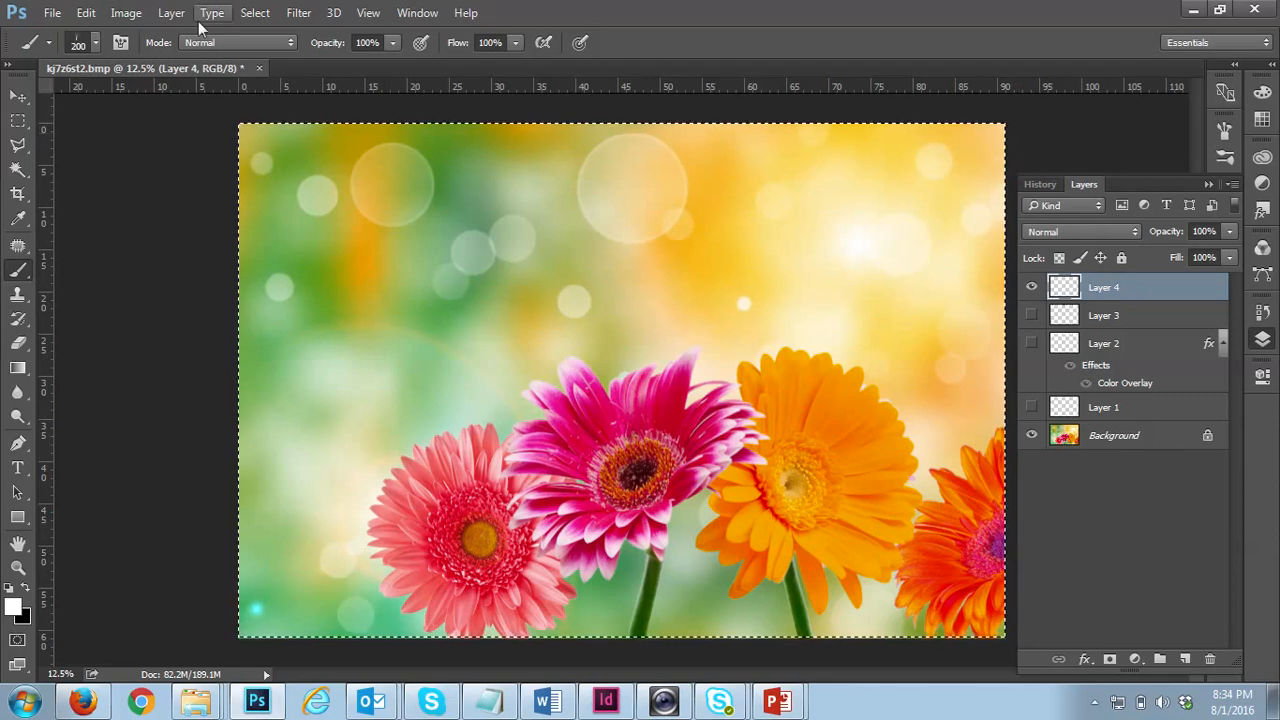
- Stroke the full-canvas selection in white on Layer 4, then deselect
click(86, 12)
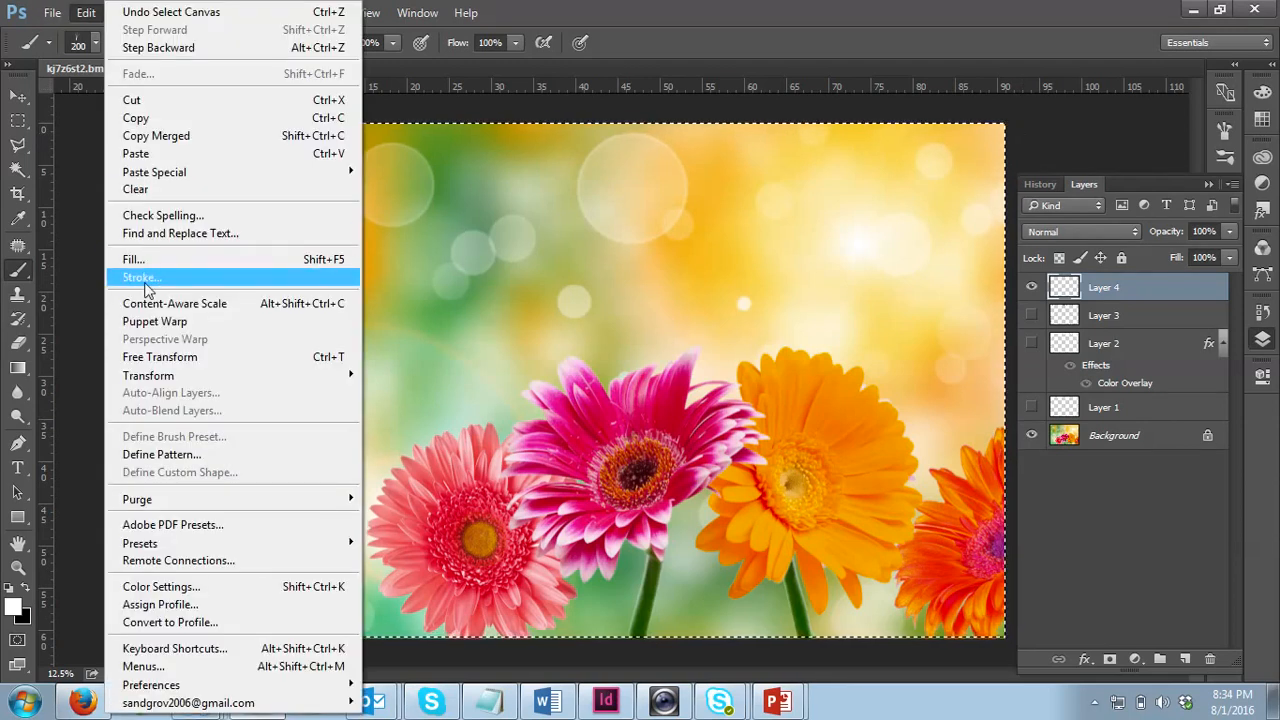
click(141, 277)
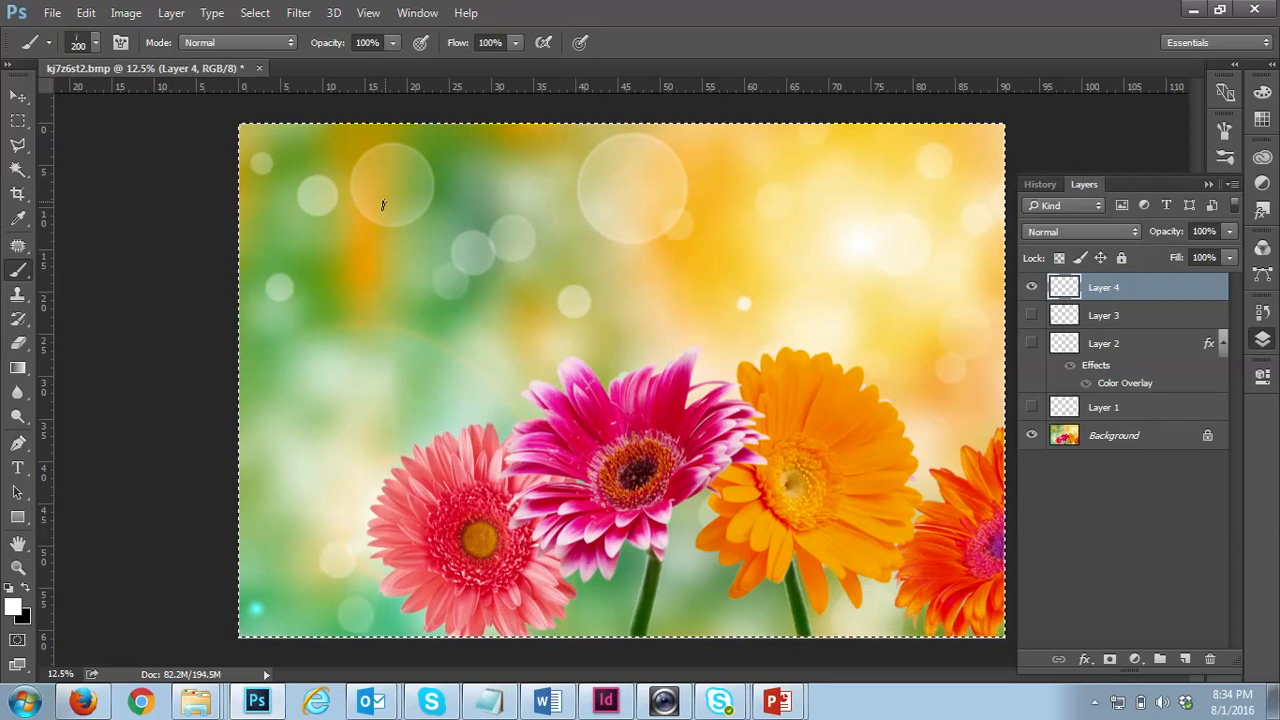
click(18, 120)
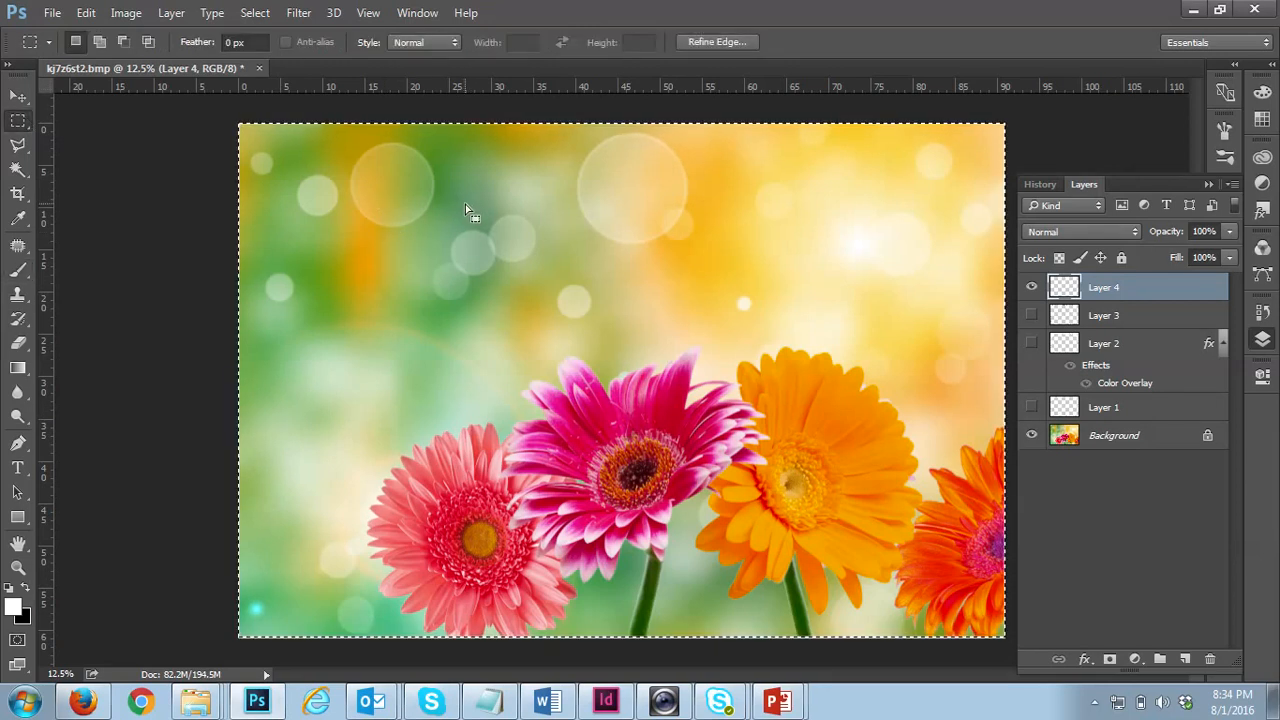
click(86, 12)
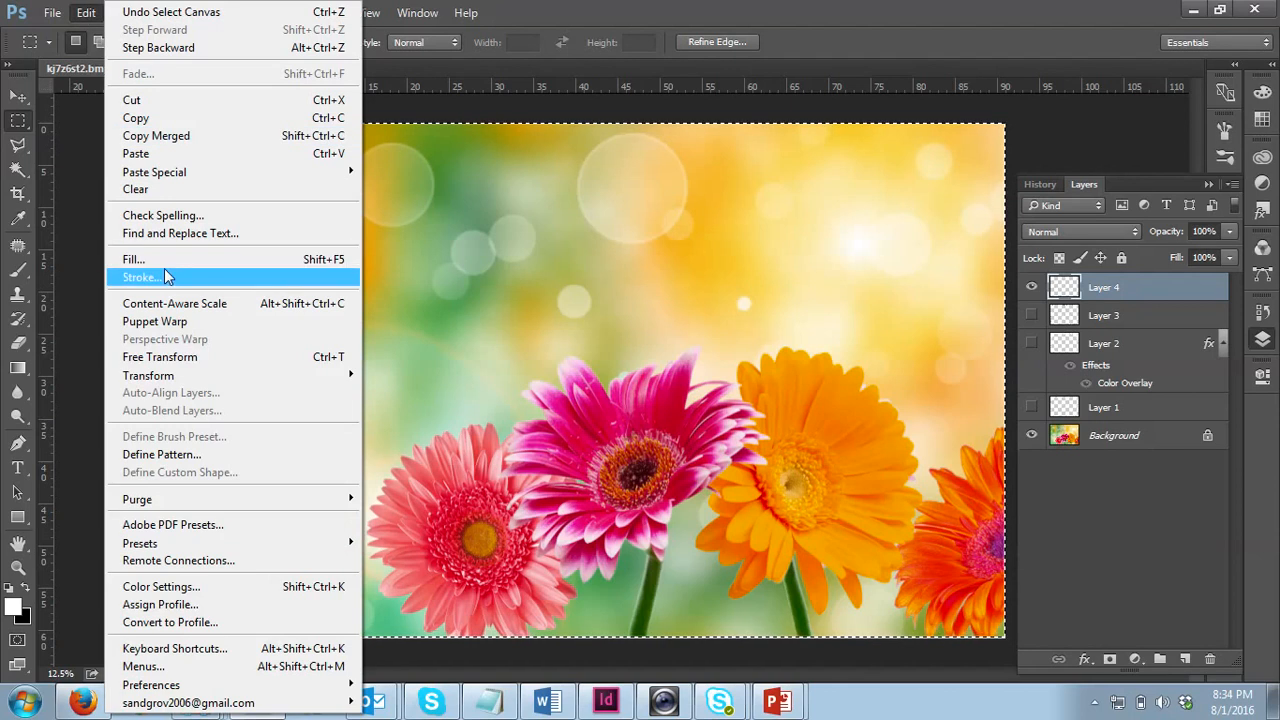
click(140, 277)
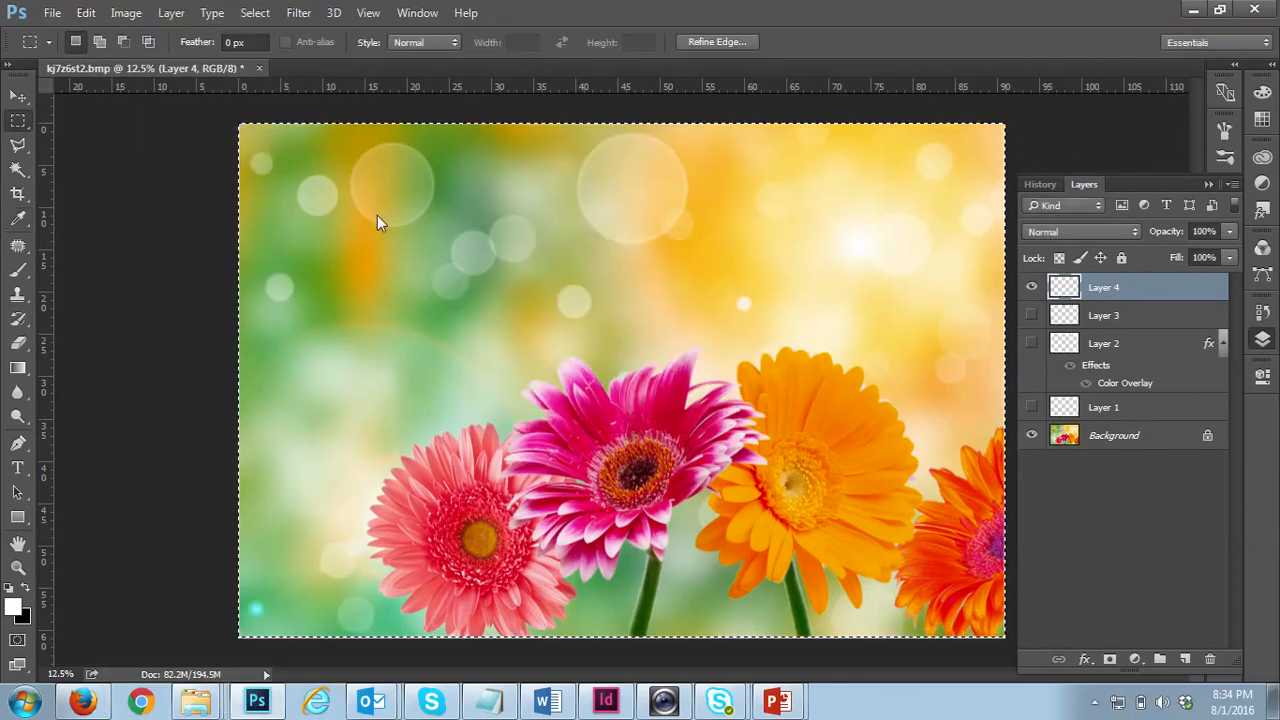
mouse_move(294, 205)
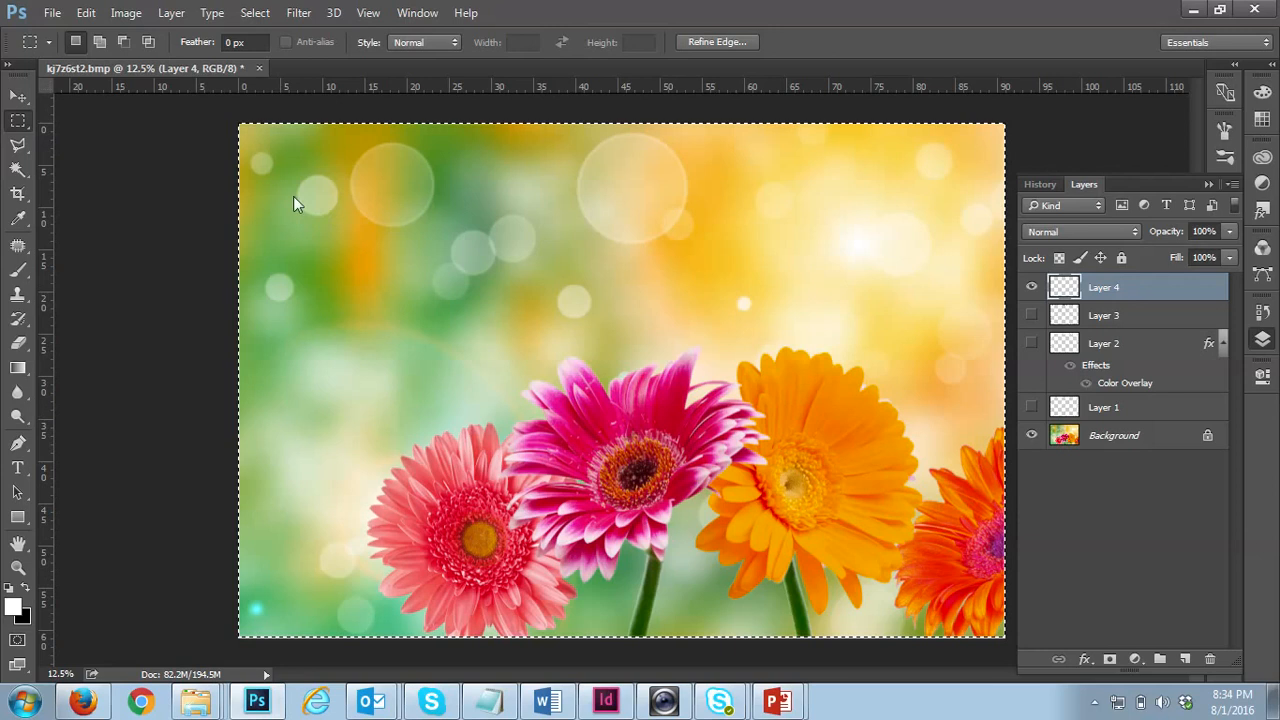
click(17, 97)
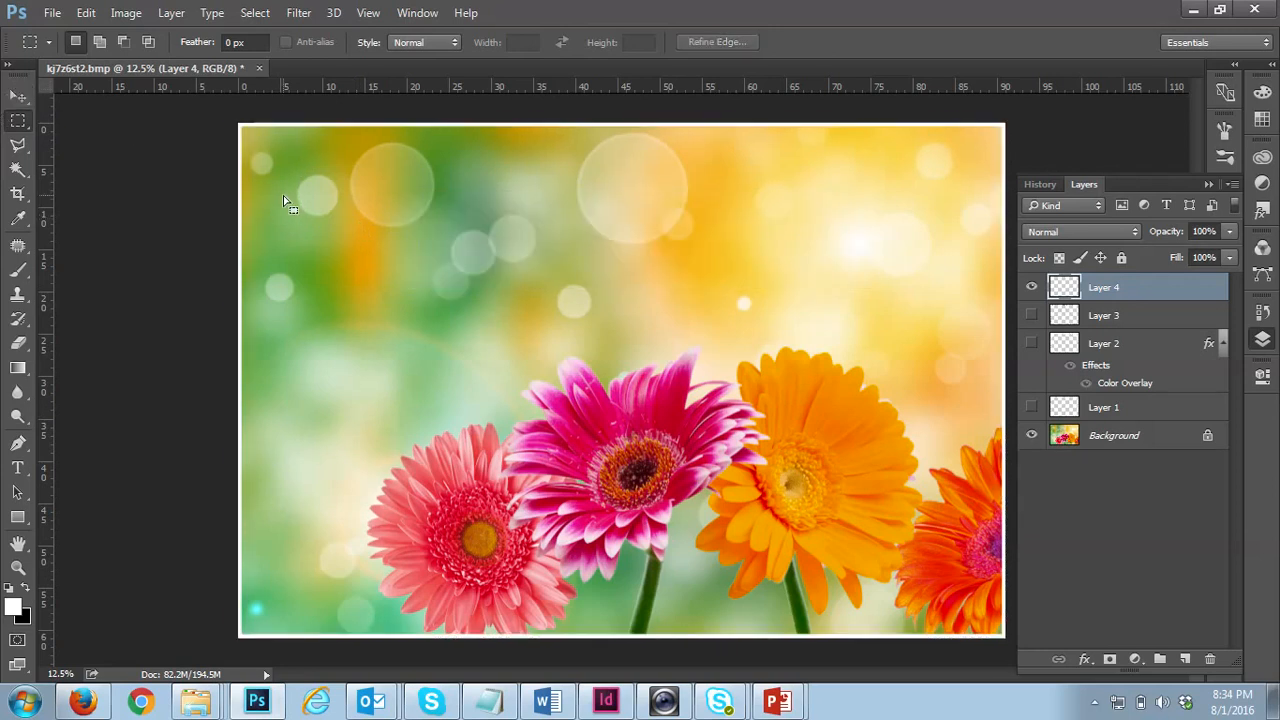
- Select the whole canvas and stroke it with a 90 px white border inside
click(126, 13)
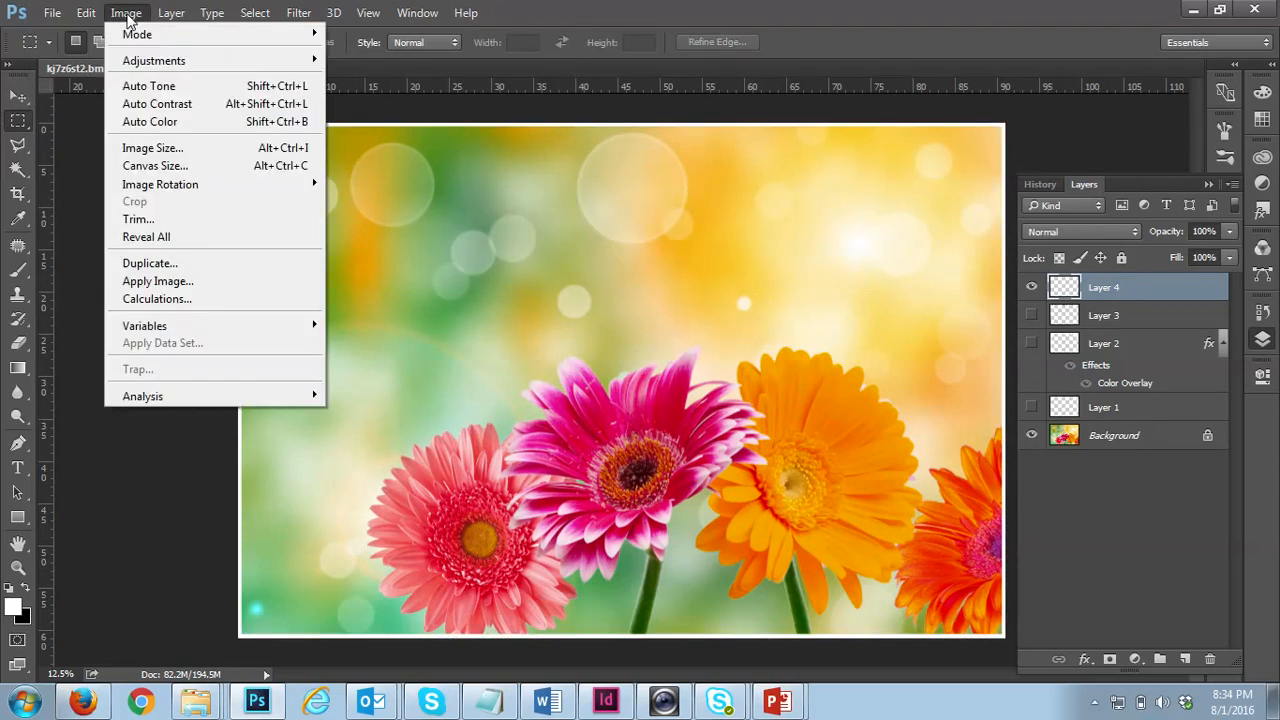
click(85, 13)
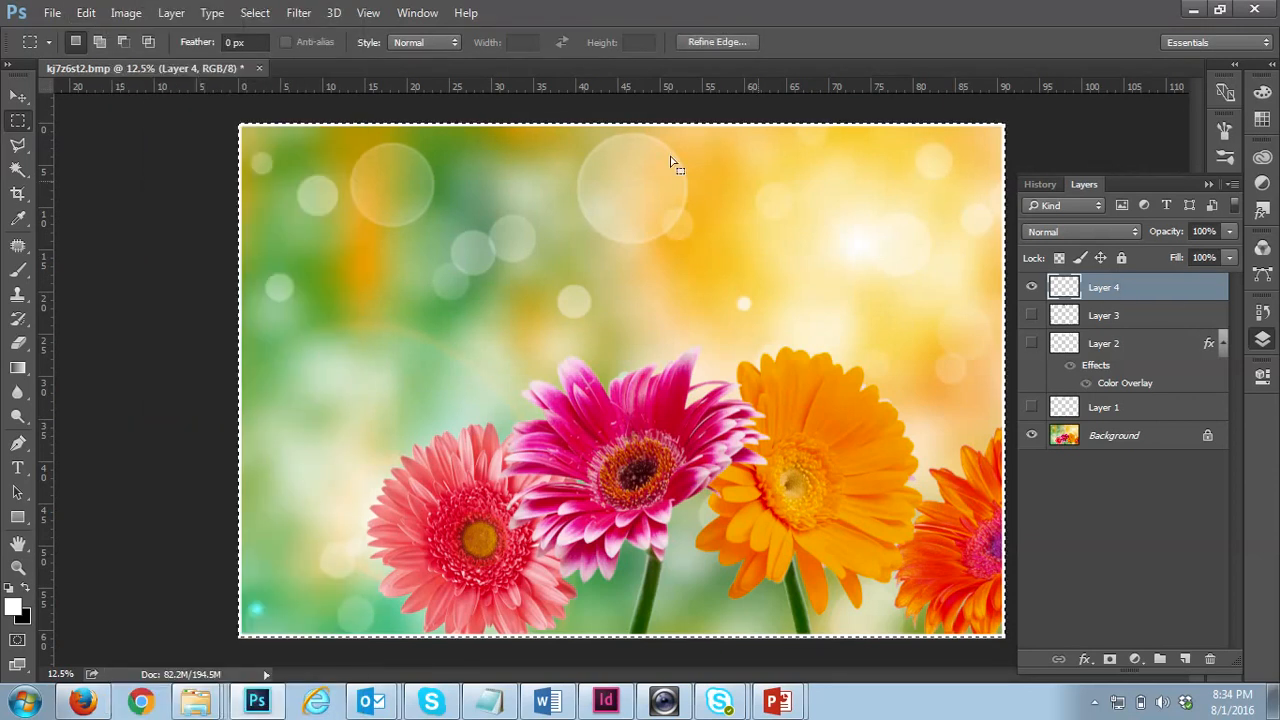
click(85, 13)
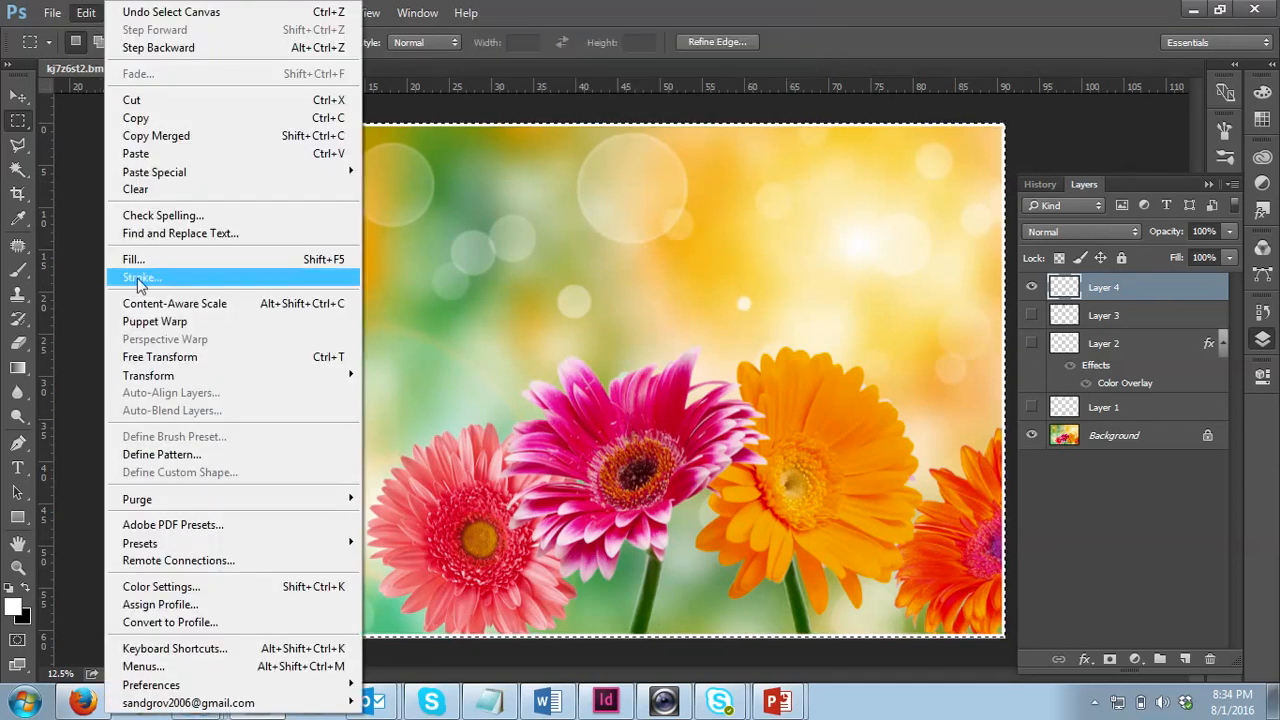
click(140, 277)
text(90)
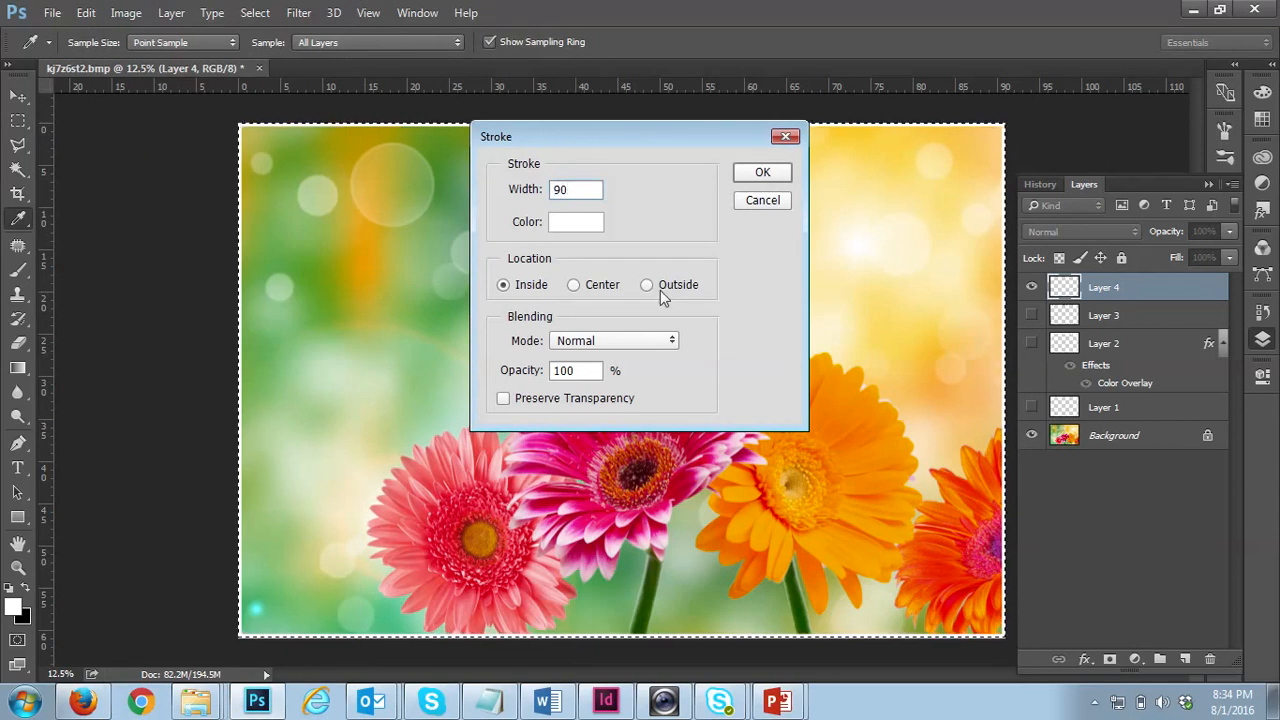
click(573, 284)
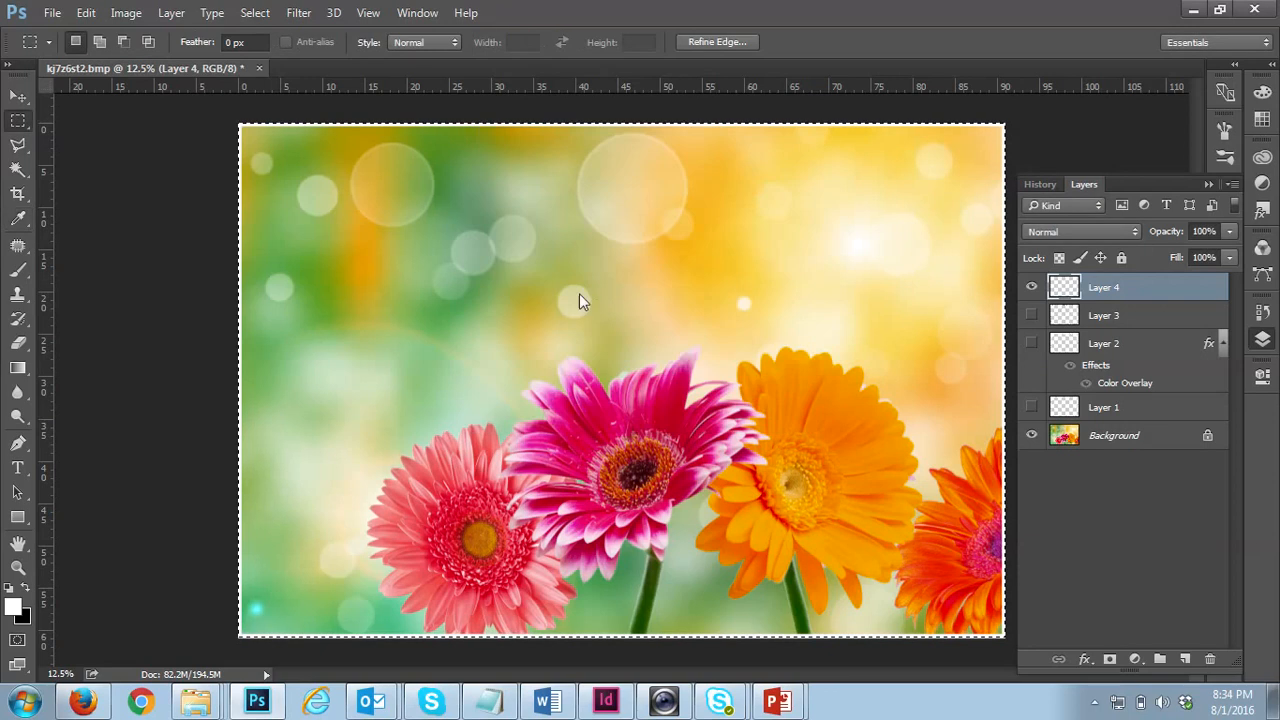
mouse_move(398, 318)
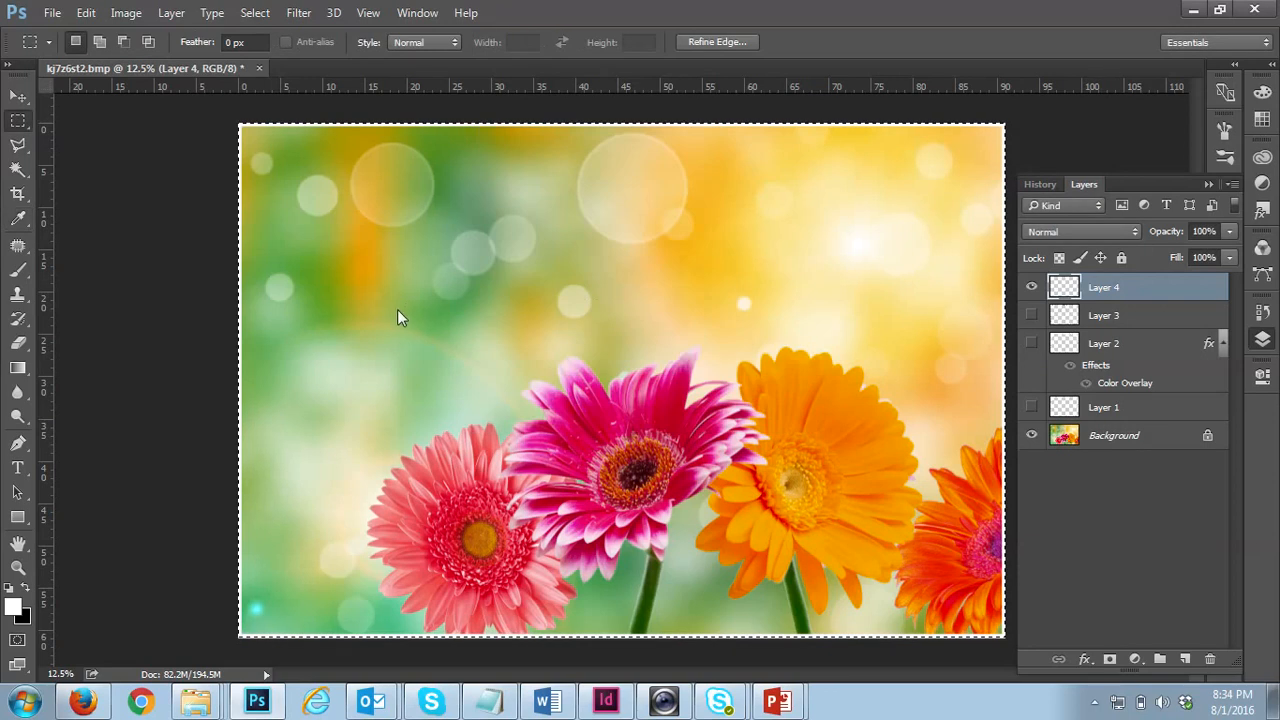
mouse_move(390, 287)
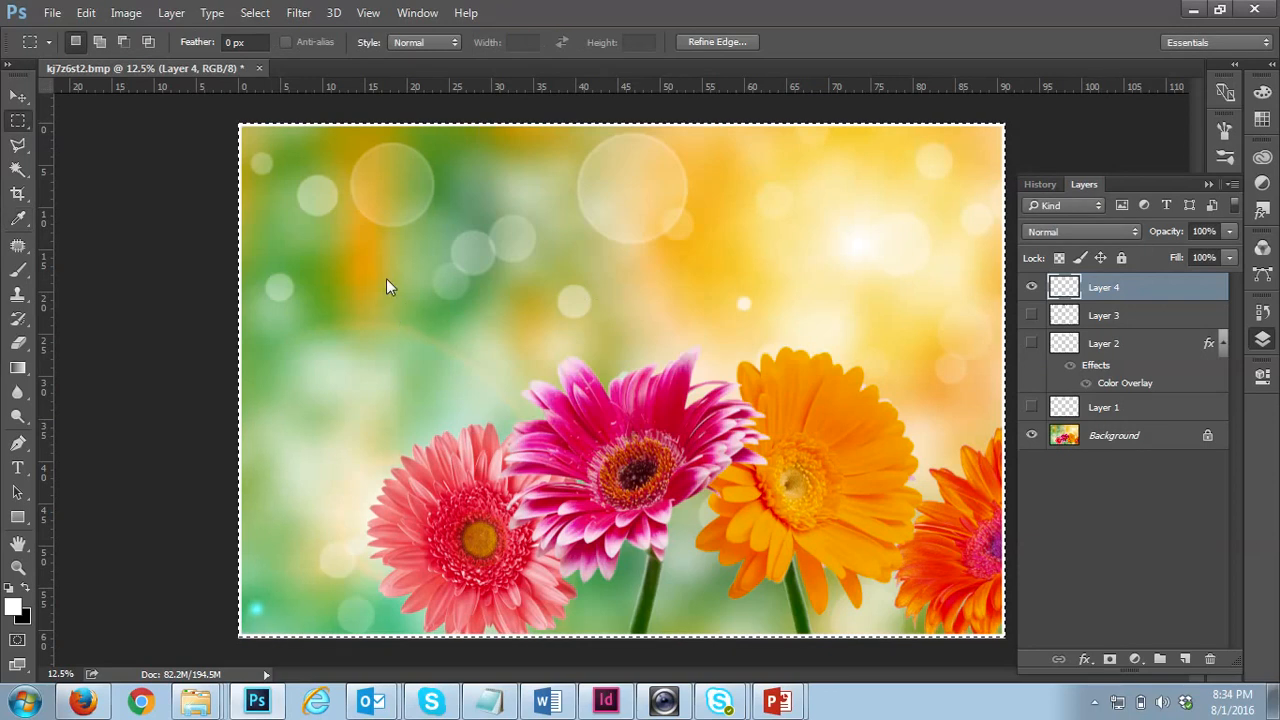
mouse_move(295, 290)
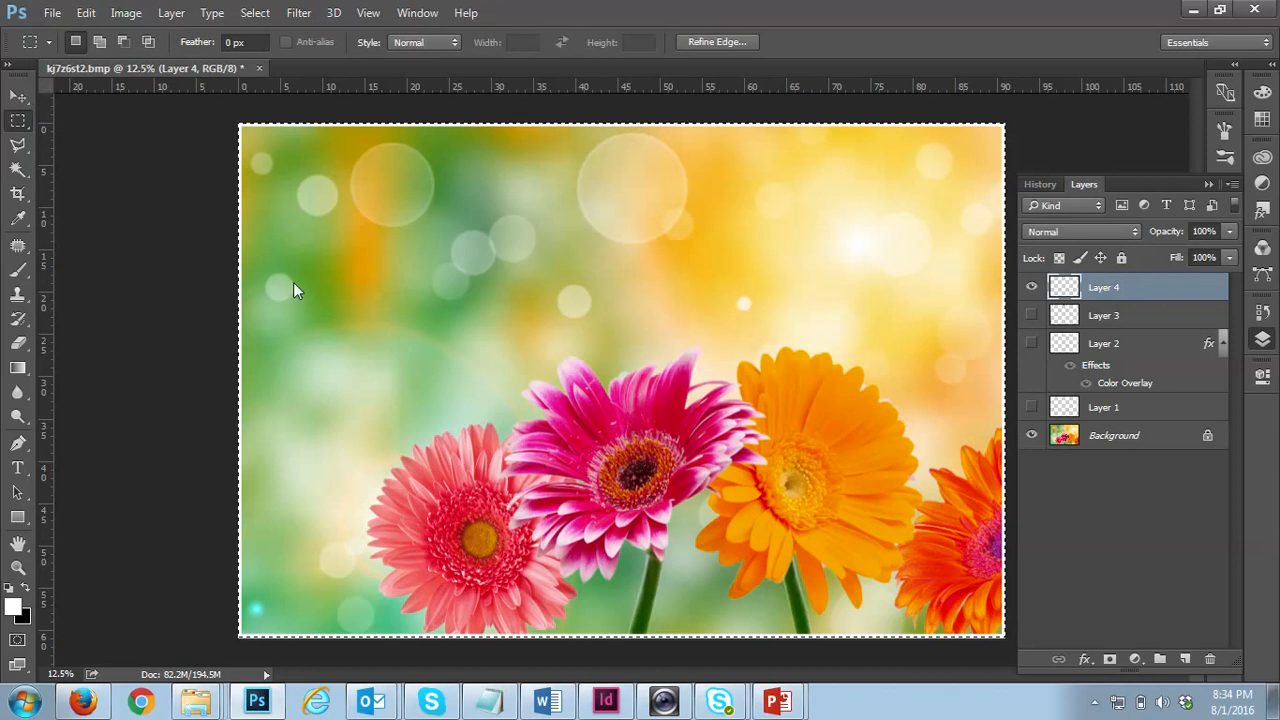
mouse_move(135, 103)
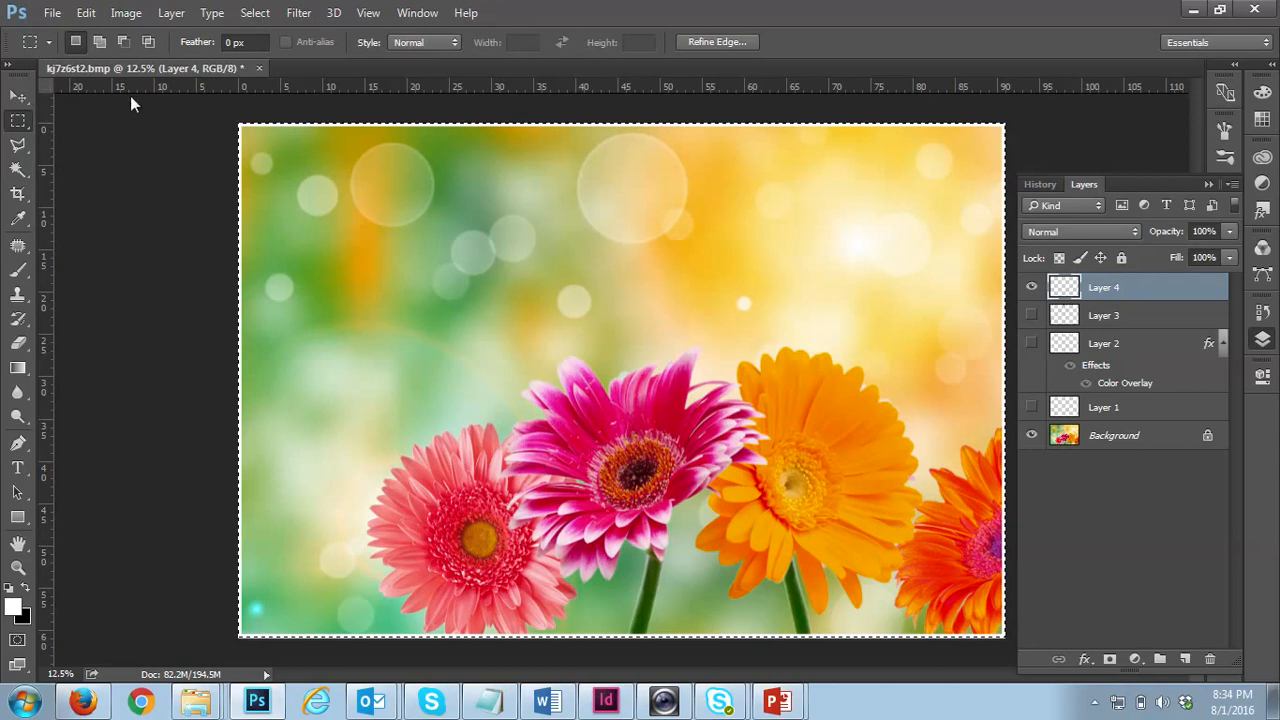
mouse_move(530, 275)
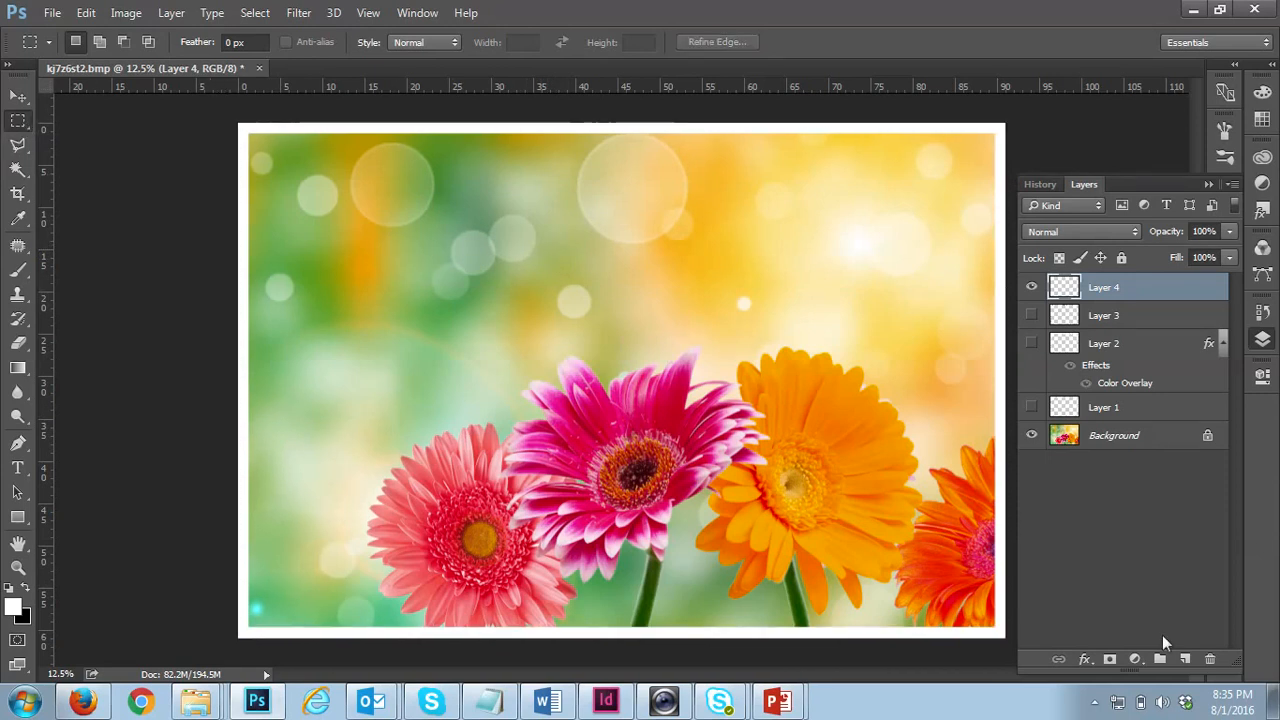
- Give Layer 4's frame a bright red Color Overlay, then bring up the PowerPoint slide
click(1085, 658)
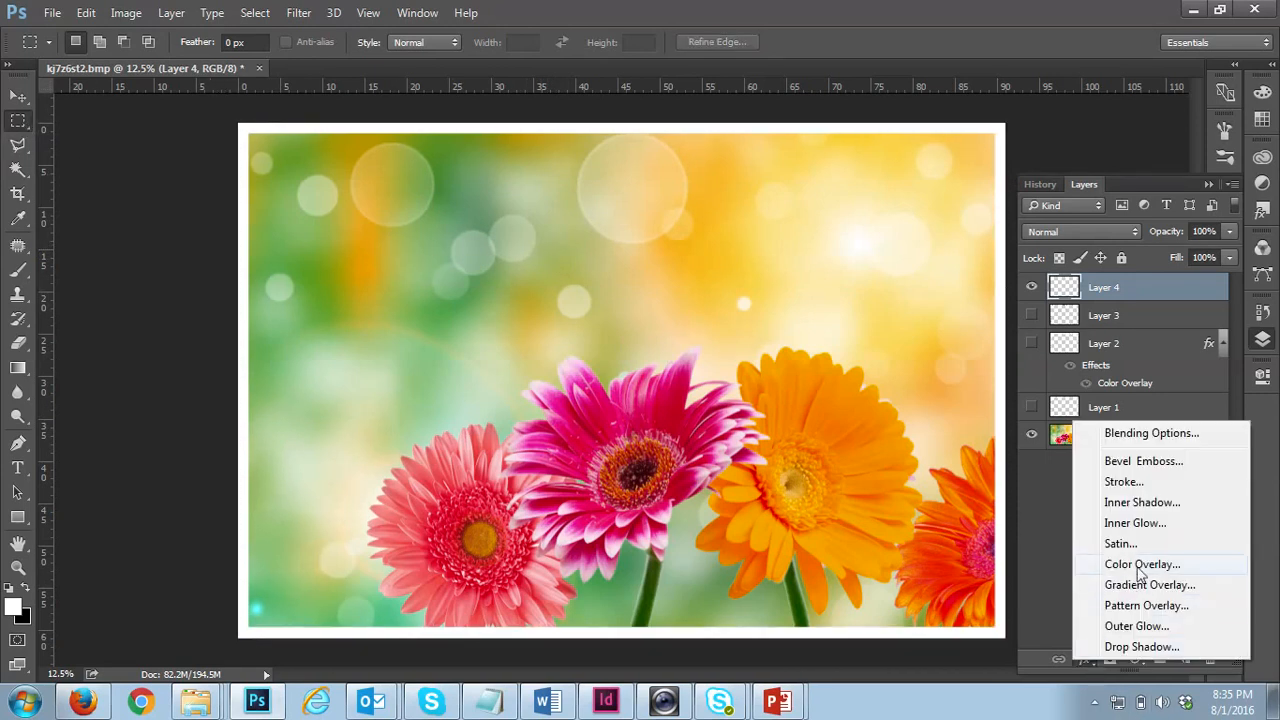
click(1142, 564)
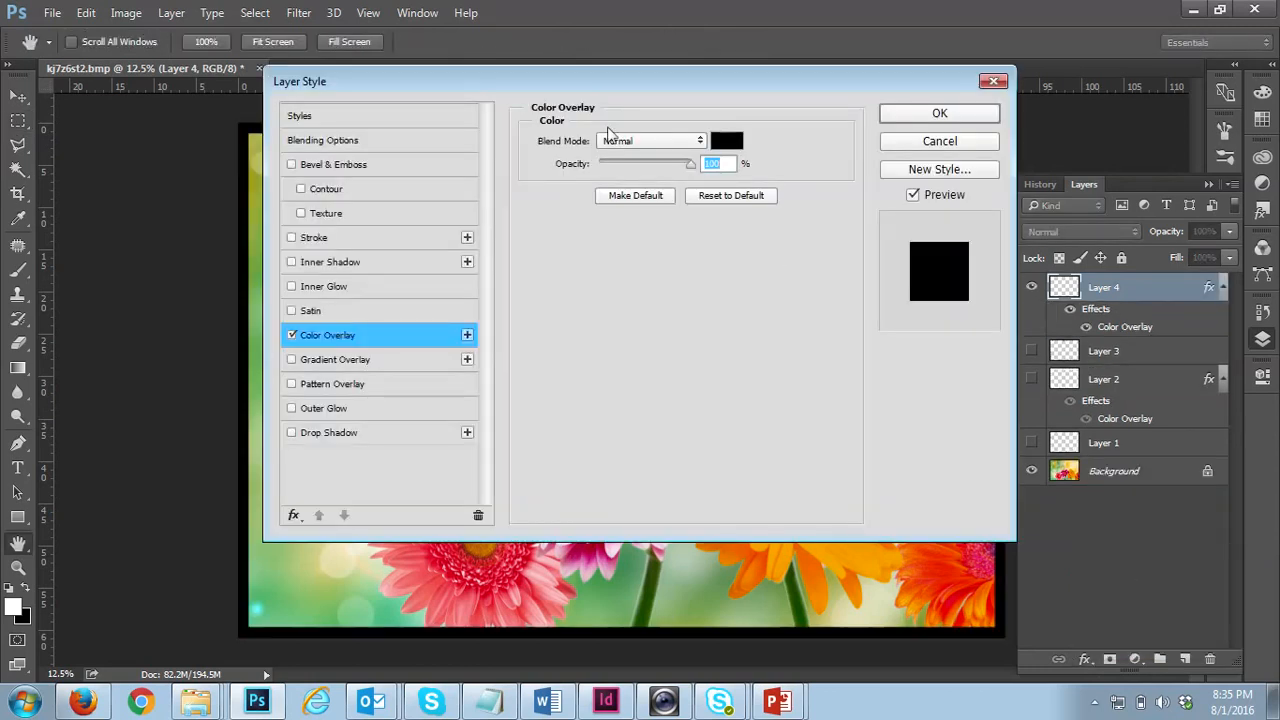
drag(299, 81, 412, 293)
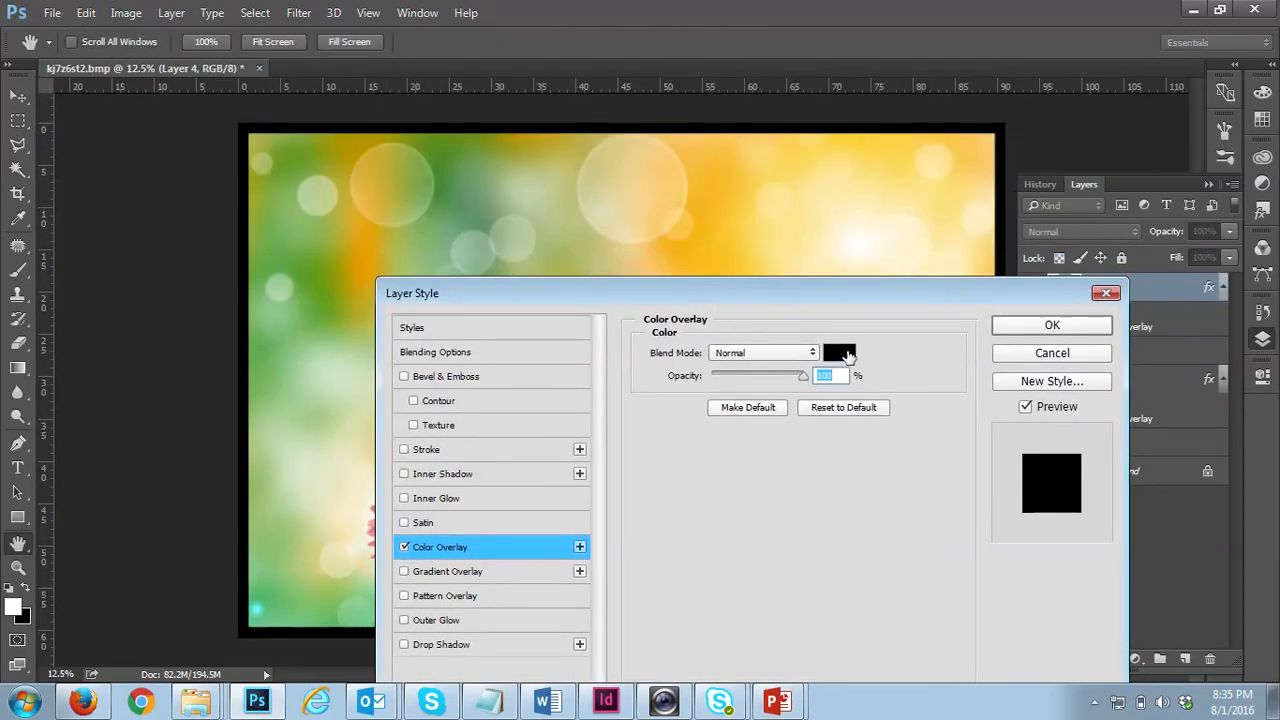
click(838, 352)
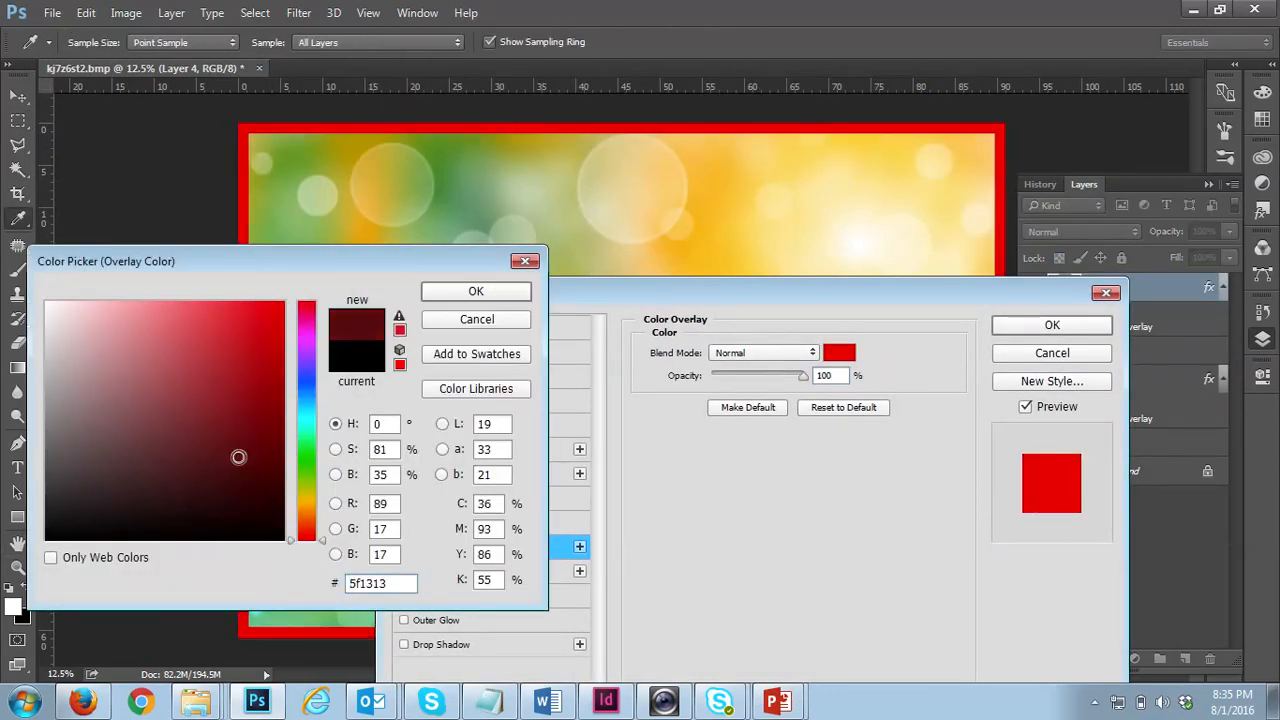
click(305, 415)
text(ff300)
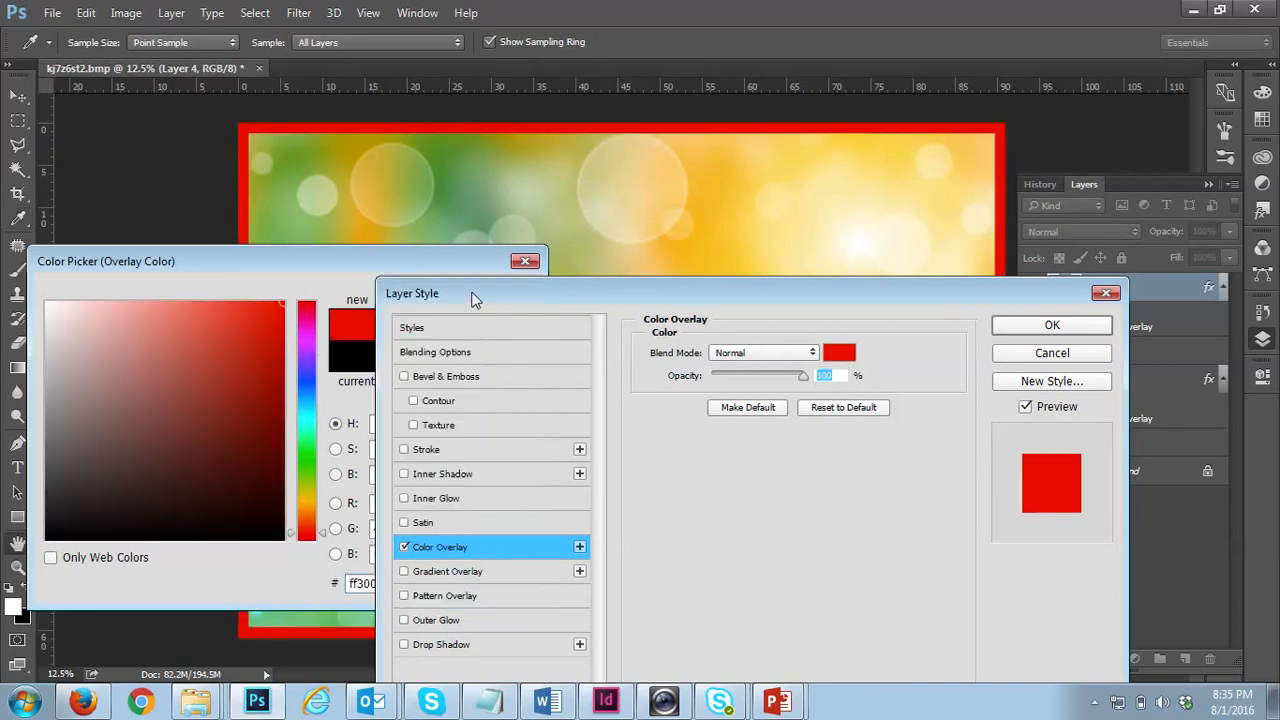
click(1051, 324)
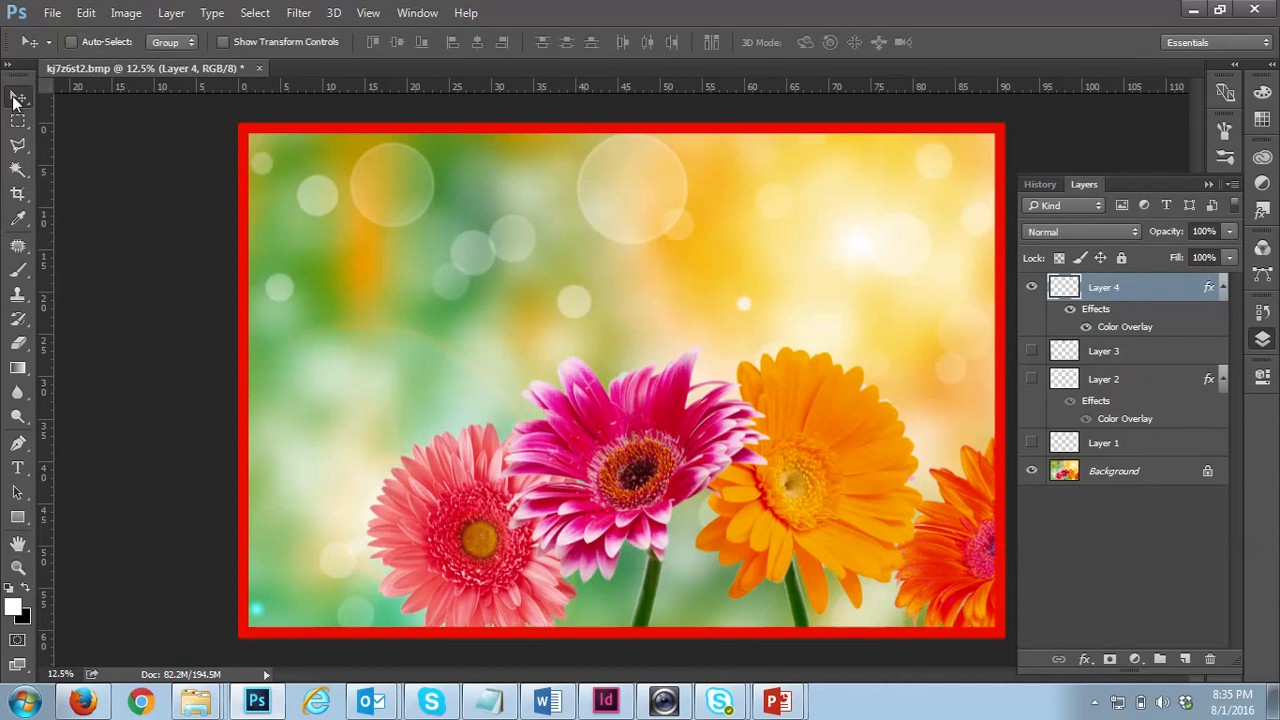
mouse_move(940, 308)
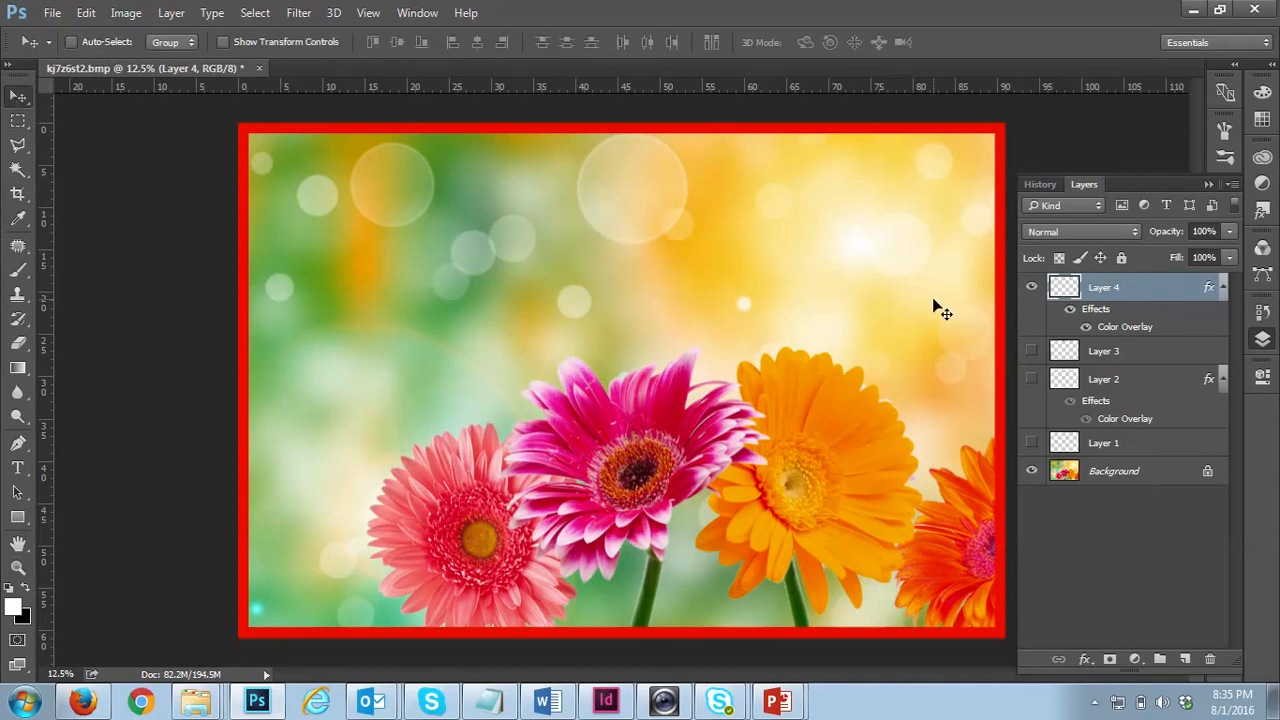
mouse_move(1045, 398)
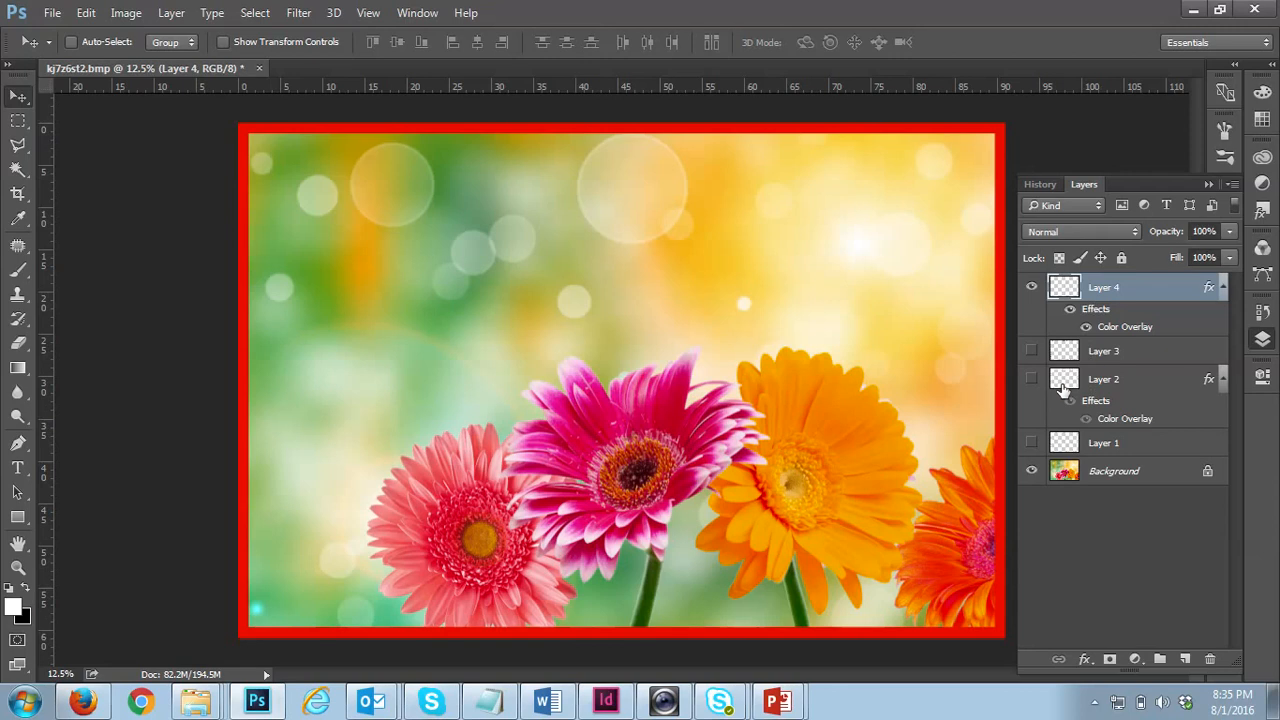
mouse_move(1064, 385)
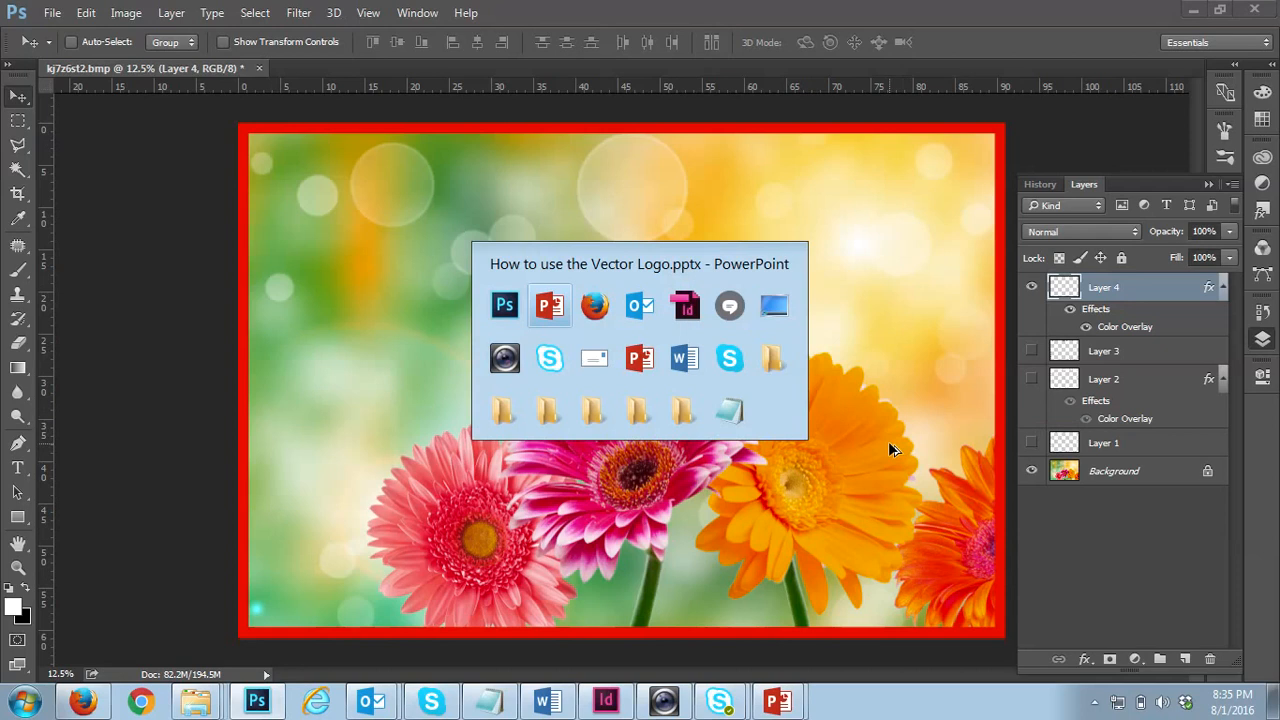
click(549, 305)
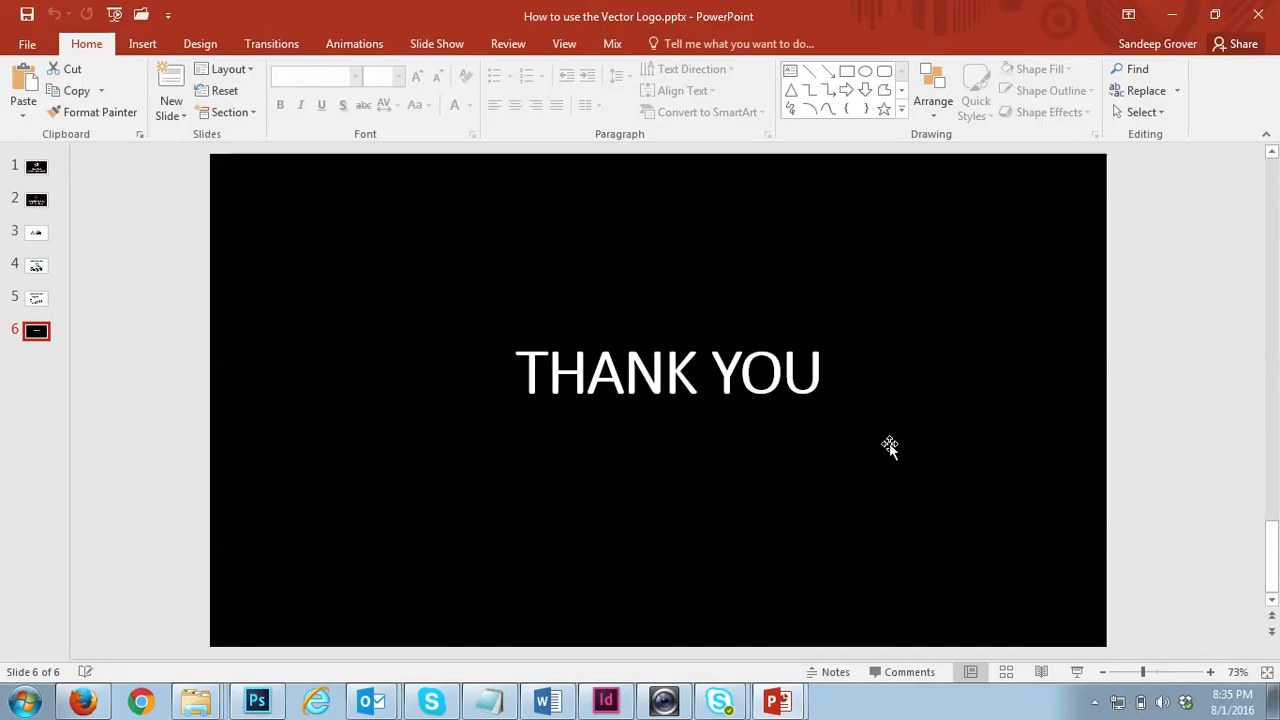